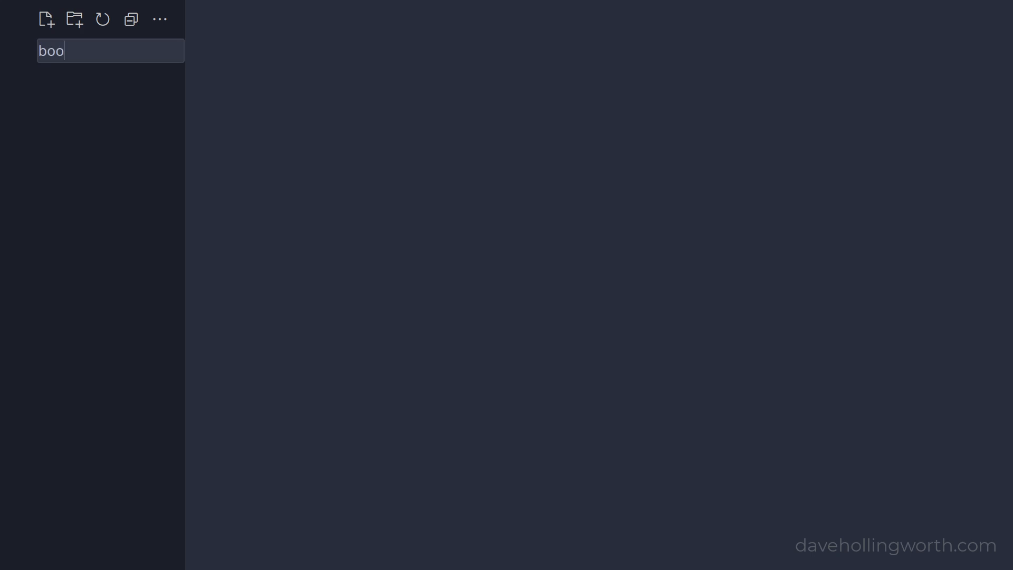
# - Create books.json listing "Hello world", 123, 3.99, true, false and null on separate lines
pyautogui.press('Enter')
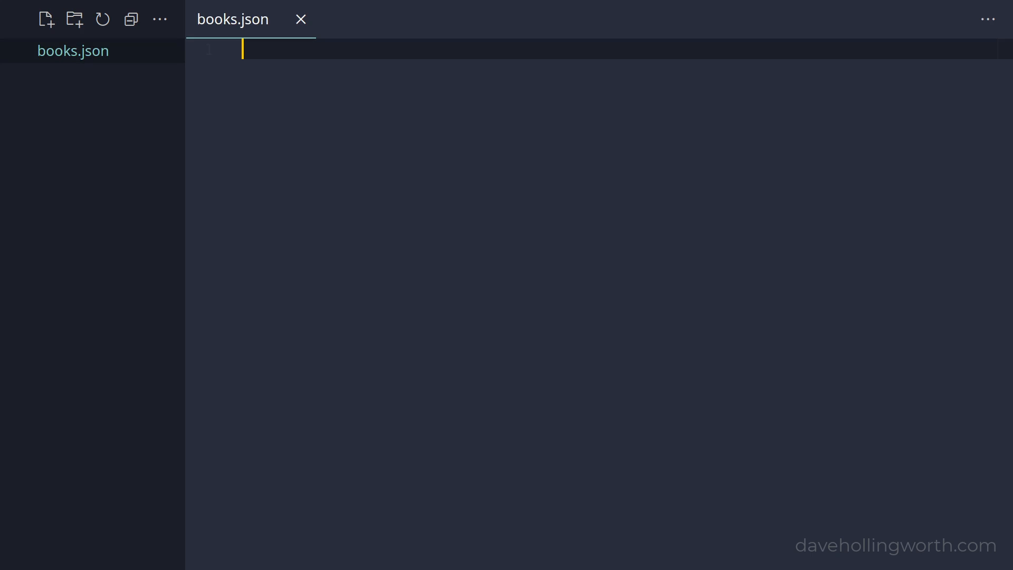
pyautogui.write('"Hello world"')
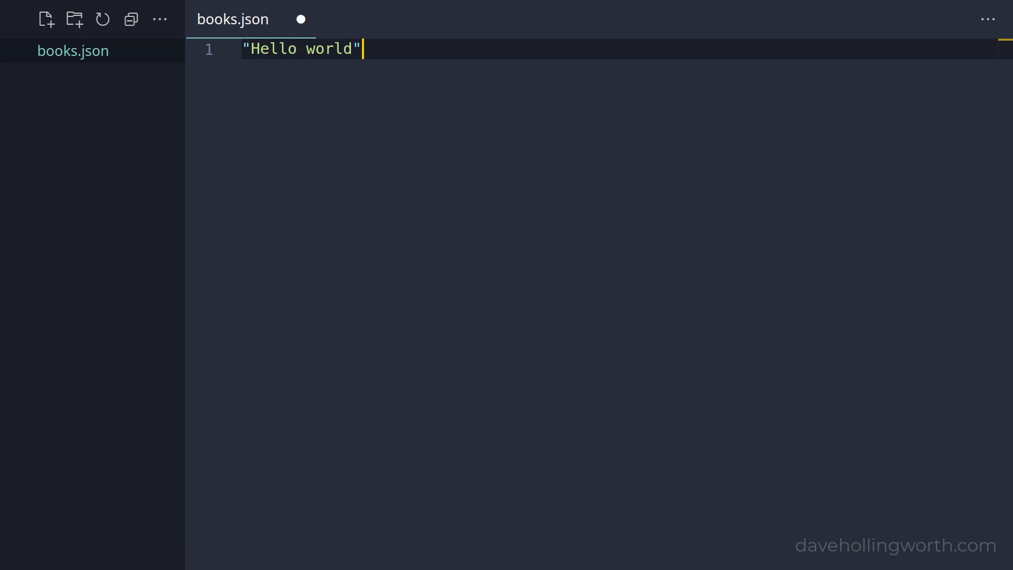
pyautogui.write('1')
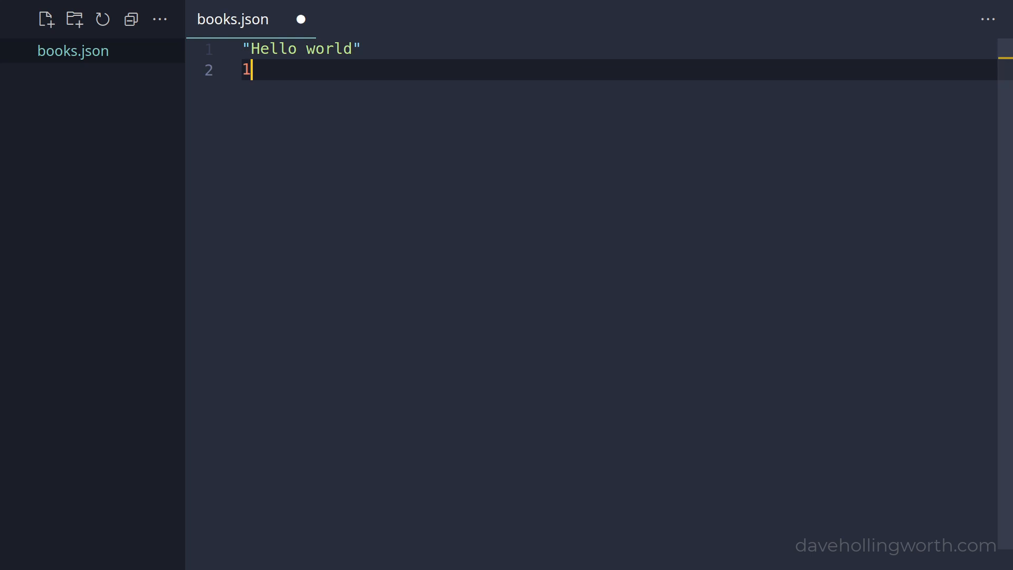
pyautogui.write('23')
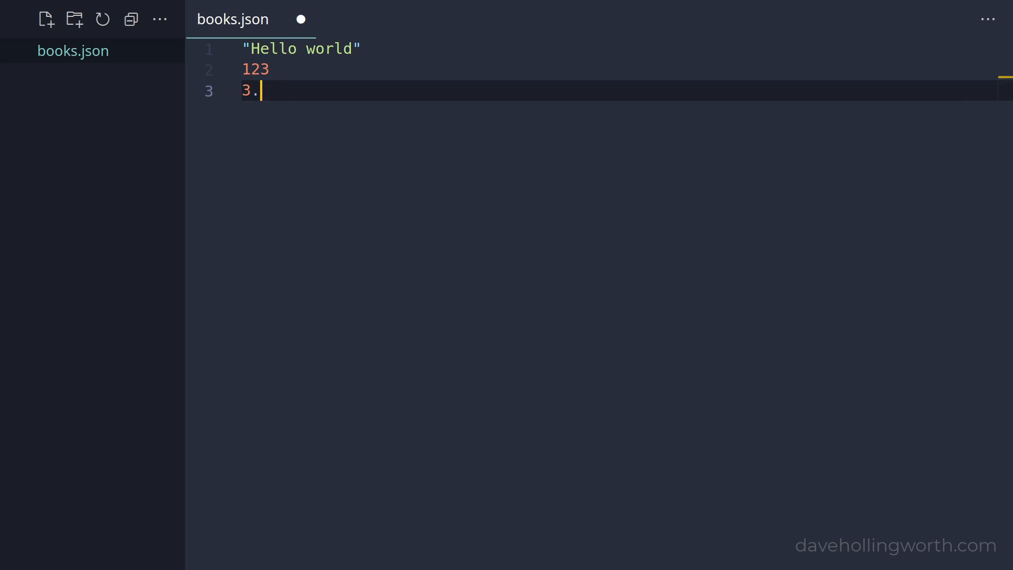
pyautogui.write('99')
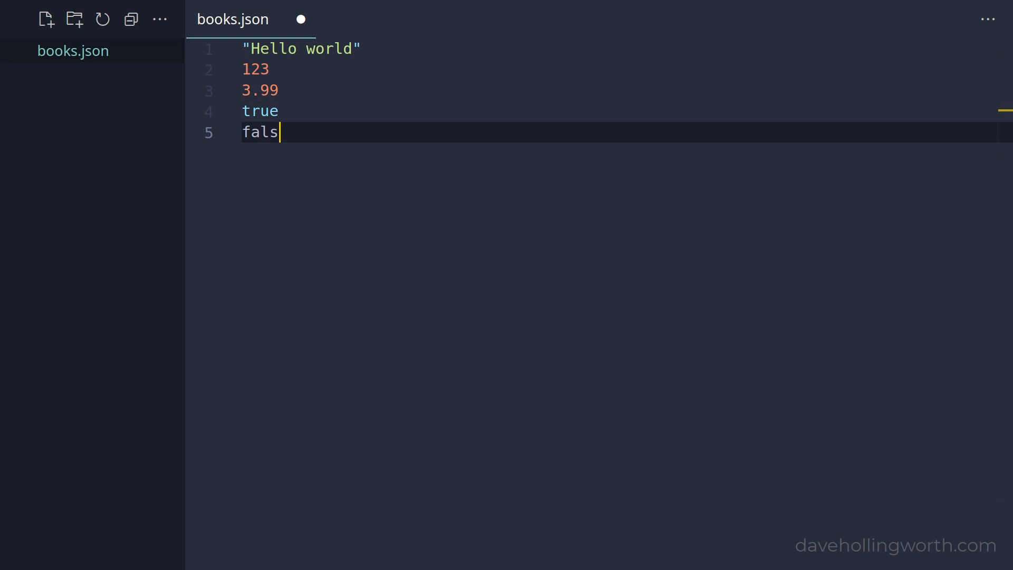
pyautogui.write('e')
pyautogui.write('nu')
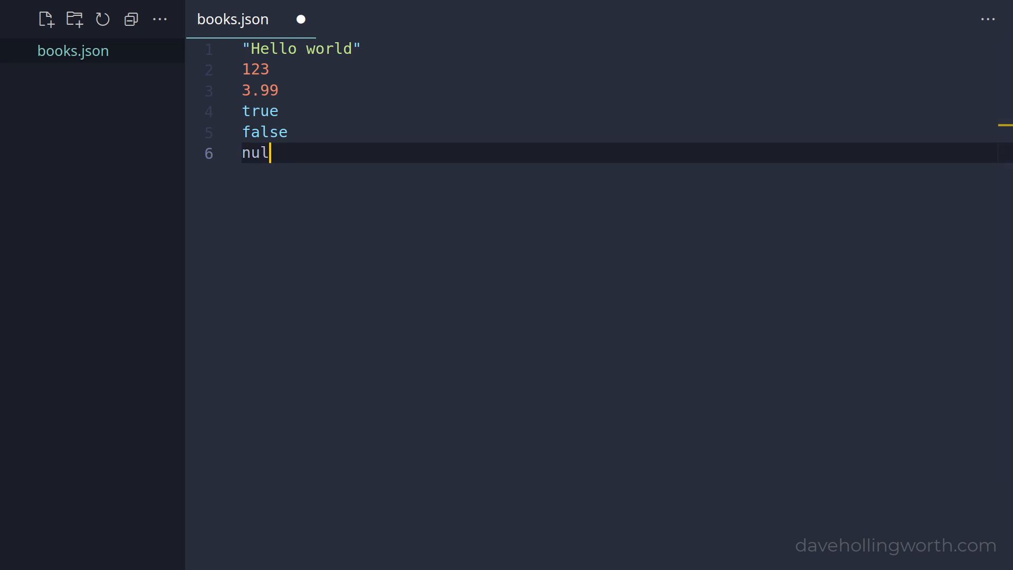
pyautogui.write('l')
pyautogui.write('[ 1')
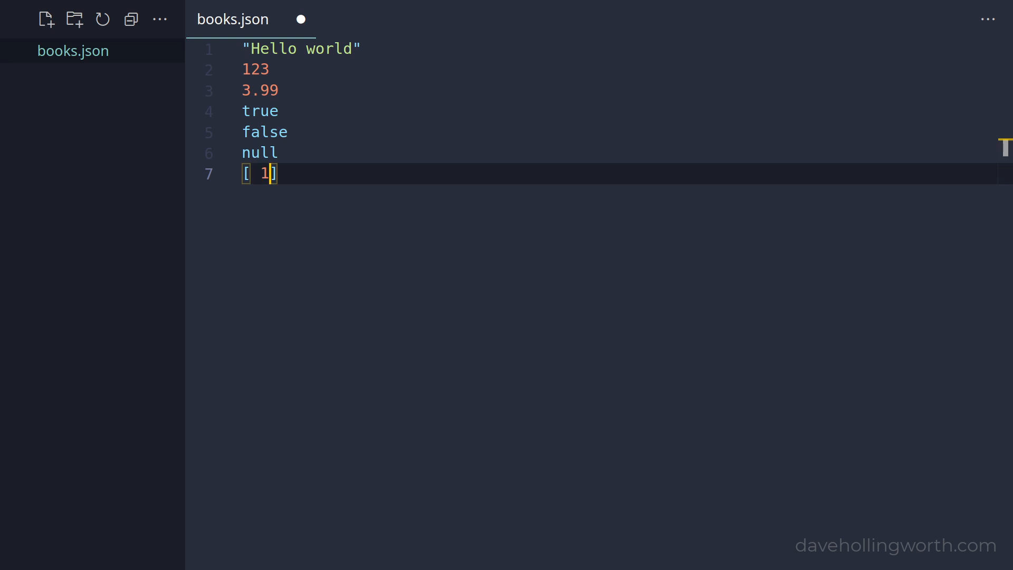
# - Add the array [1, 2, "five"] and an object with name "Dave" and age 21
pyautogui.write(', 2, "fi')
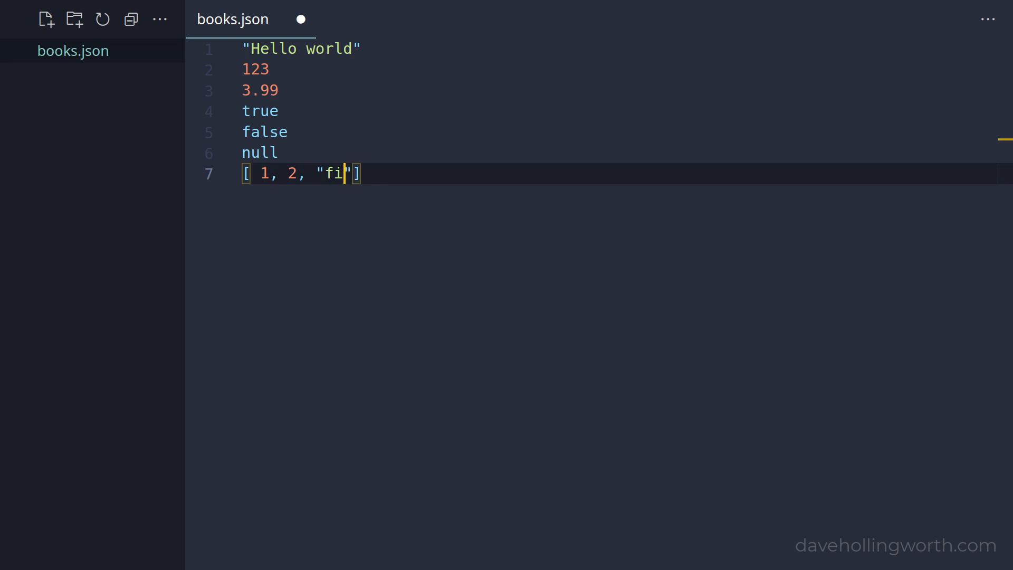
pyautogui.write('ve')
pyautogui.write('{ ')
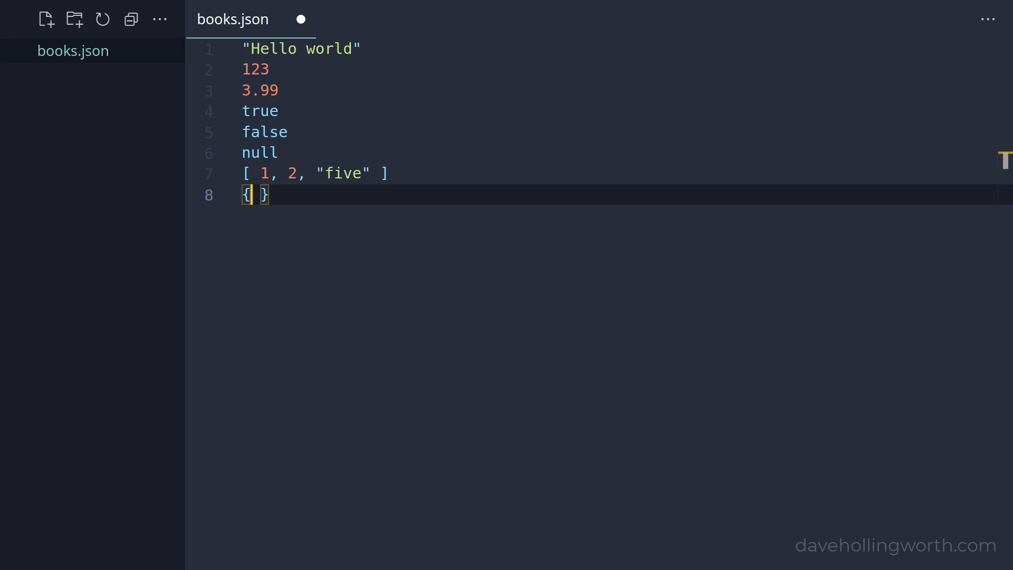
pyautogui.write('"name"')
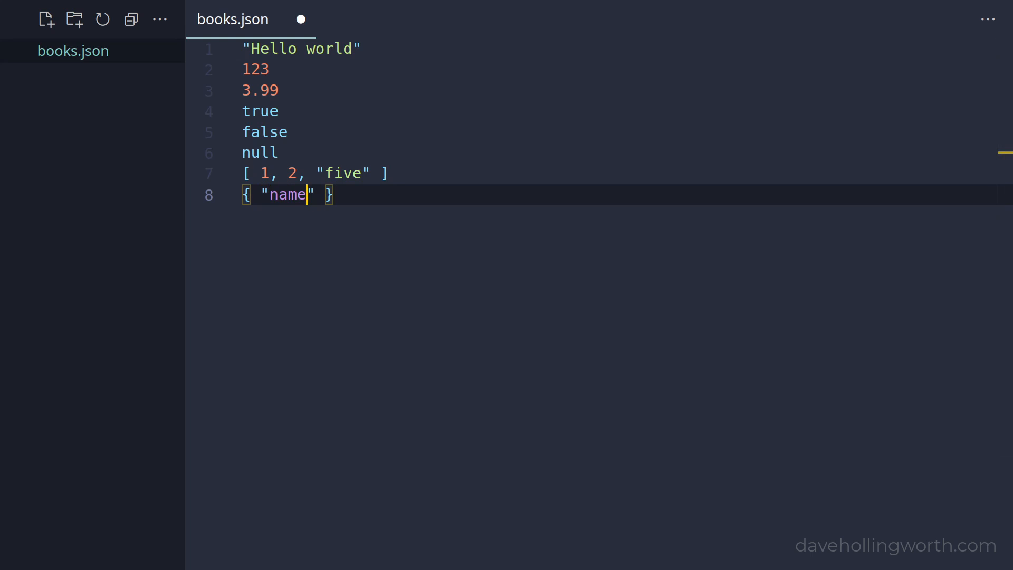
pyautogui.write(':')
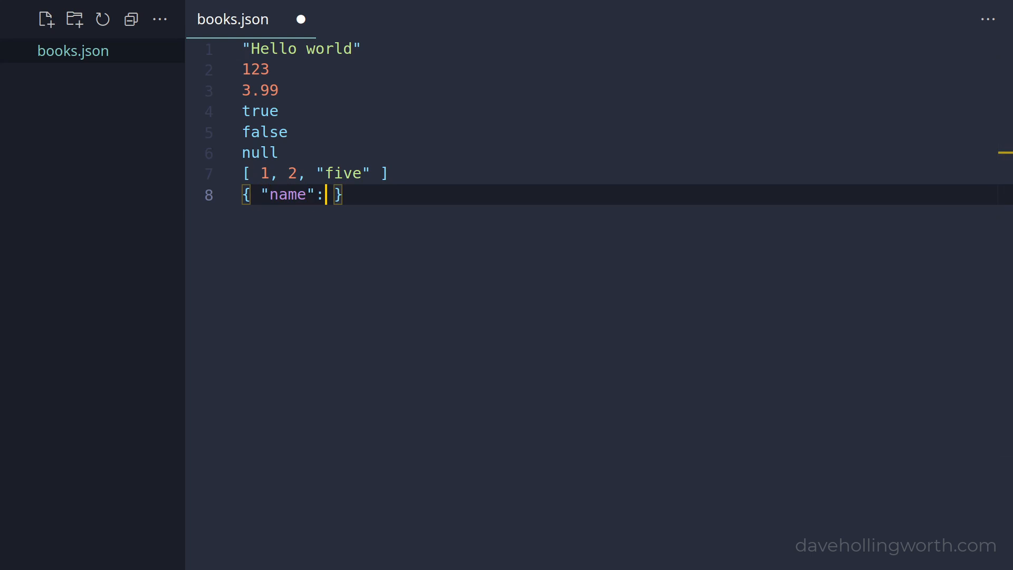
pyautogui.write('"Dave"')
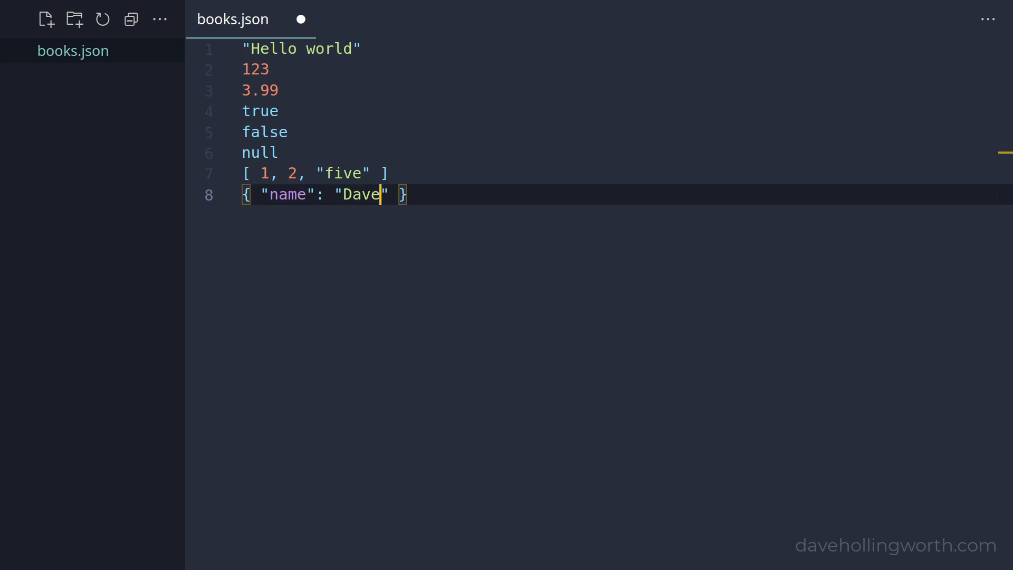
pyautogui.write(',')
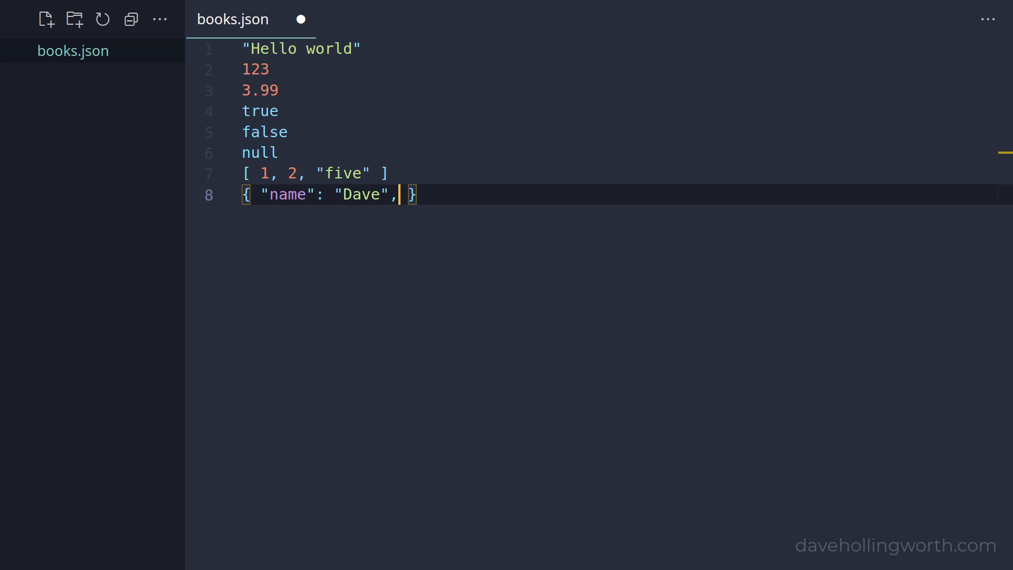
pyautogui.write('"age"')
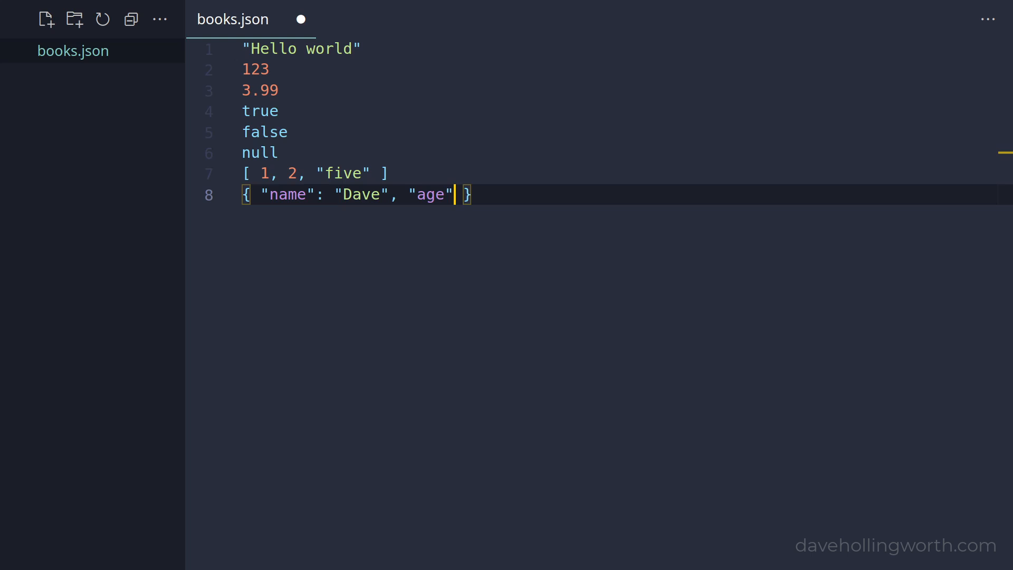
pyautogui.write(': 21 }')
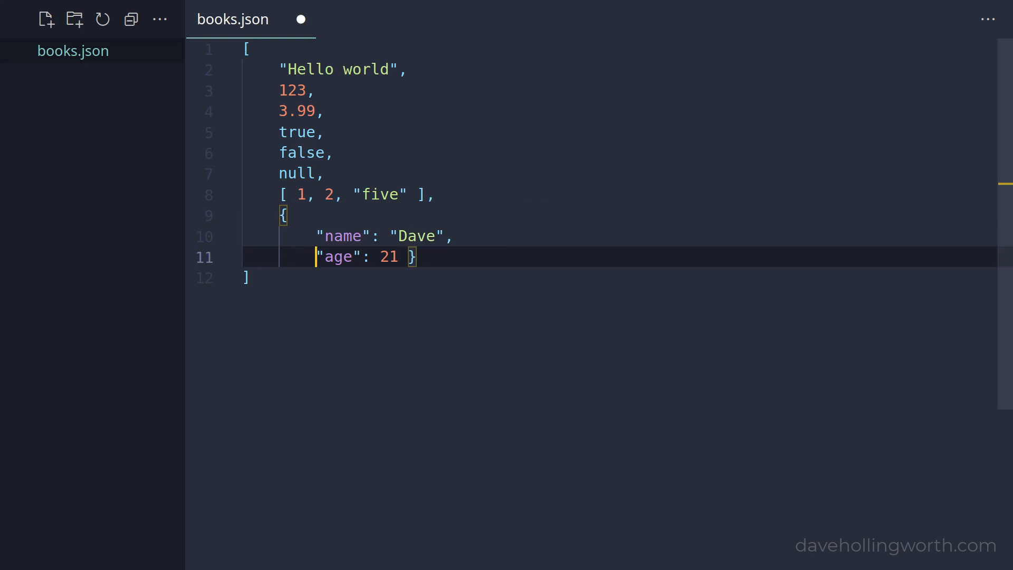
# - Copy the JSON and open JSONLint from the json validator search results
pyautogui.press('Enter')
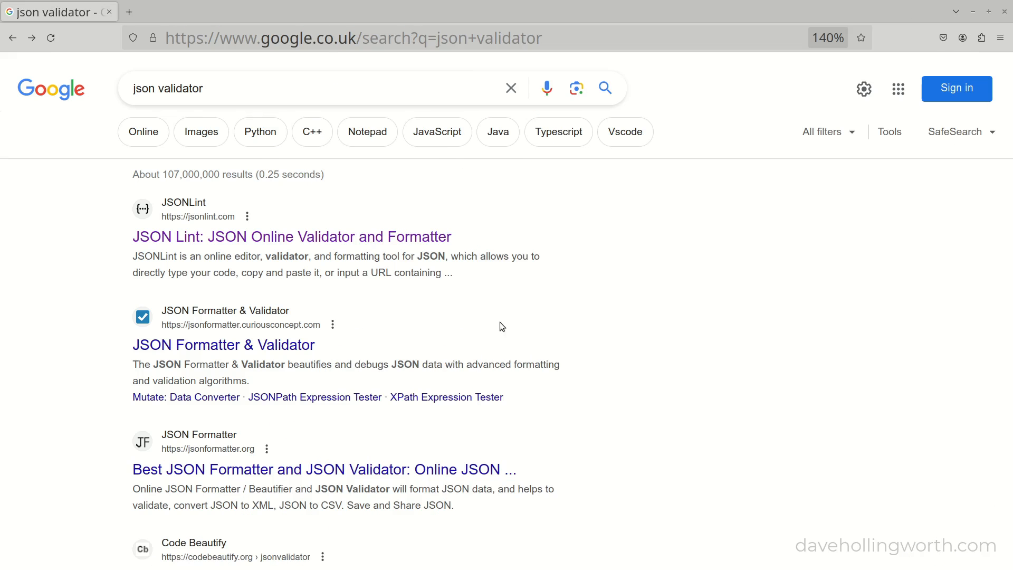
pyautogui.click(292, 236)
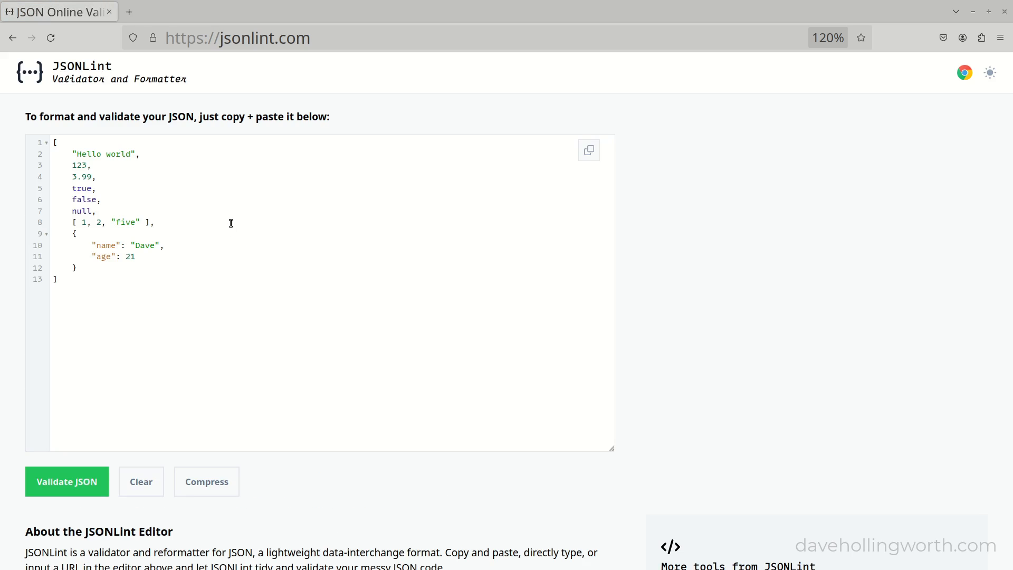
# - Validate the pasted books.json sample values in JSONLint
pyautogui.click(67, 481)
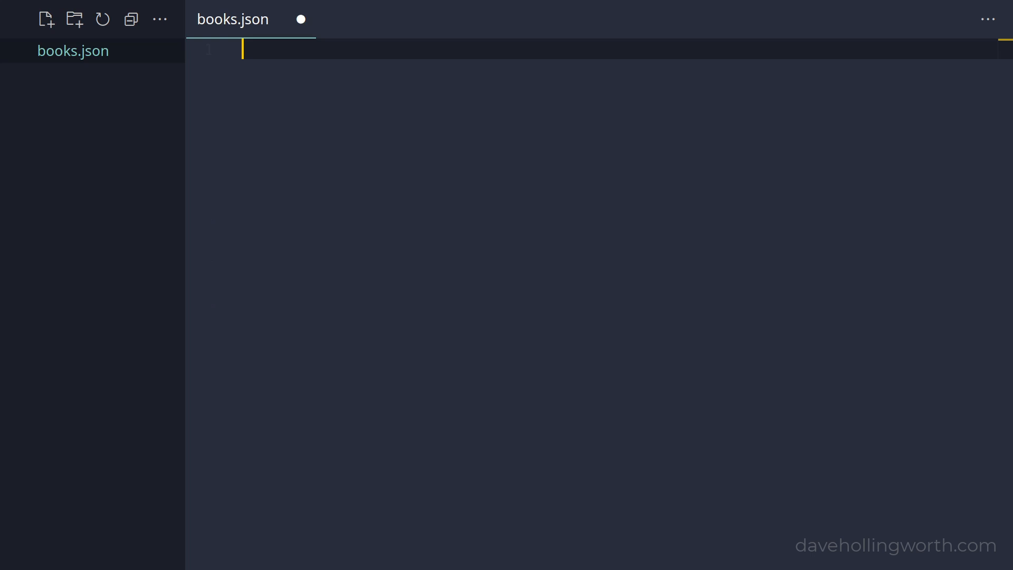
# - Write an array with one book: "Fairy Tales", 100 pages, price 3.99, available true, language null
pyautogui.write('[')
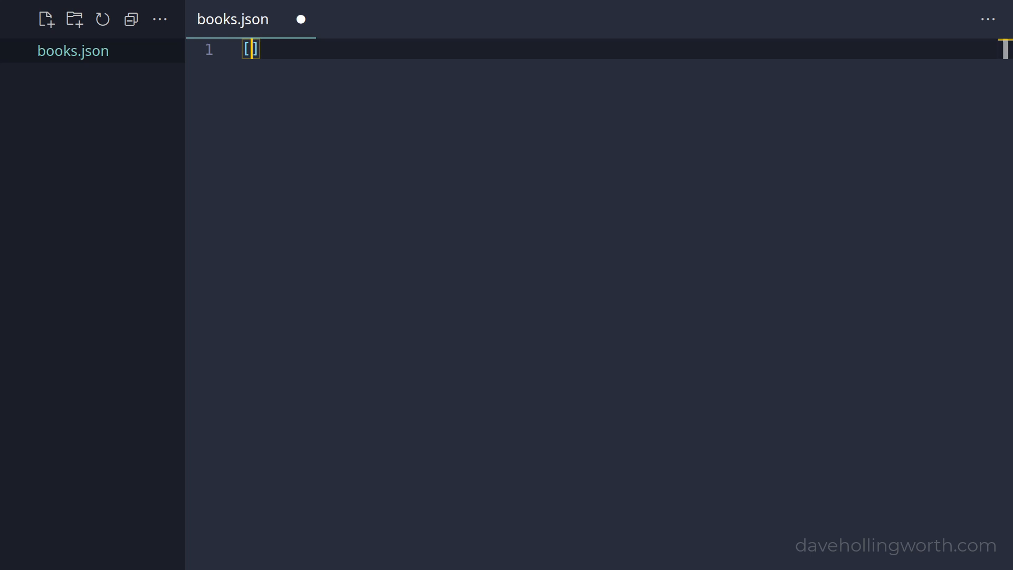
pyautogui.write('{')
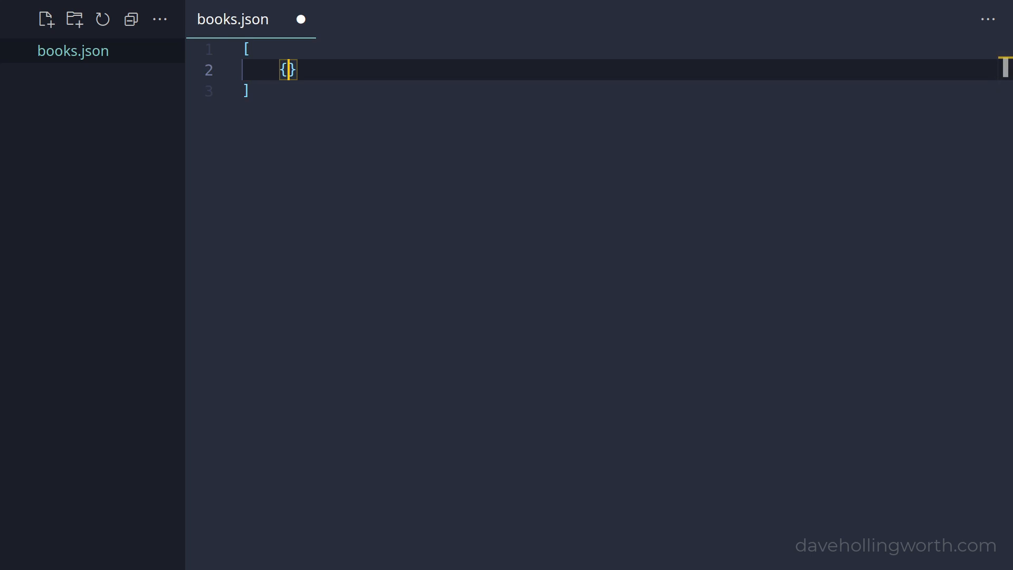
pyautogui.write('"tit"')
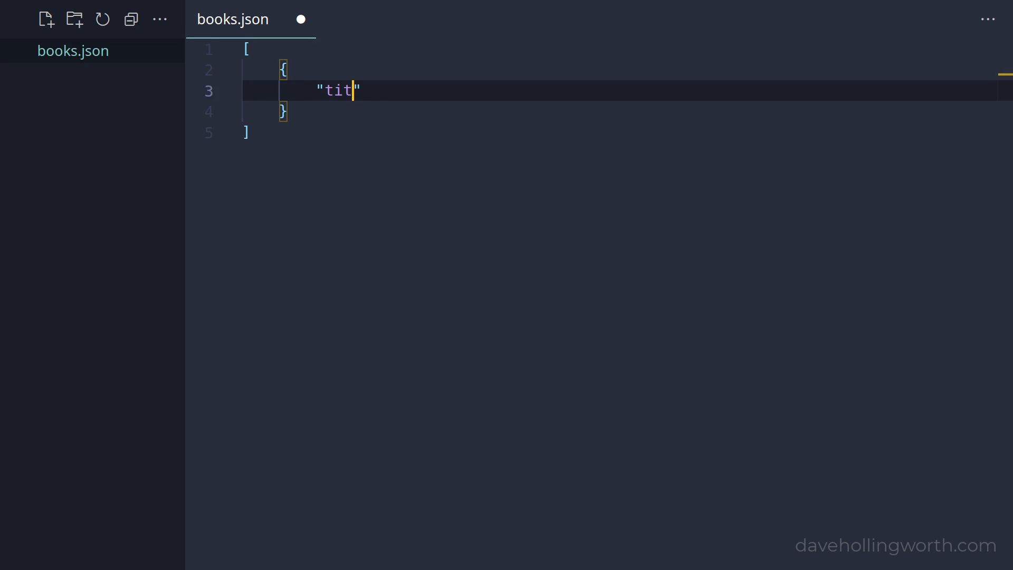
pyautogui.write('le": "Fairy "')
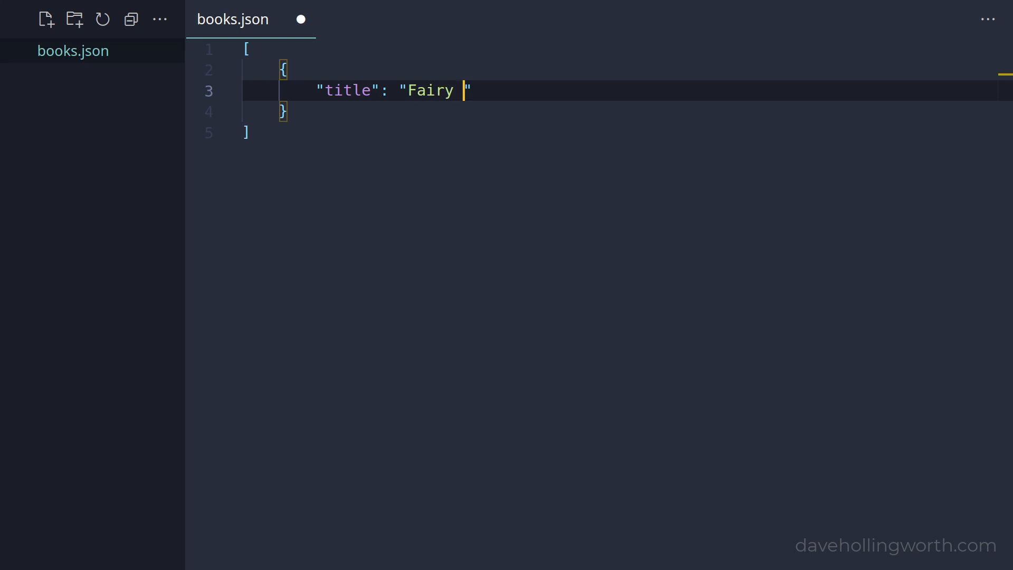
pyautogui.write('Tales",')
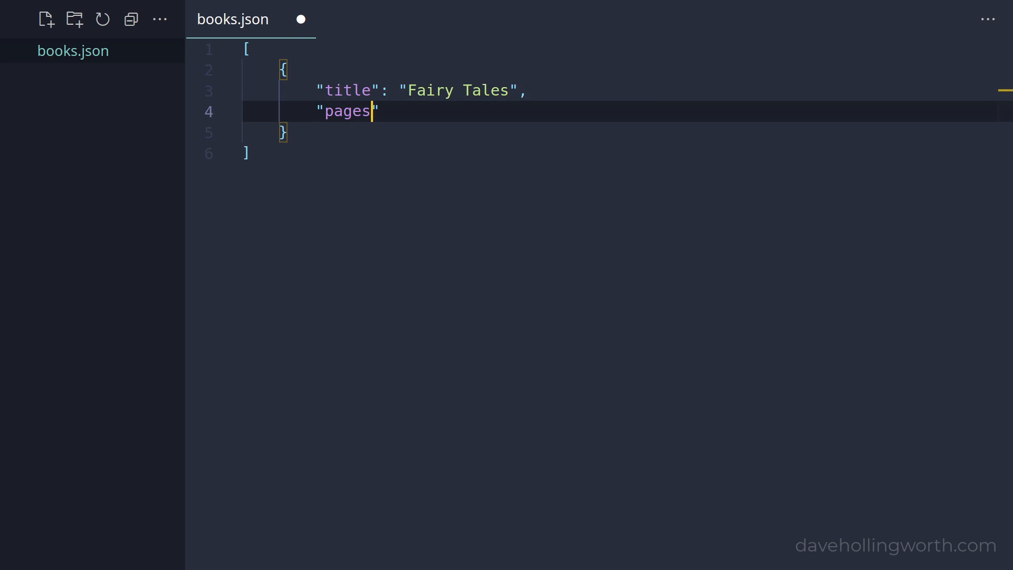
pyautogui.write(': 100,')
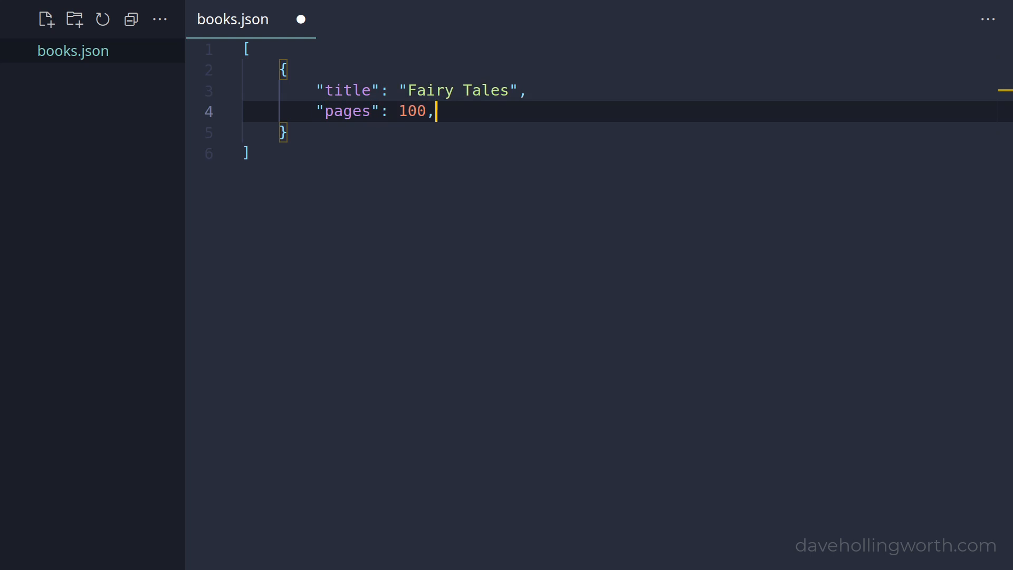
pyautogui.write('"price"')
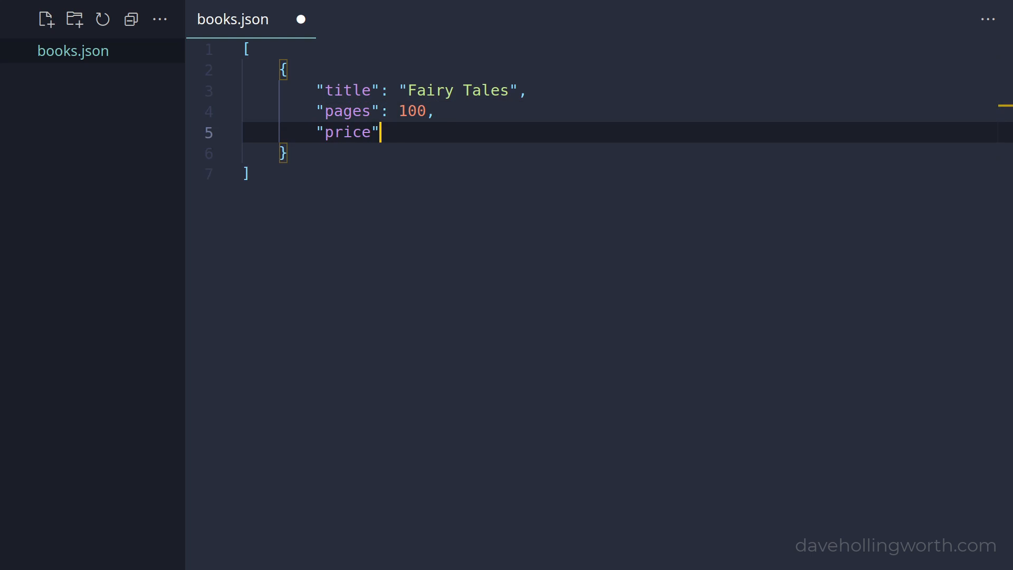
pyautogui.write(': 3.99,')
pyautogui.write('"a')
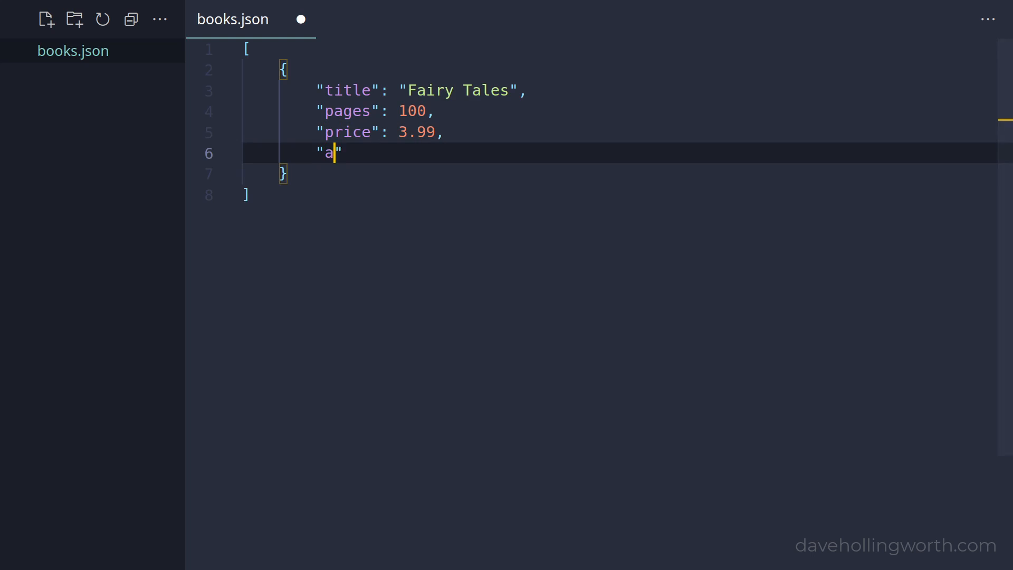
pyautogui.write('vailable": true,')
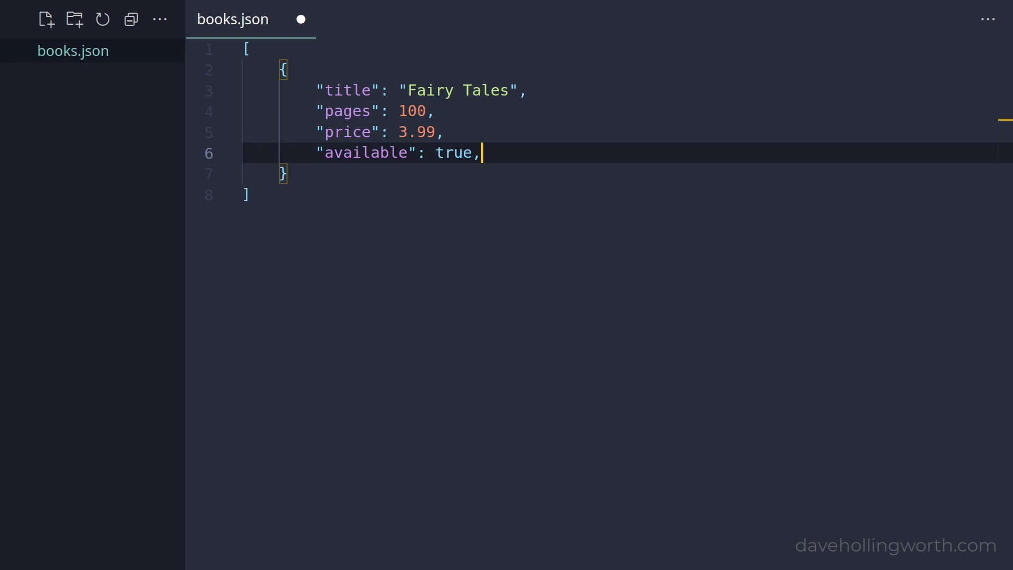
pyautogui.write('"language":')
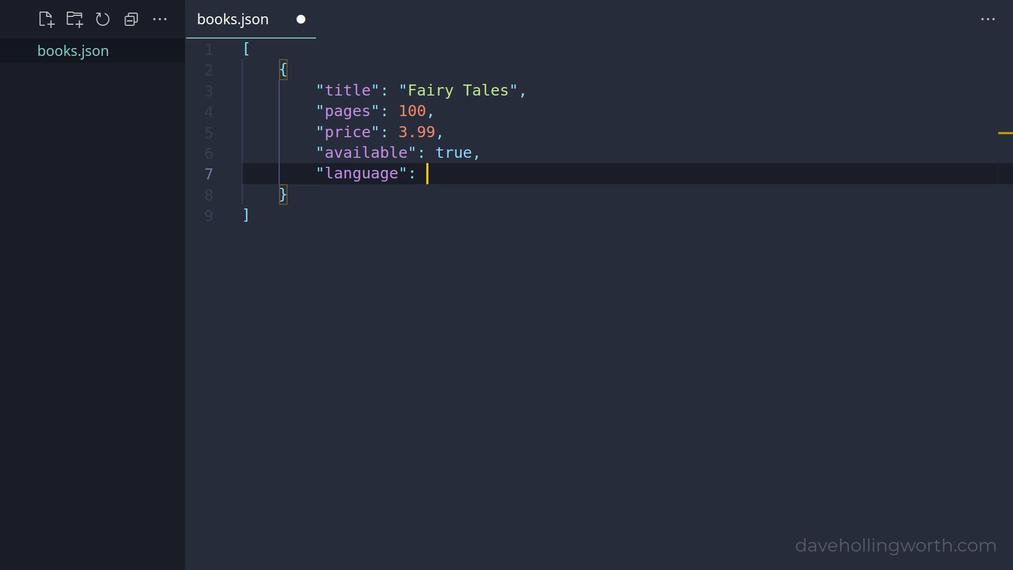
pyautogui.write('null')
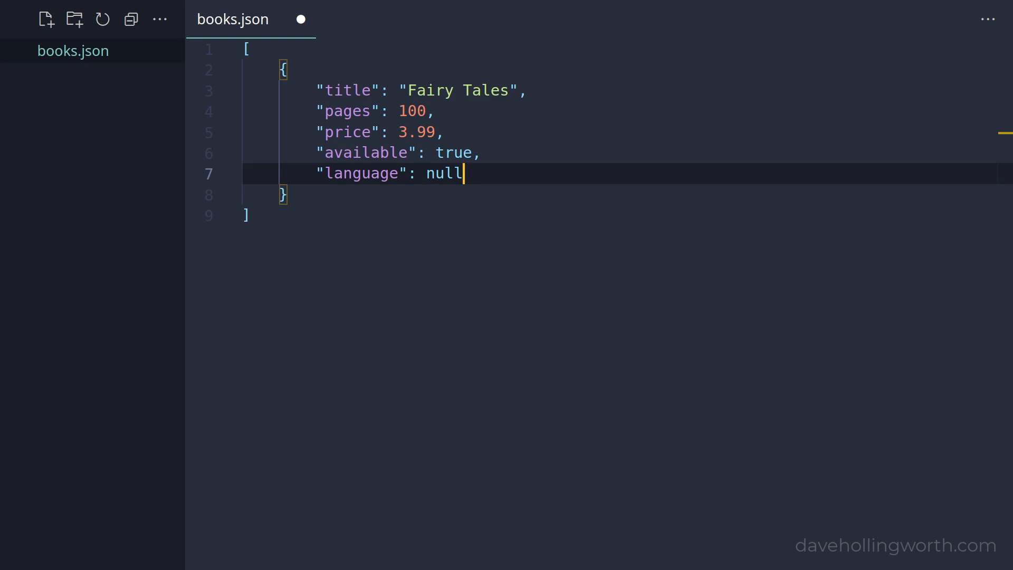
pyautogui.press('Enter')
pyautogui.write('"categories": ["children", "fiction')
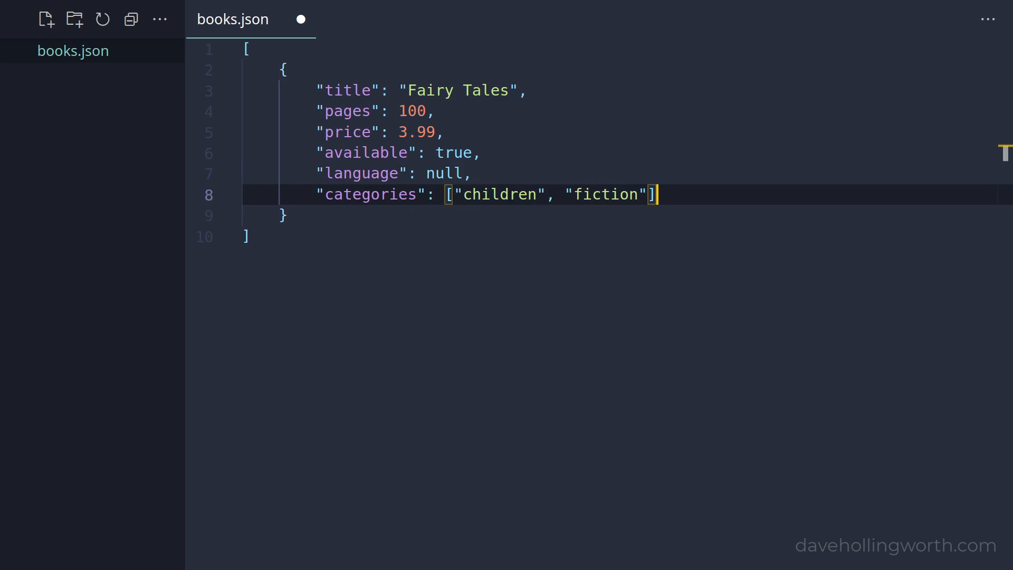
# - Add author Hans Christian Andersen, the Gardening and Space books, then create index.php
pyautogui.write(',')
pyautogui.write('"firstname')
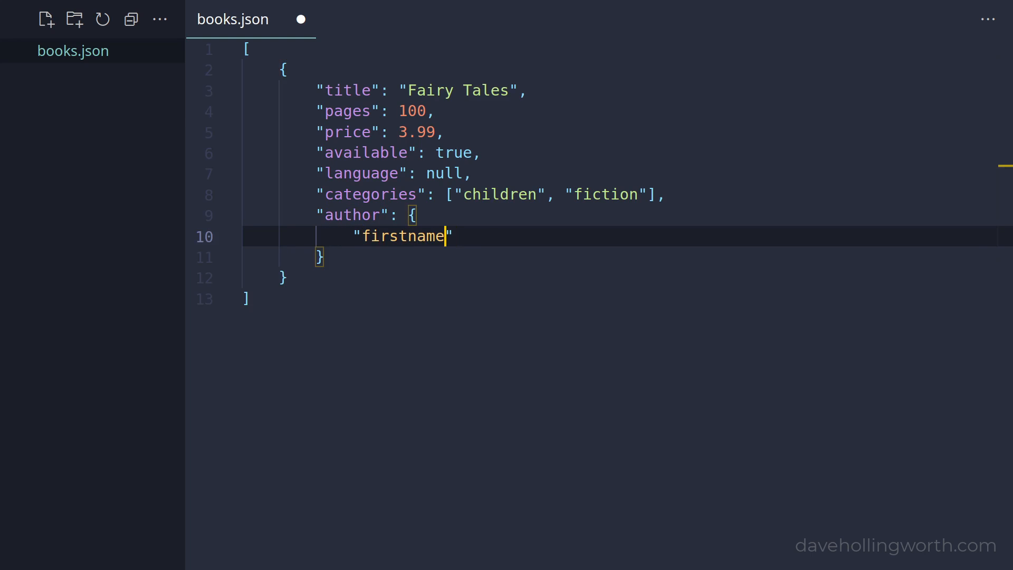
pyautogui.write(': "Hans Christian",')
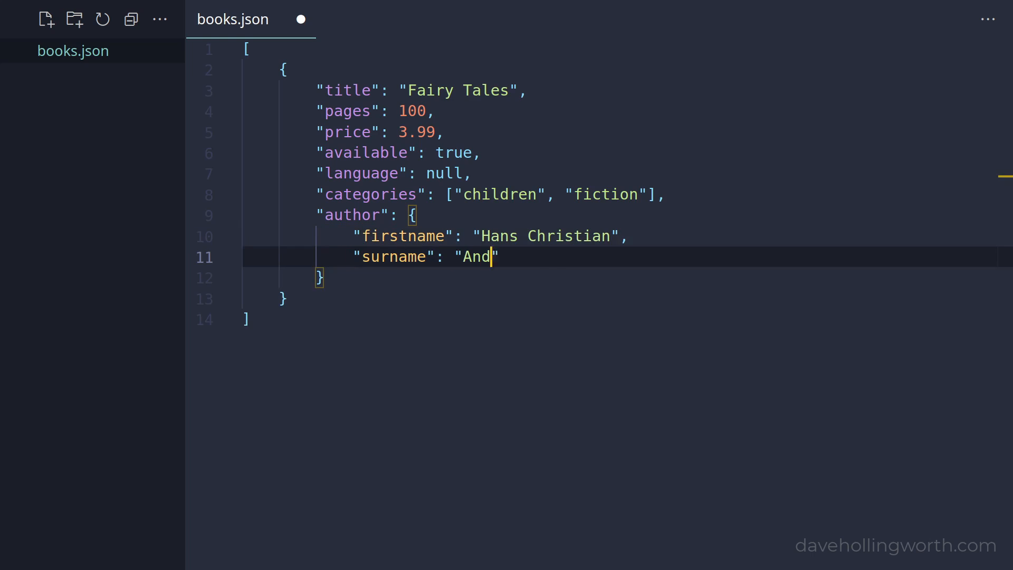
pyautogui.write('ersen')
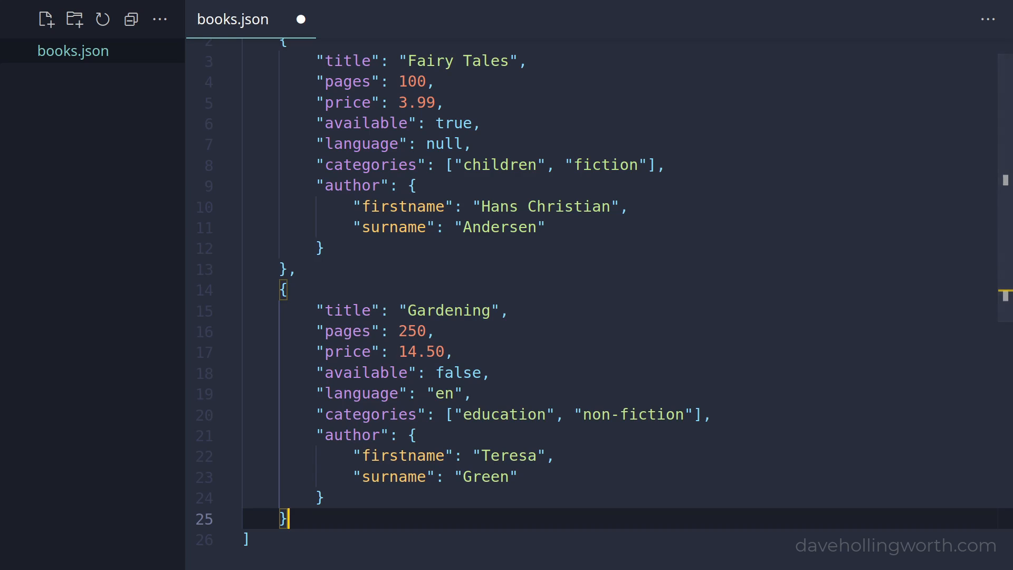
pyautogui.write(',')
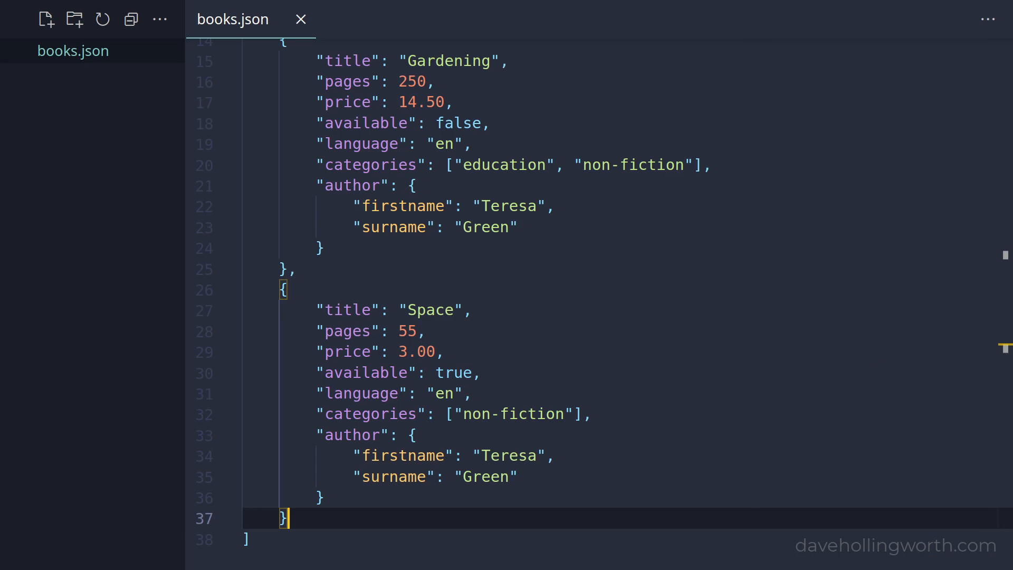
pyautogui.write('inde')
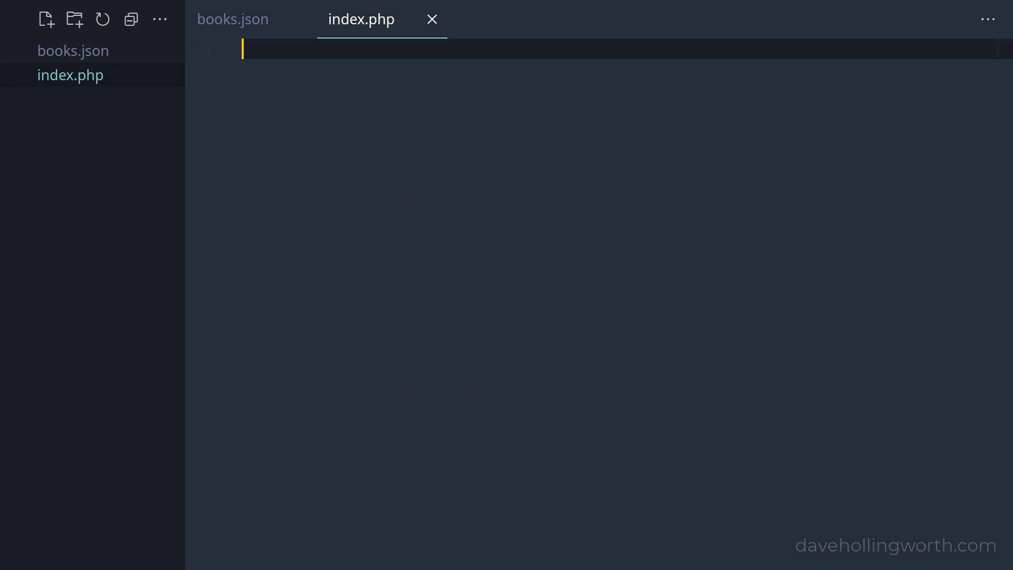
# - Read books.json into $contents with file_get_contents, var_dump it, and load localhost/index.php
pyautogui.write('<?php')
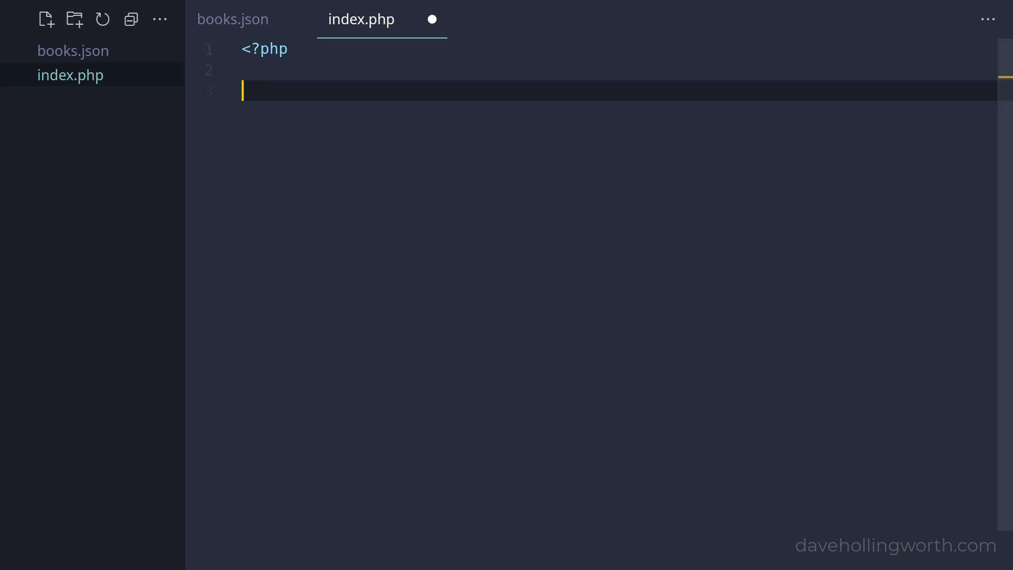
pyautogui.write("$contents = file_get_contents('boo")
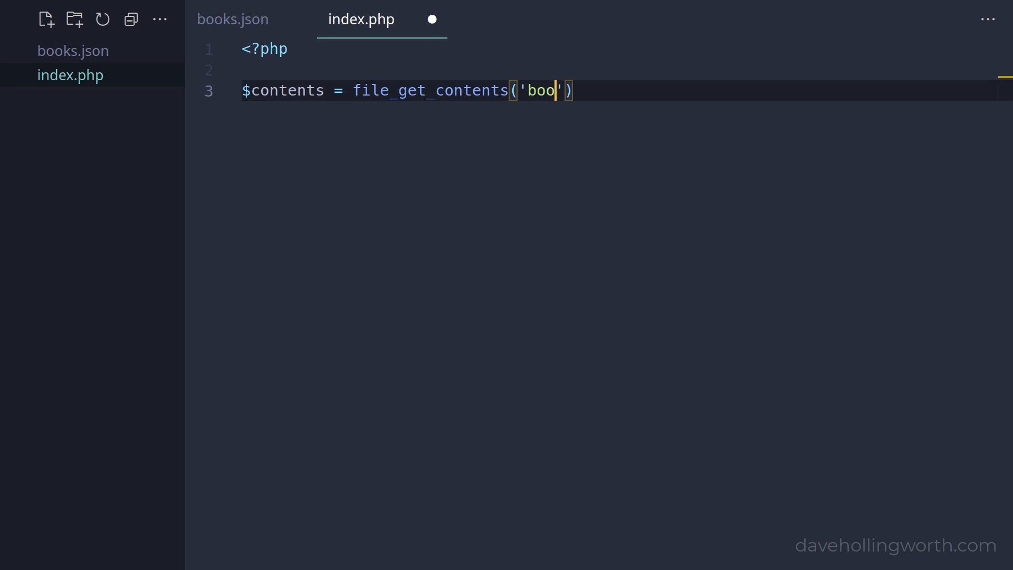
pyautogui.write("ks.json');")
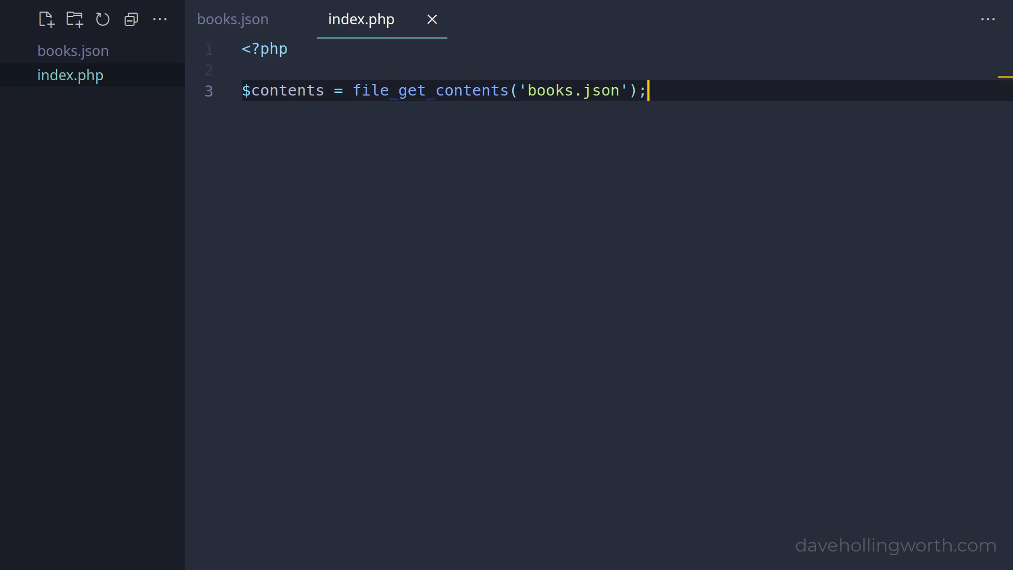
pyautogui.write('var_dump($contents)')
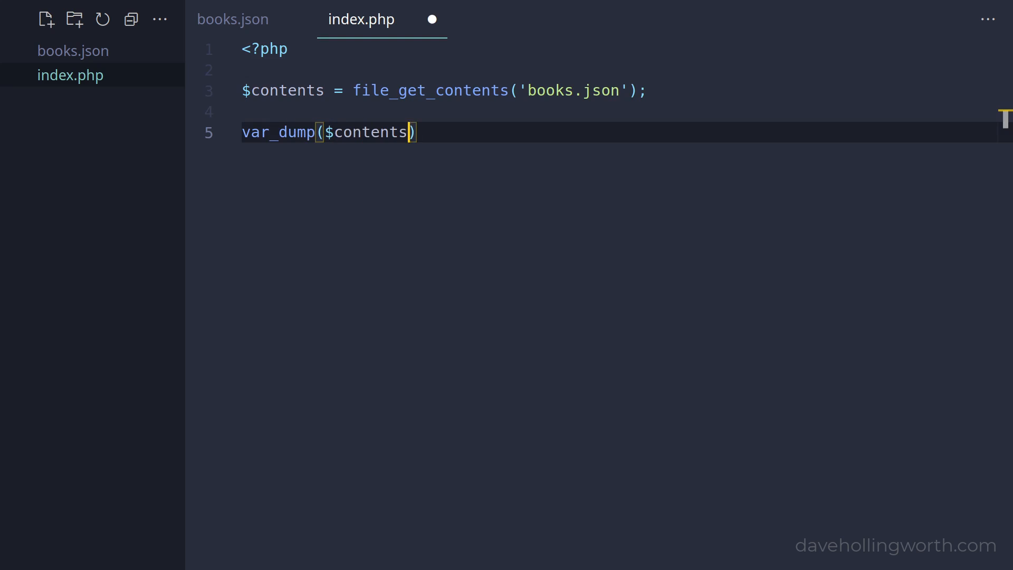
pyautogui.write(';')
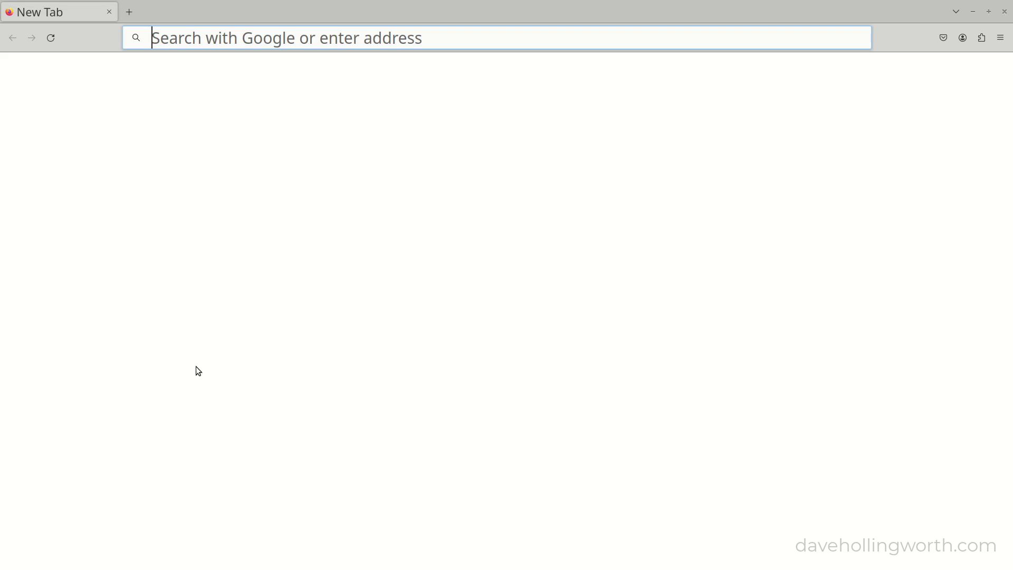
pyautogui.write('localhost/index.php')
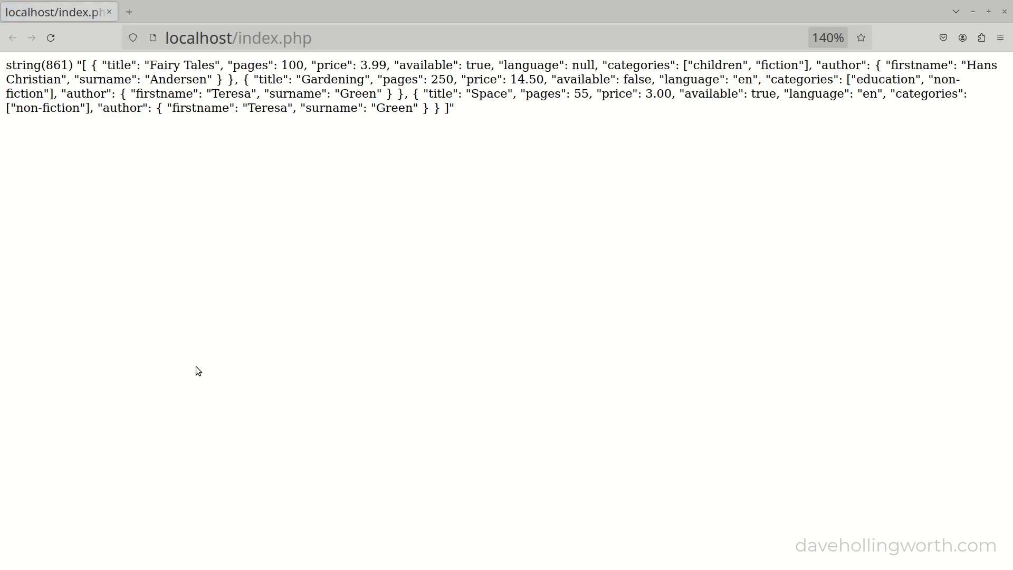
pyautogui.doubleClick(31, 65)
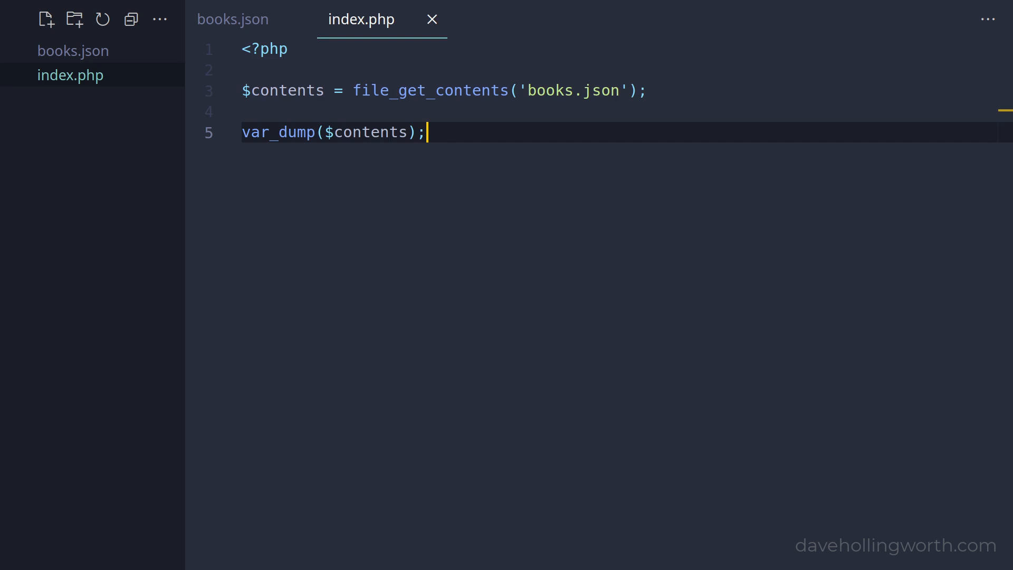
# - Assign $data = json_decode($contents) and var_dump $data instead of $contents
pyautogui.write('$data')
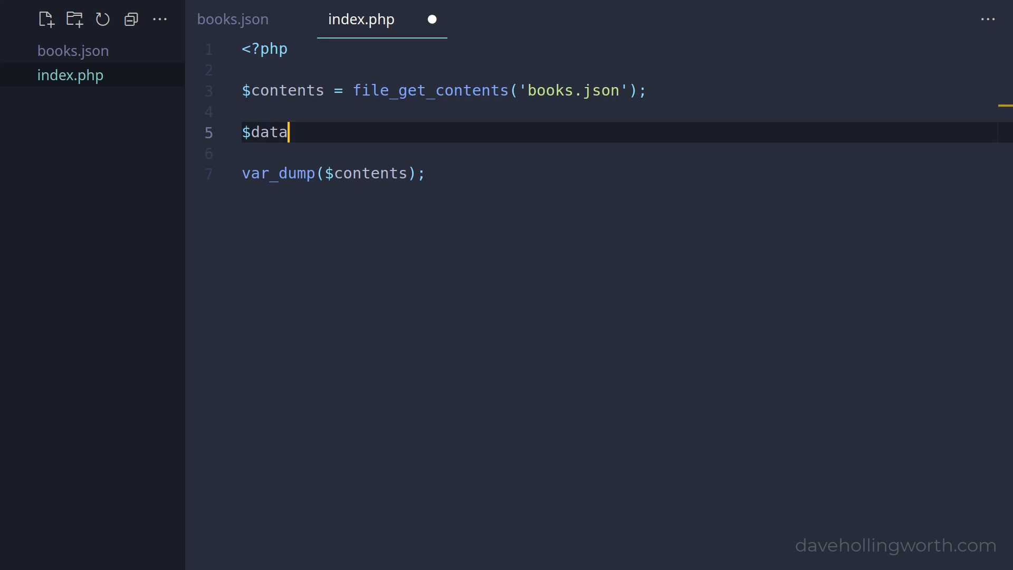
pyautogui.write('= json_decode($contents);')
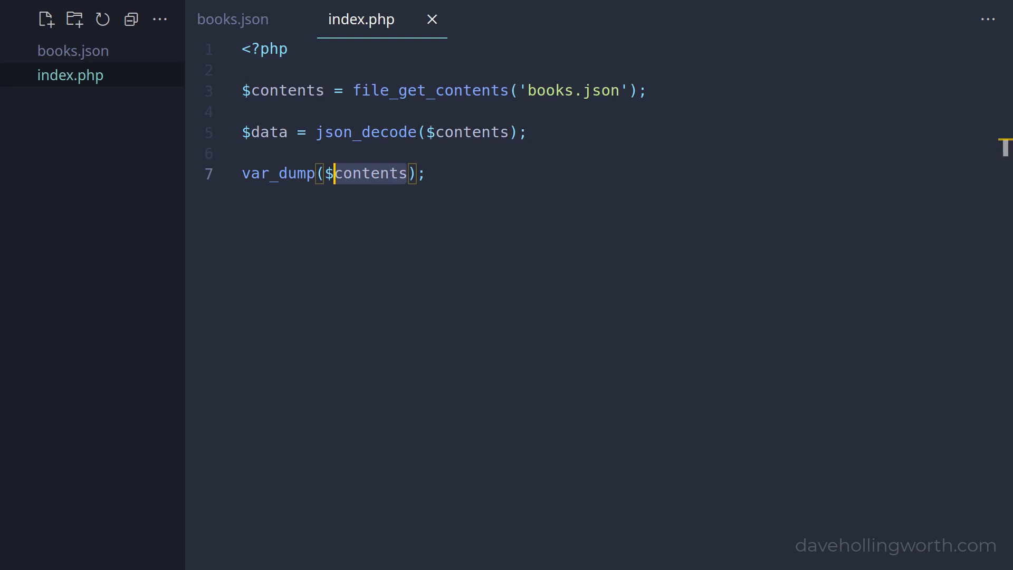
pyautogui.write('data')
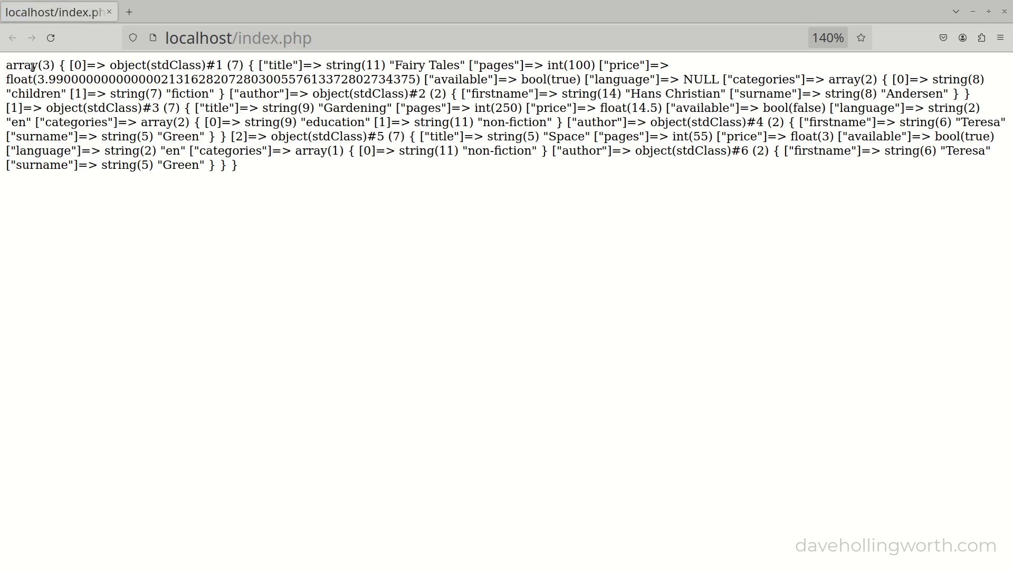
# - Highlight the word 'object' in the dump output and reload the page
pyautogui.doubleClick(127, 64)
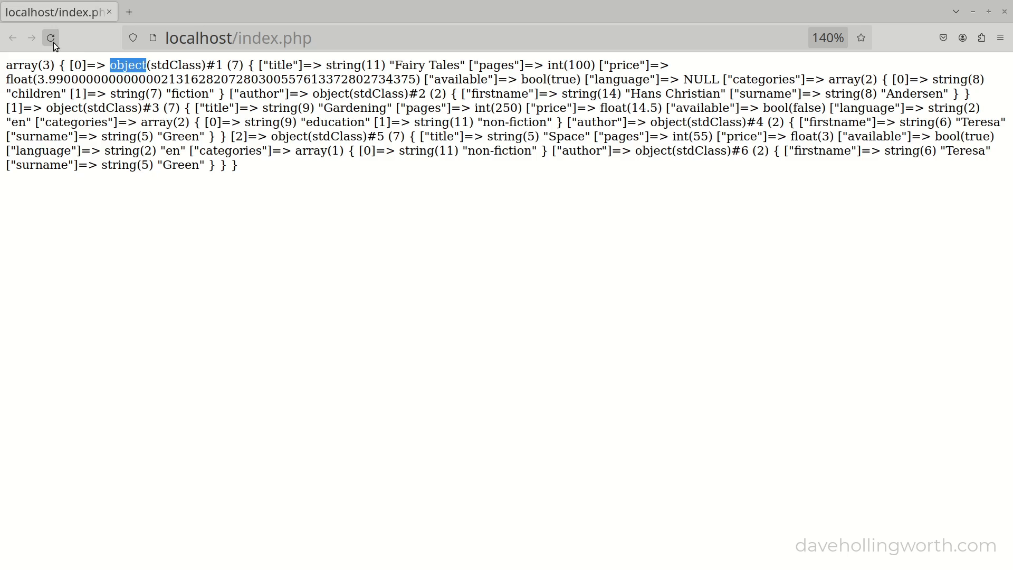
pyautogui.click(51, 38)
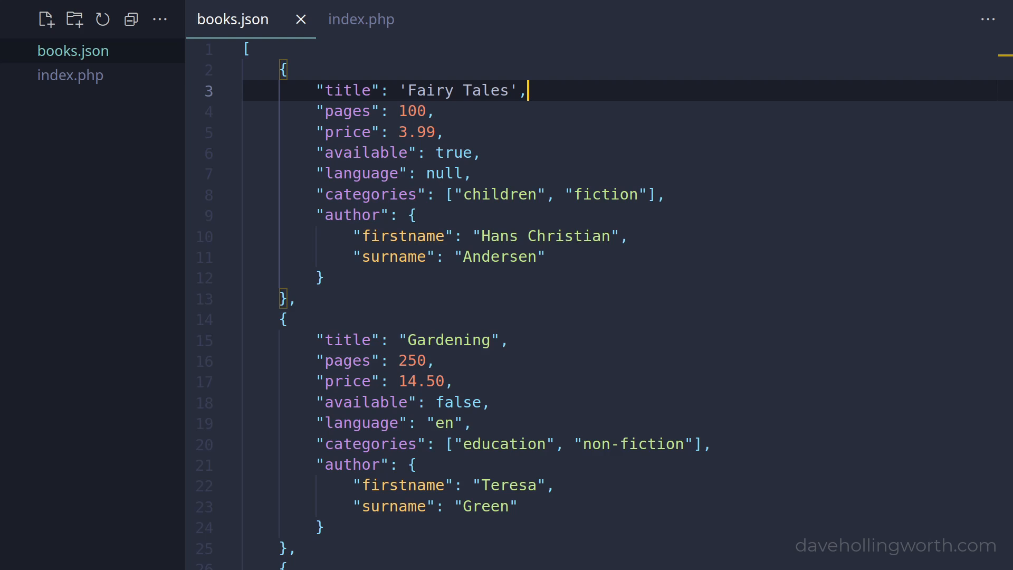
# - Select all of books.json, then switch back to the index.php tab
pyautogui.press('ctrl+a')
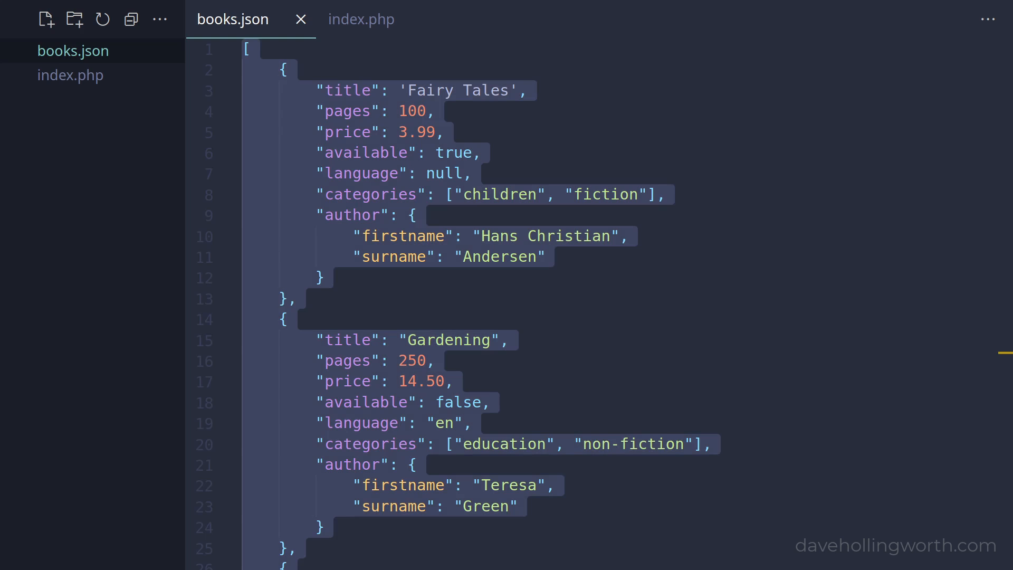
pyautogui.write('null')
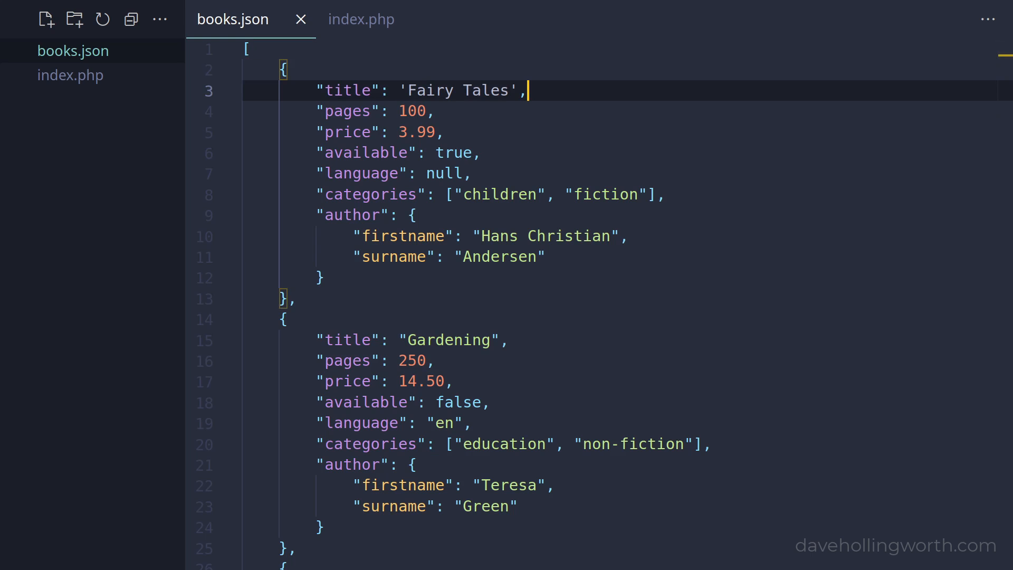
pyautogui.click(361, 19)
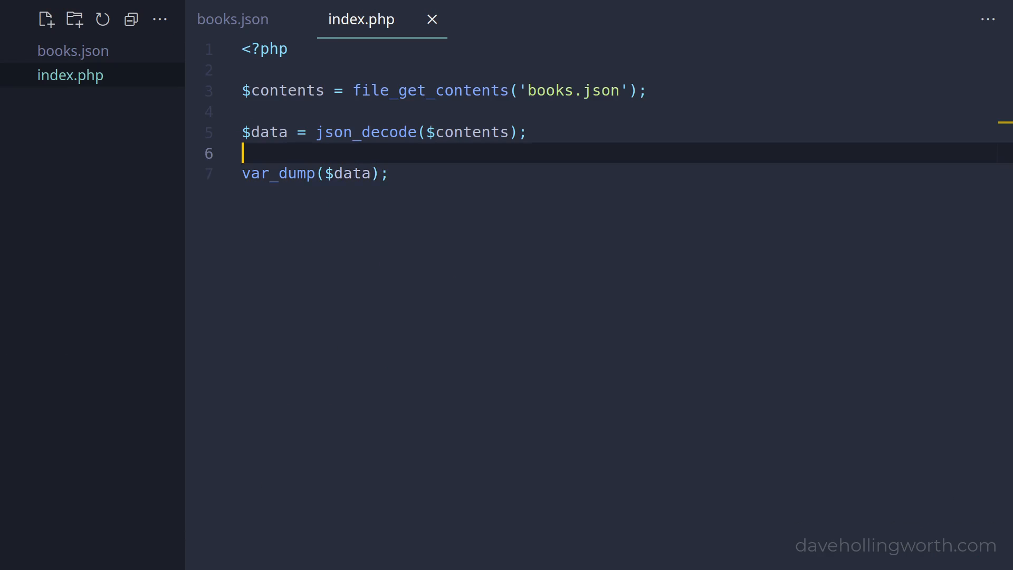
# - Start a json_last_error() call on the line after json_decode in index.php
pyautogui.write('json_last')
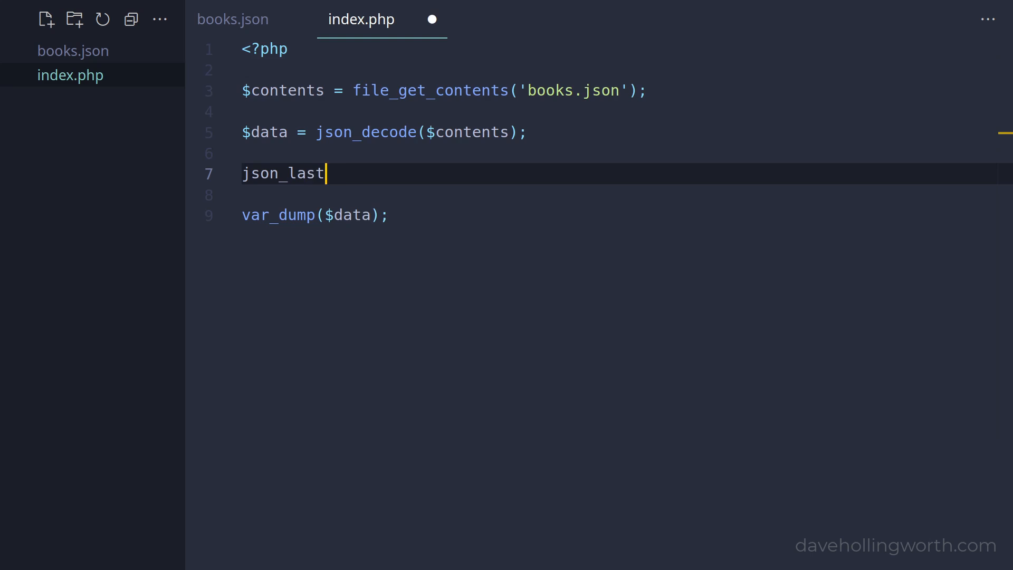
pyautogui.write('_error()')
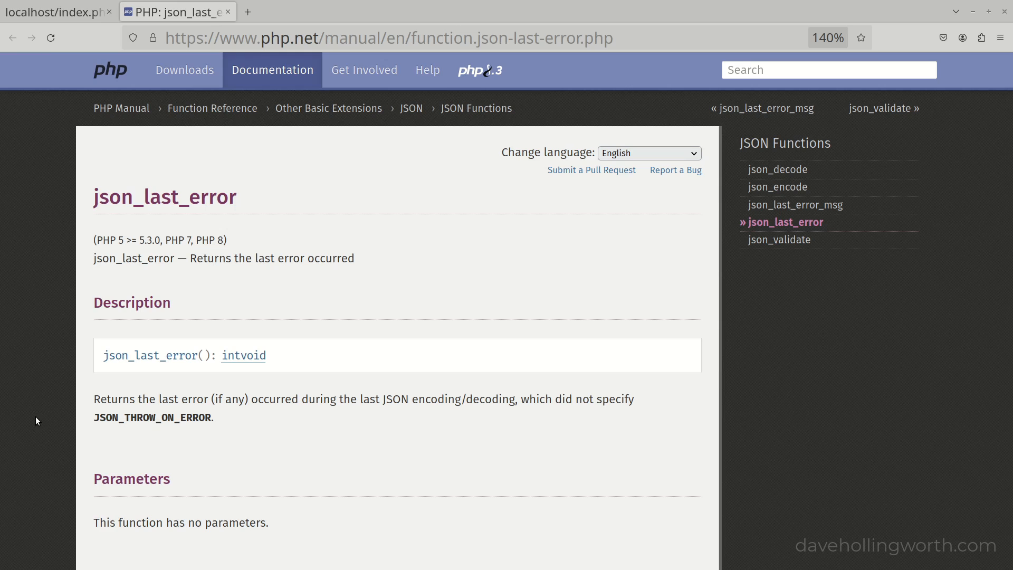
# - Scroll to the Return Values error-code table and highlight JSON_ERROR_SYNTAX and JSON_ERROR_NONE
pyautogui.scroll(-3)
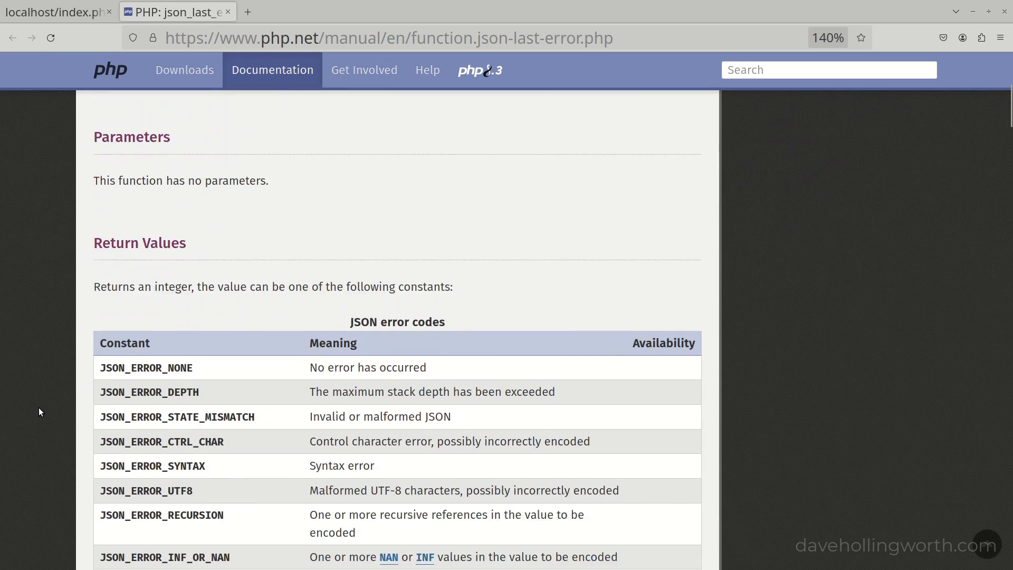
pyautogui.scroll(-3)
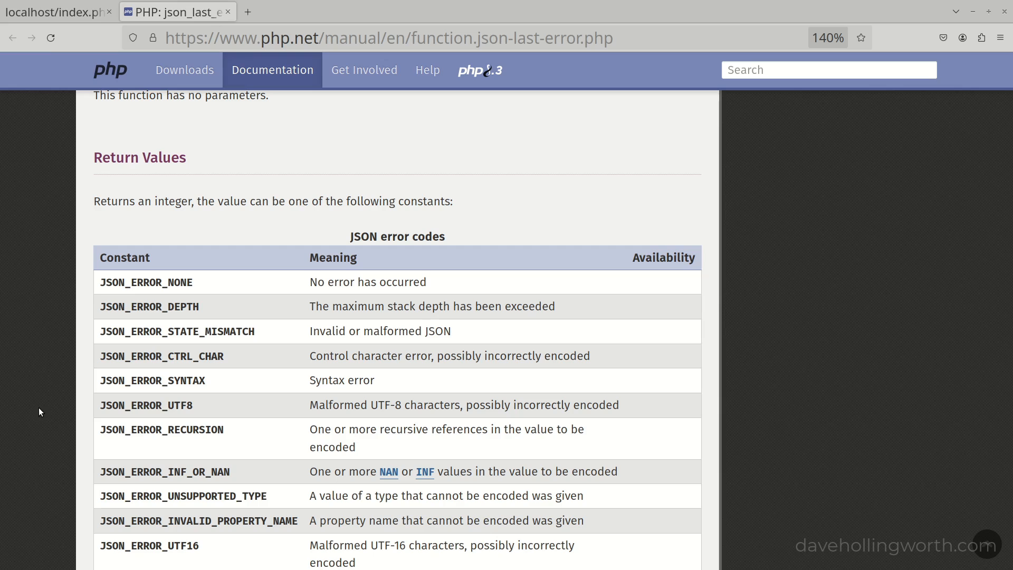
pyautogui.moveTo(161, 384)
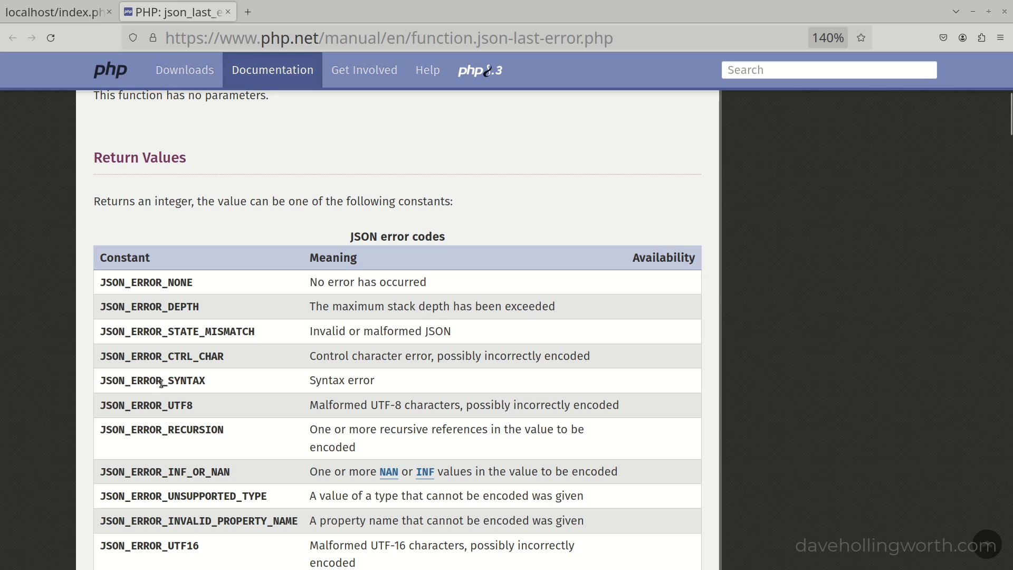
pyautogui.doubleClick(153, 380)
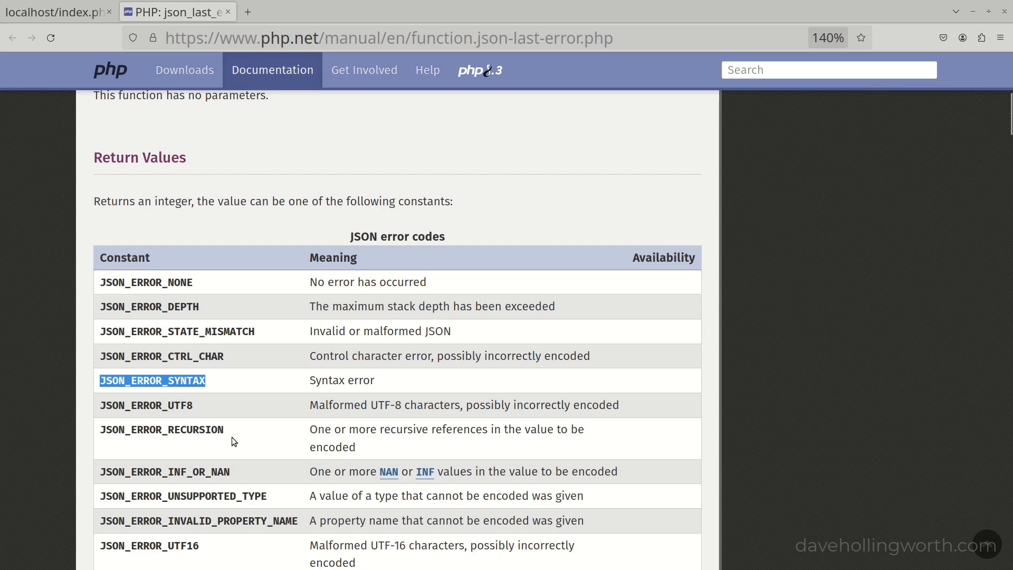
pyautogui.doubleClick(145, 406)
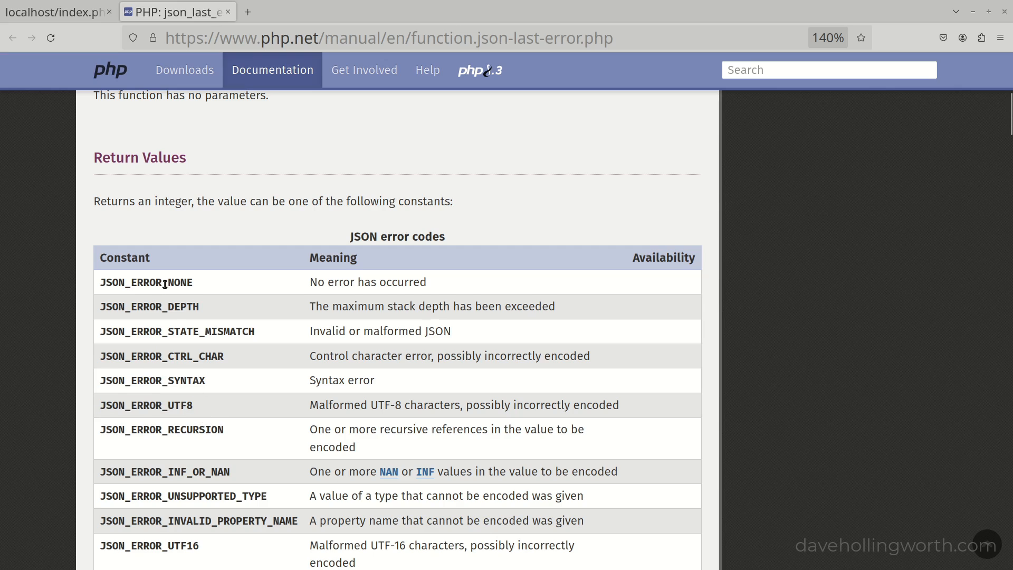
pyautogui.doubleClick(145, 283)
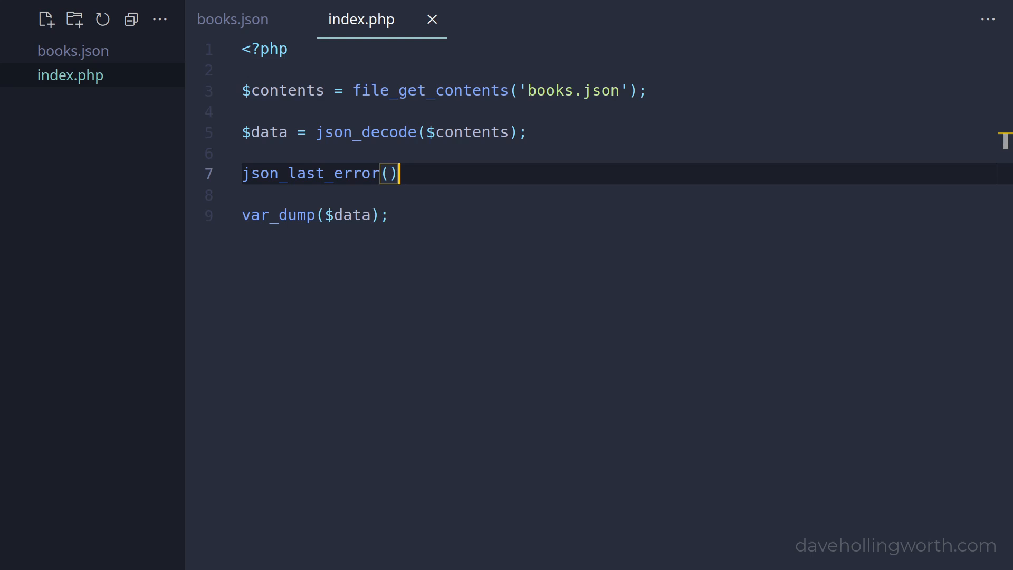
# - Add an if (json_last_error() !== JSON_ERROR_NONE) block echoing json_last_error_msg(), and save
pyautogui.write('if (')
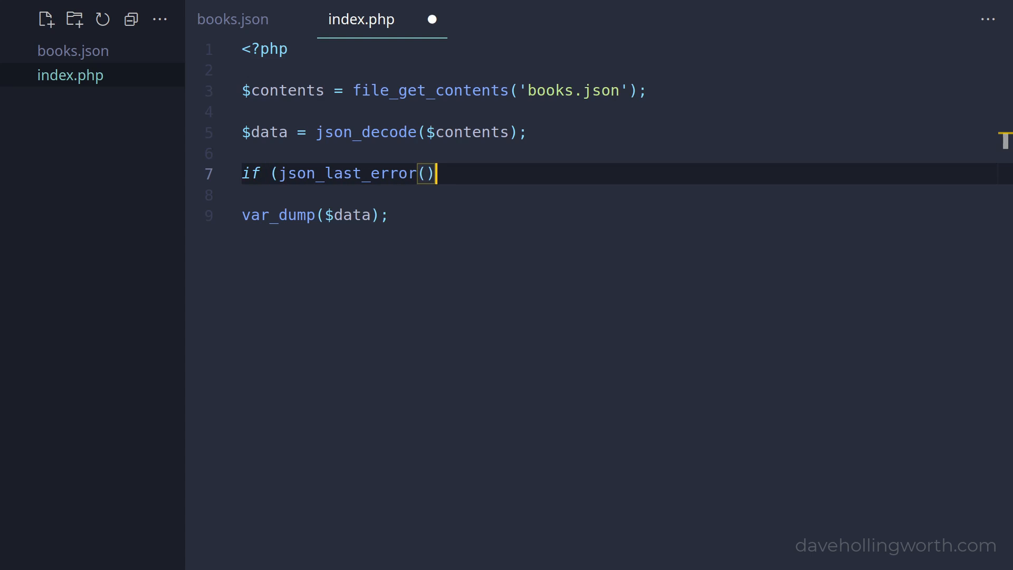
pyautogui.write('!== JSON_ERROR')
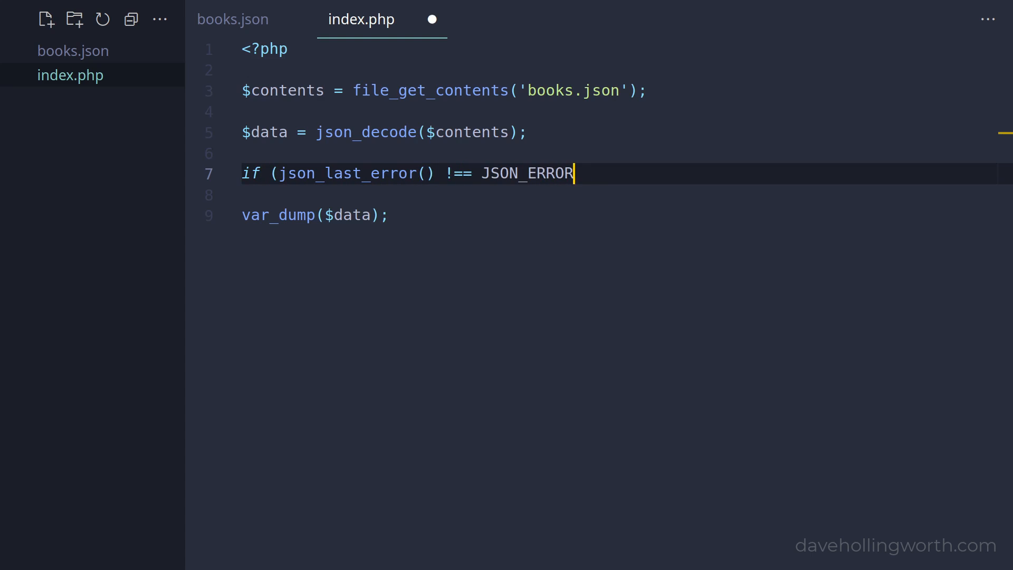
pyautogui.write('_NONE) {')
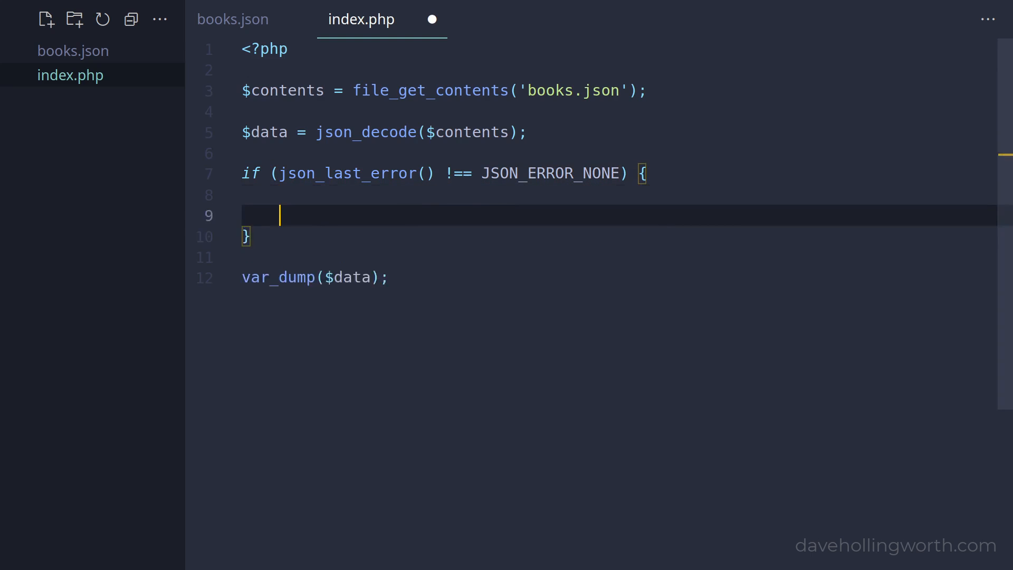
pyautogui.press('Enter')
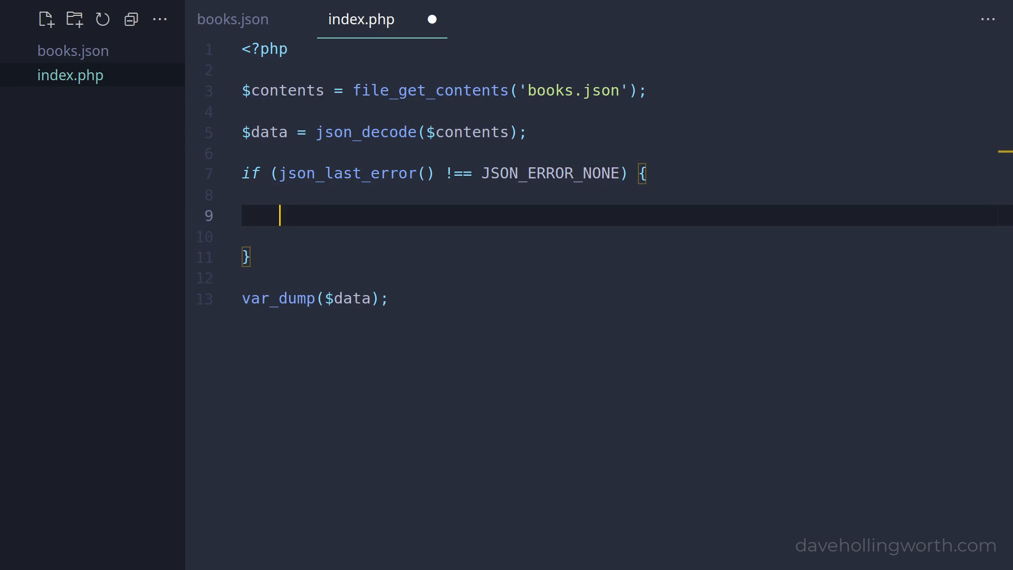
pyautogui.write('json_last_erro')
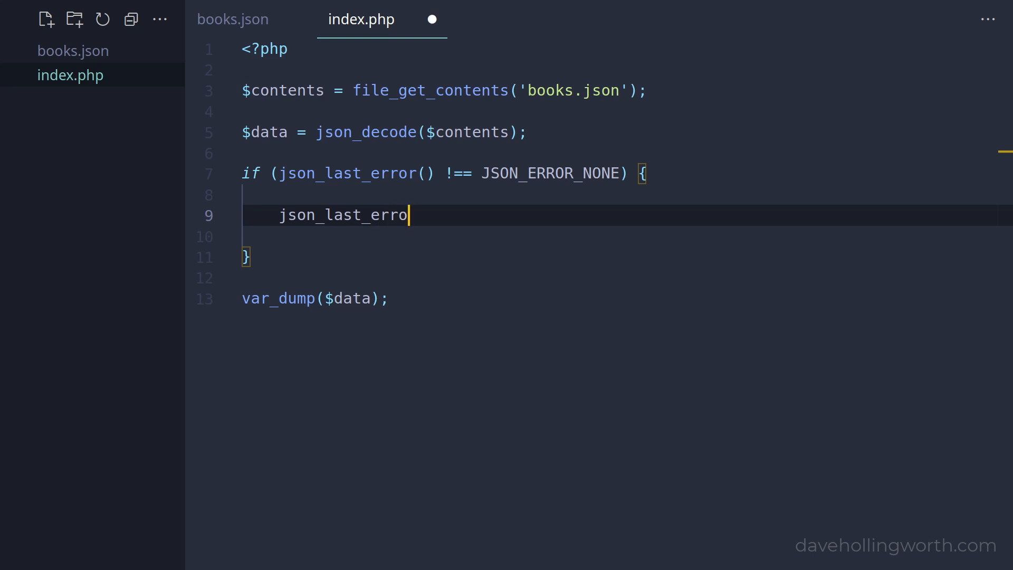
pyautogui.write('r_msg();')
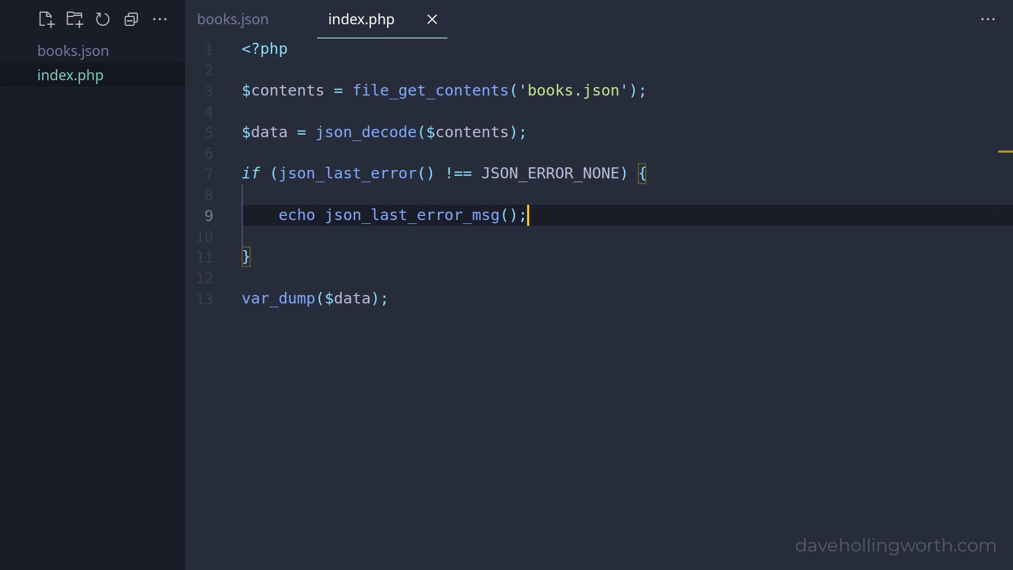
pyautogui.click(233, 19)
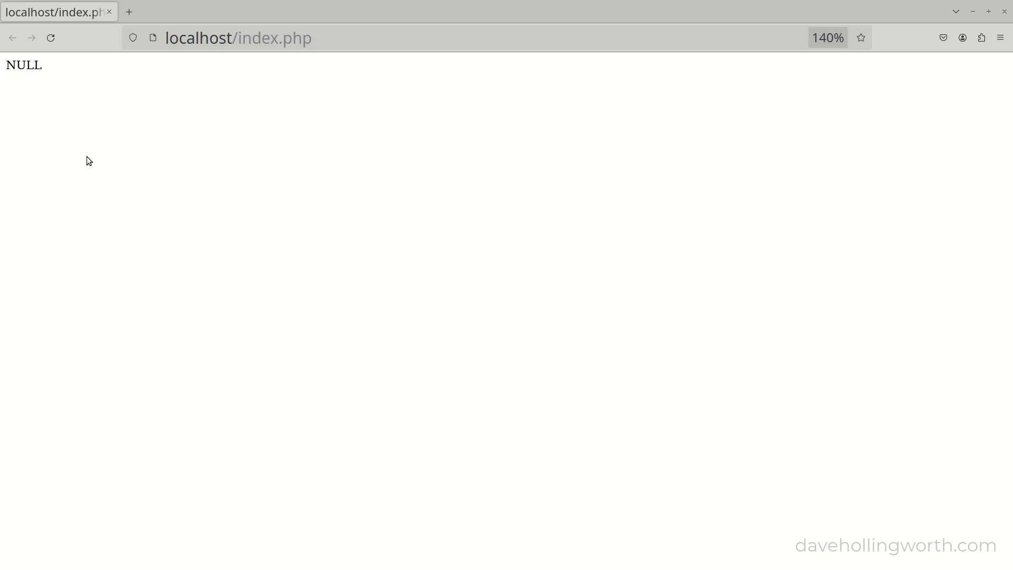
# - Reload index.php to see 'Syntax error' before NULL, then select the Fairy Tales title in books.json
pyautogui.click(51, 37)
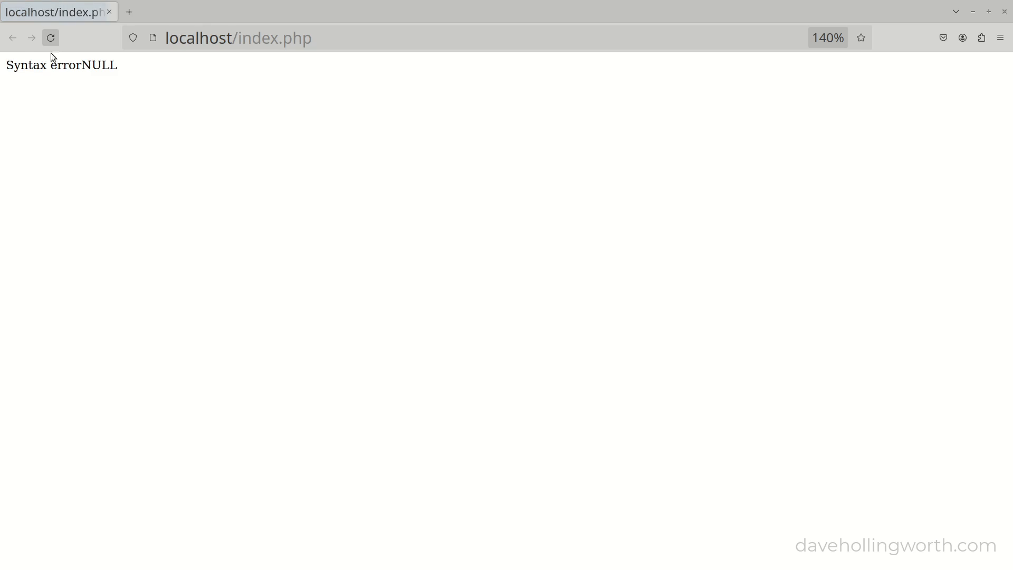
pyautogui.moveTo(5, 64); pyautogui.dragTo(80, 64)
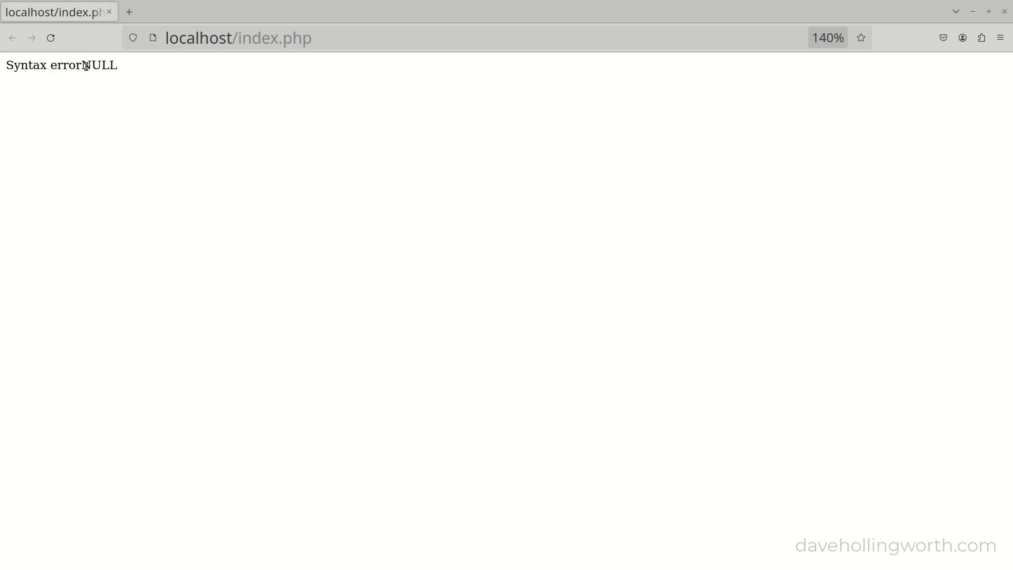
pyautogui.doubleClick(100, 66)
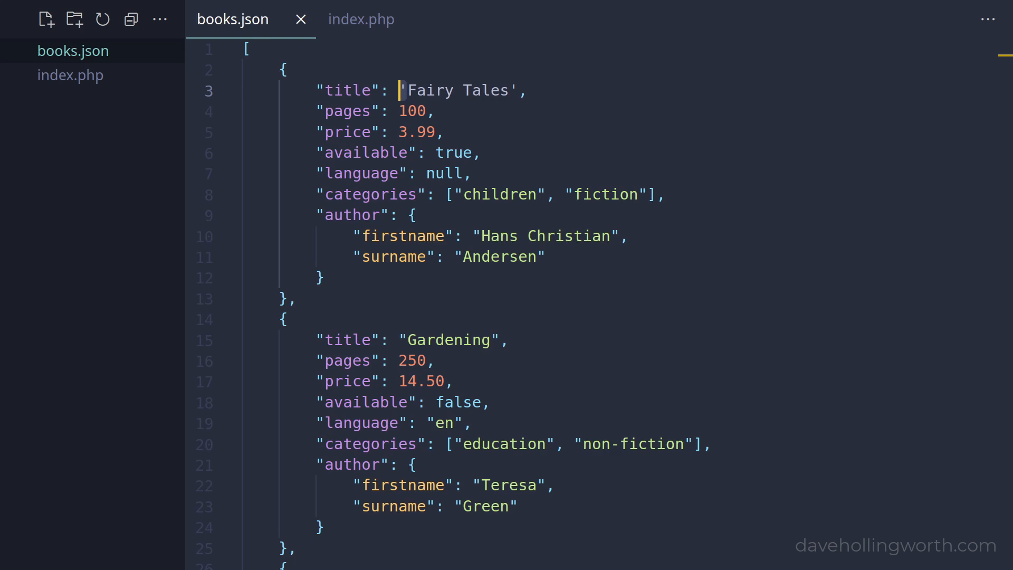
pyautogui.write('nul')
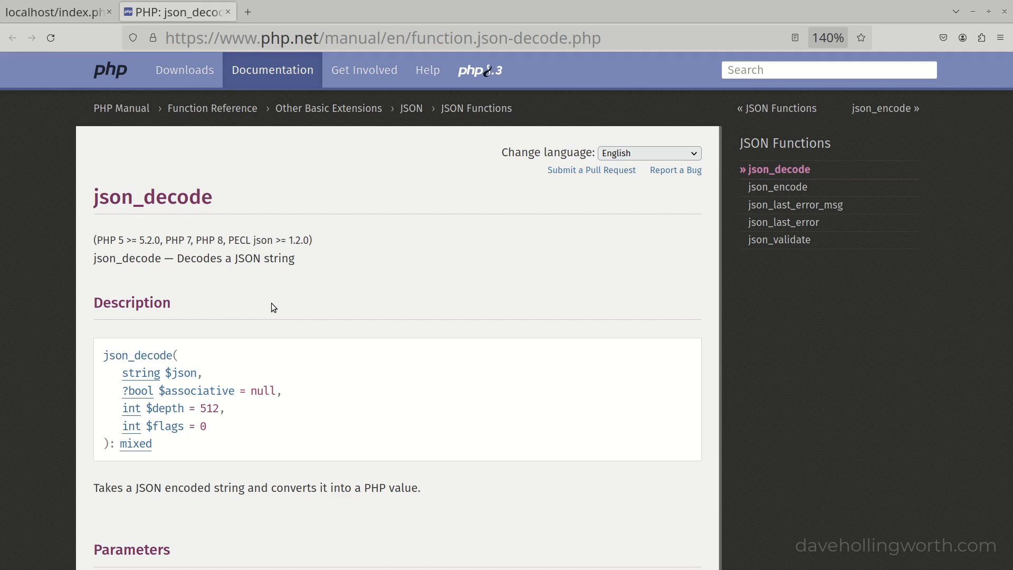
pyautogui.scroll(-3)
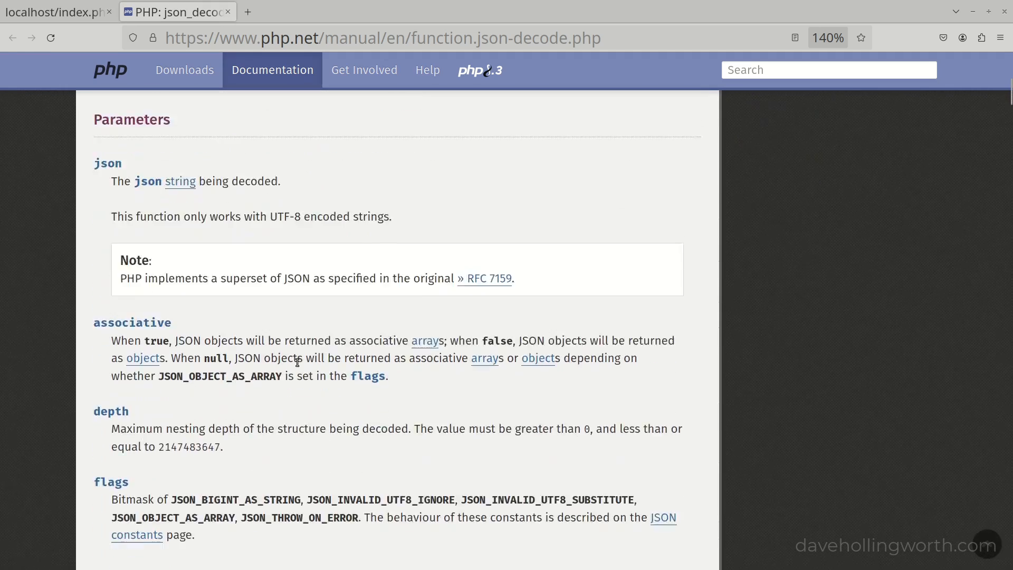
pyautogui.scroll(-3)
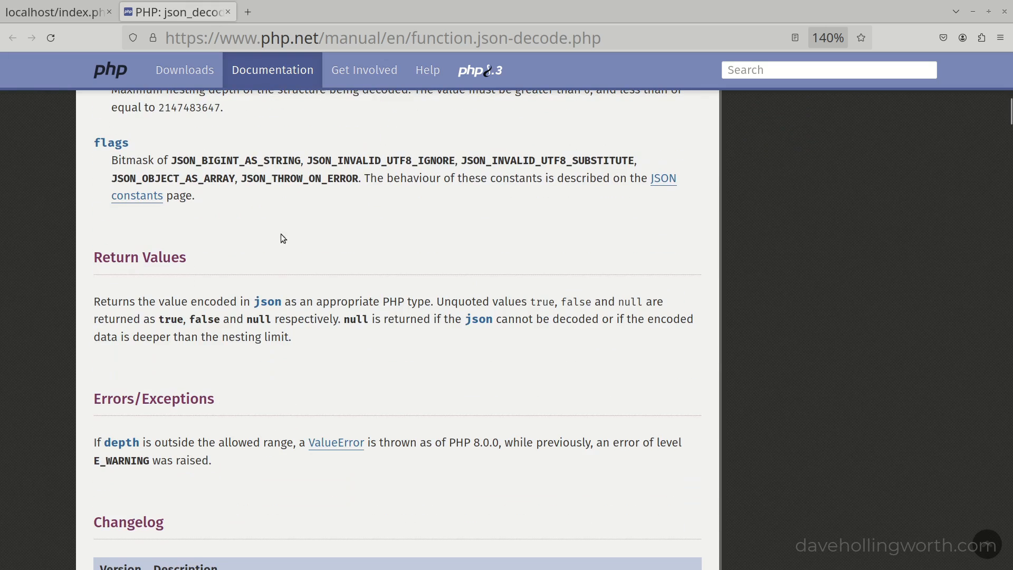
pyautogui.doubleClick(299, 178)
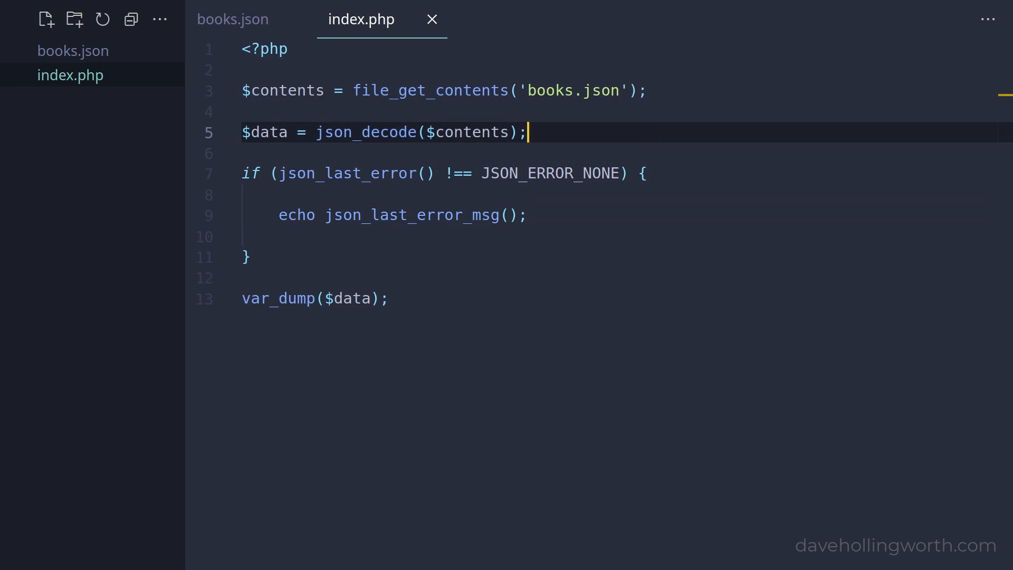
# - Pass the named argument flags: JSON_THROW_ON_ERROR to json_decode on a new line
pyautogui.write(',\\n')
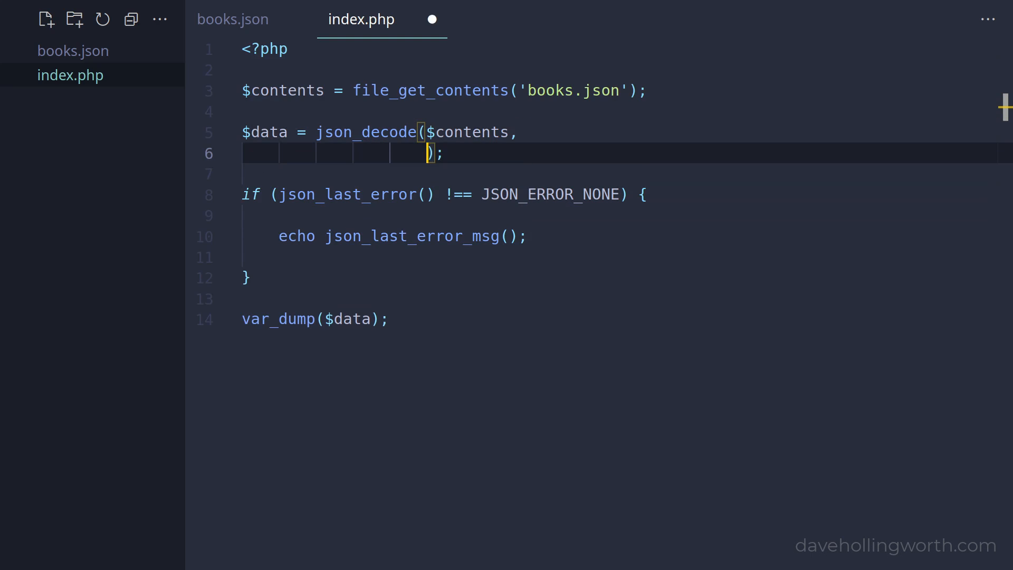
pyautogui.write('flags:')
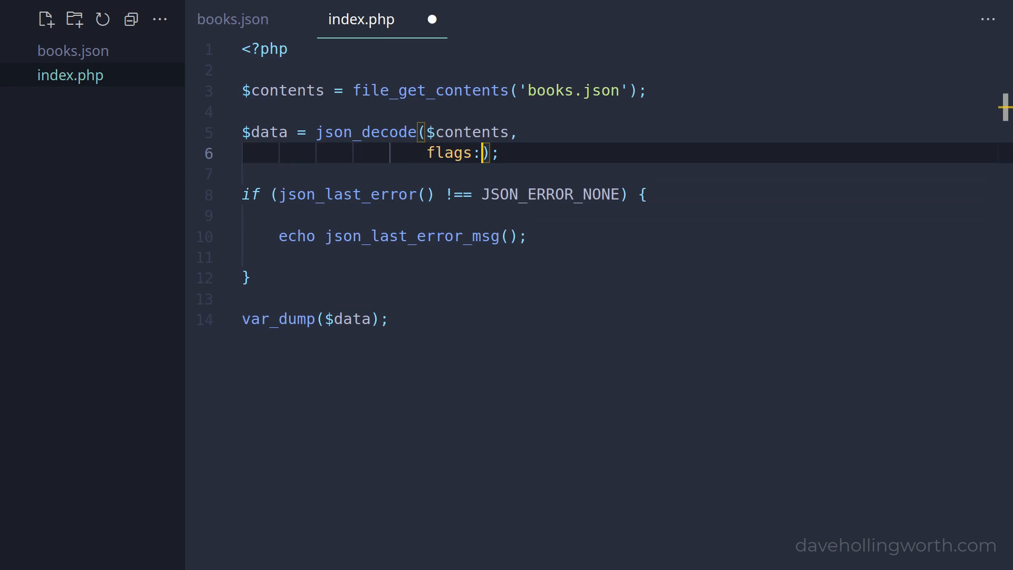
pyautogui.write('JSON_THROW')
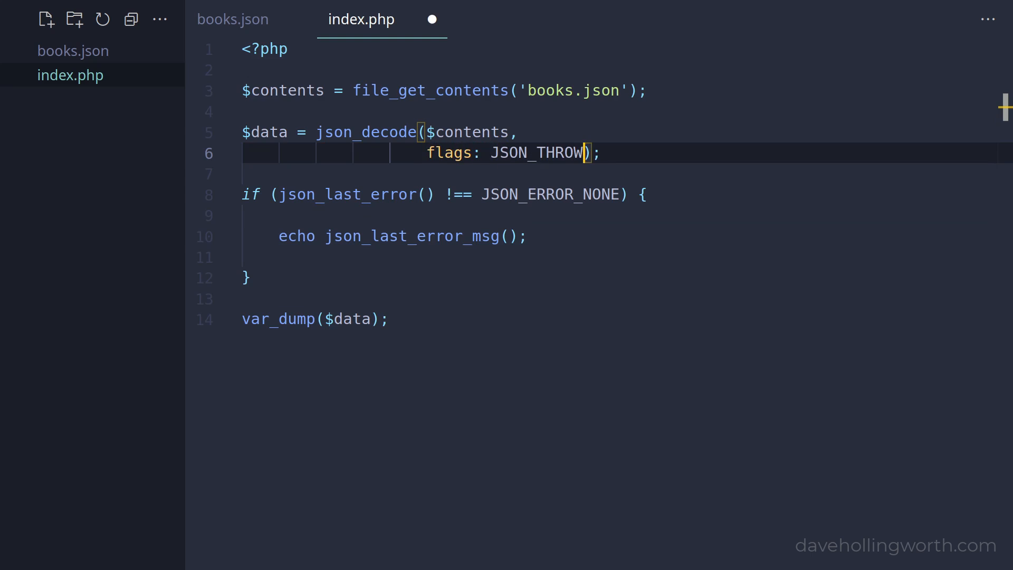
pyautogui.write('_ON_ERROR')
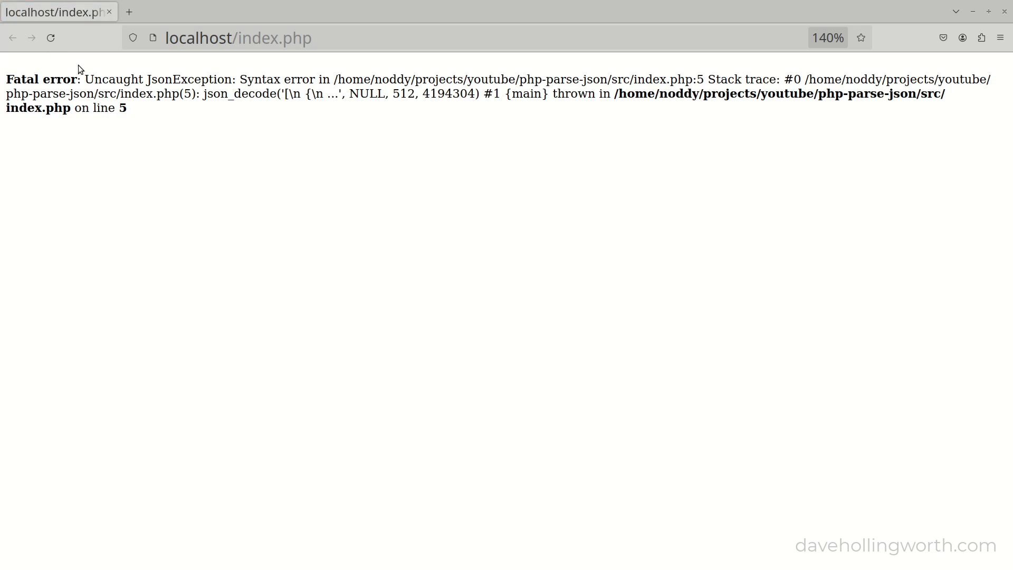
# - Highlight 'JsonException' and 'Syntax error' in the fatal error message
pyautogui.doubleClick(188, 78)
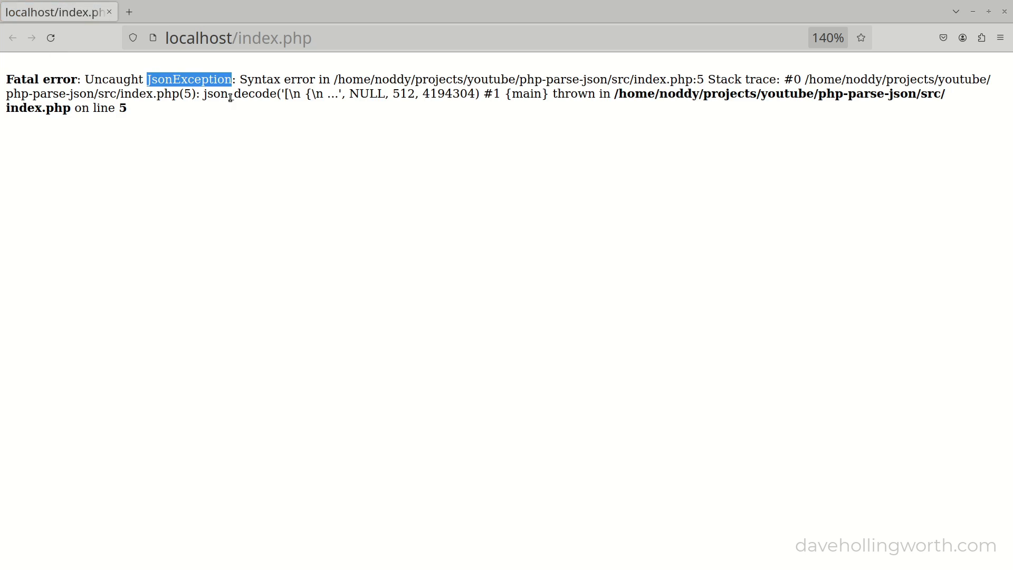
pyautogui.doubleClick(276, 78)
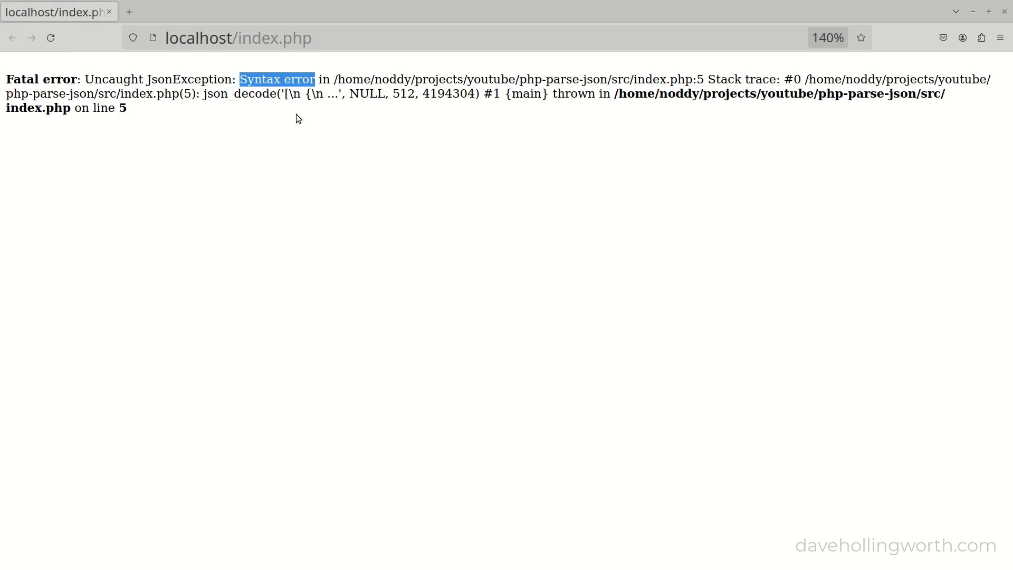
pyautogui.moveTo(291, 138)
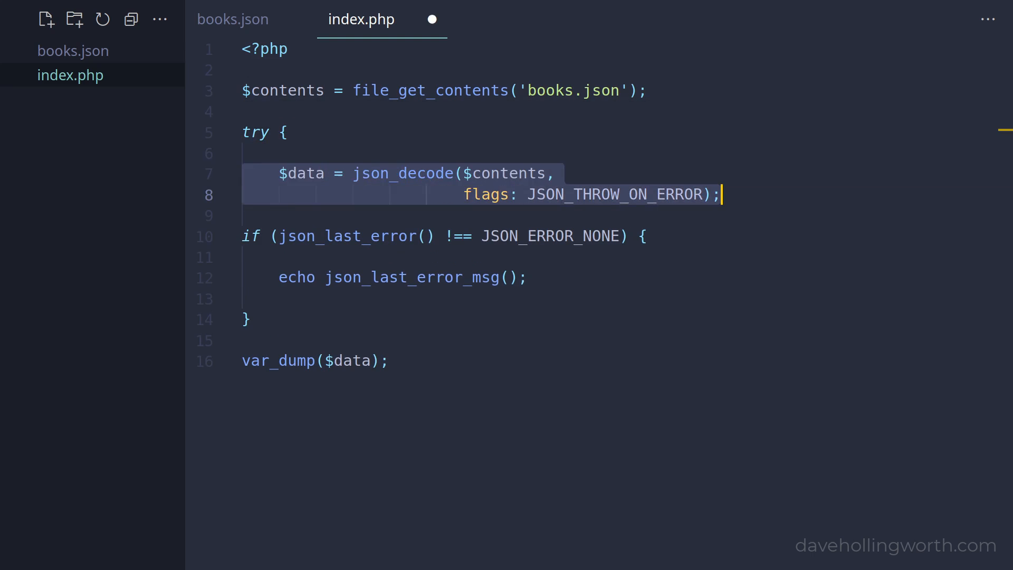
# - Catch JsonException $e around json_decode, exiting with $e->getMessage(), and comment out the if-check
pyautogui.write('} catch (')
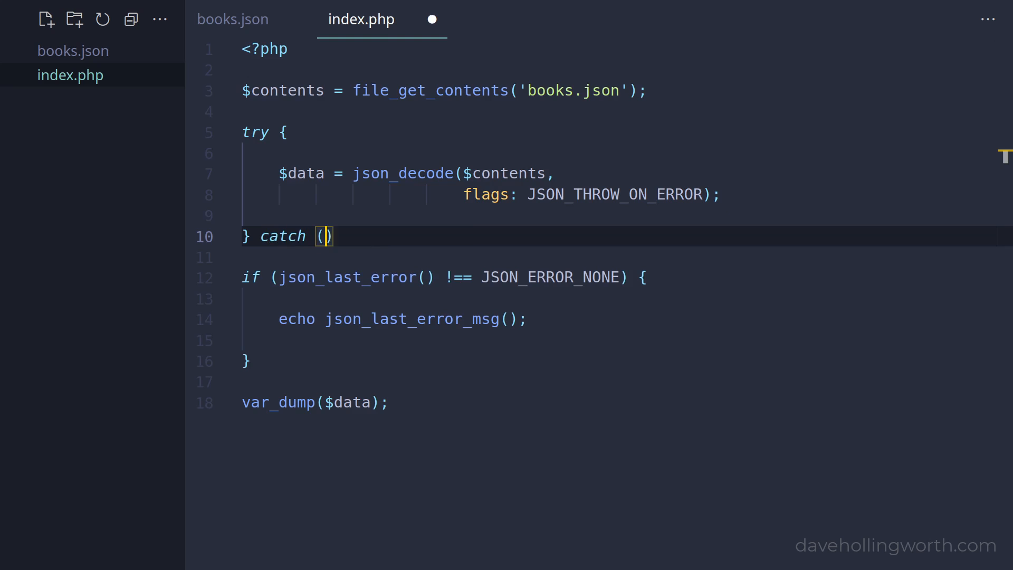
pyautogui.write('JsonException $e')
pyautogui.write('exit(')
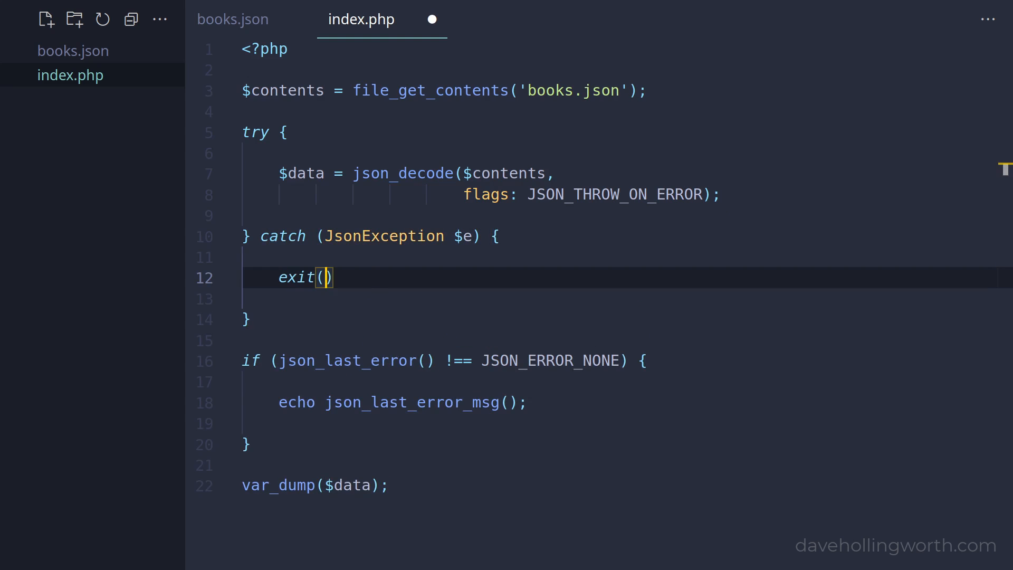
pyautogui.write('$e->getMessage()')
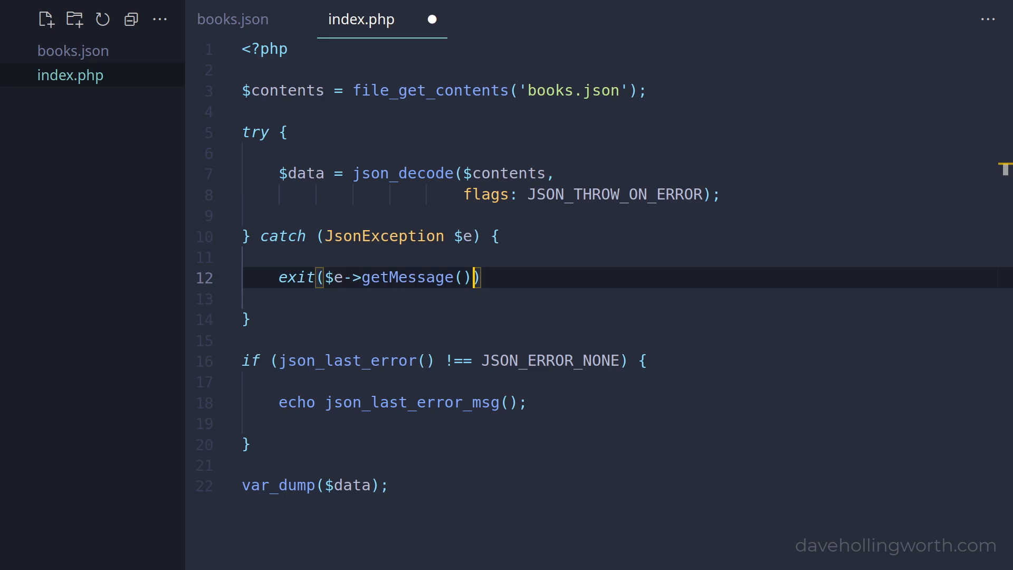
pyautogui.write(';')
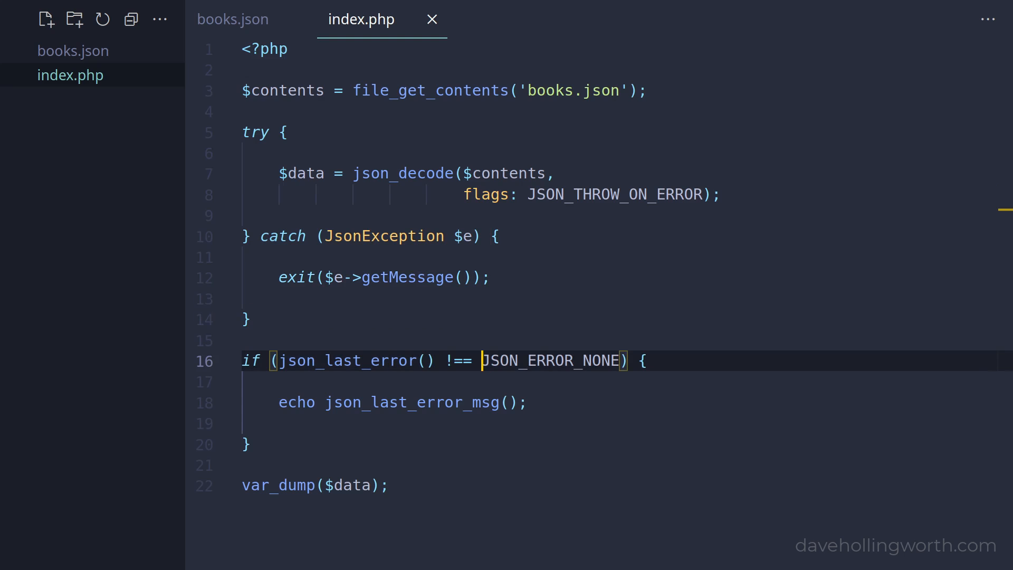
pyautogui.doubleClick(410, 402)
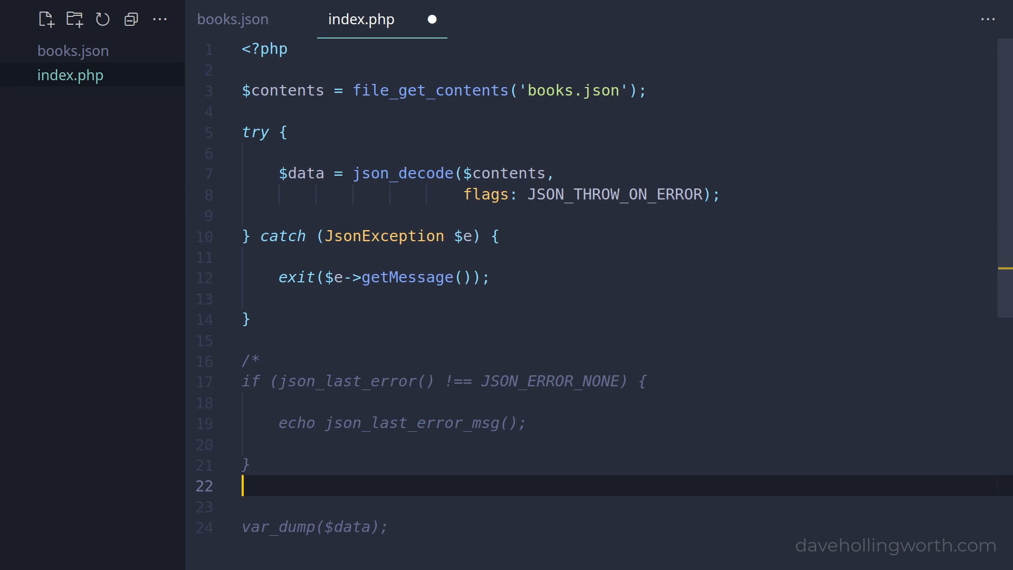
pyautogui.write('*/')
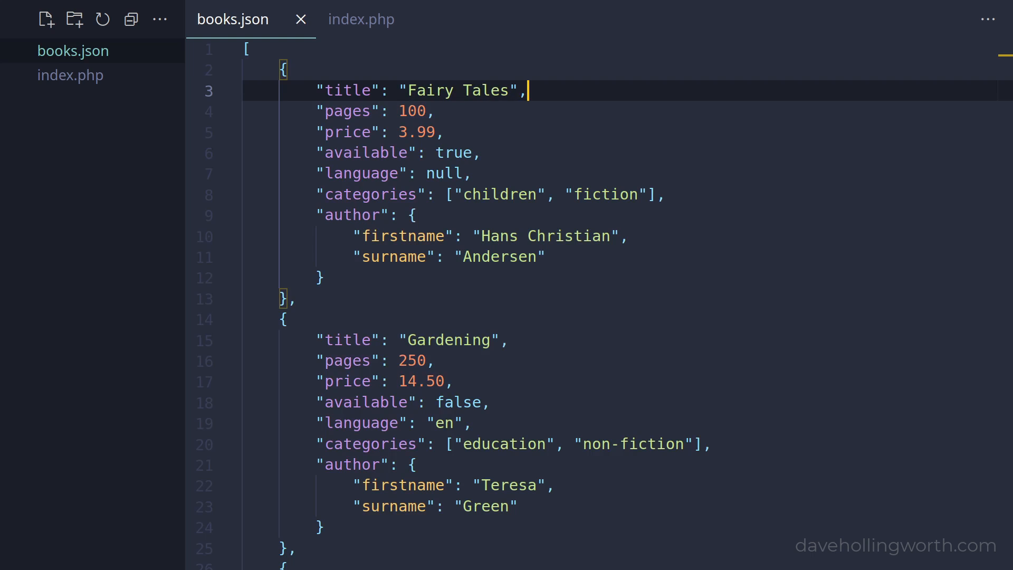
# - Replace var_dump with print_r($data) between echo '<pre>'; and echo '</pre>'; in index.php
pyautogui.click(361, 19)
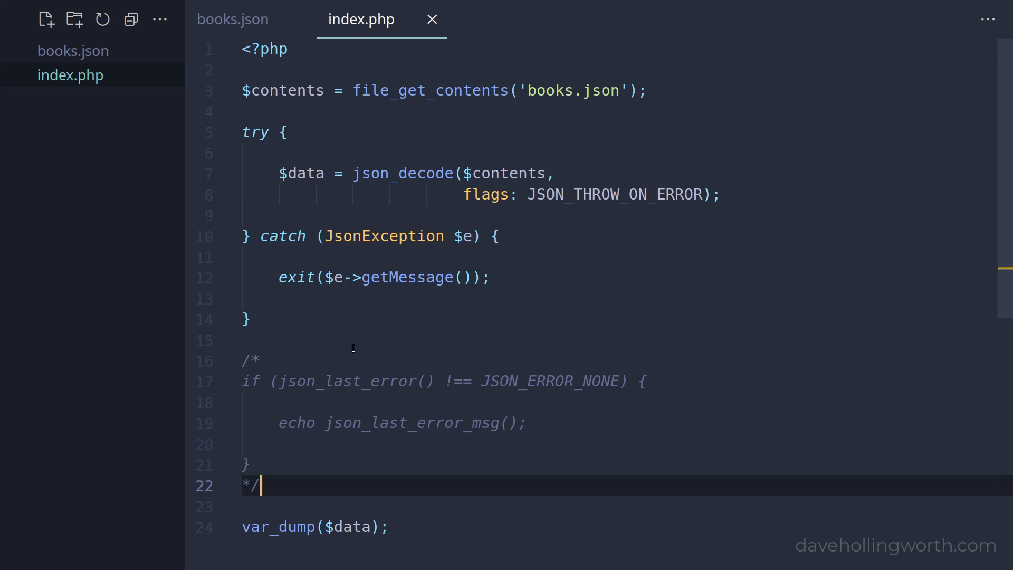
pyautogui.scroll(-3)
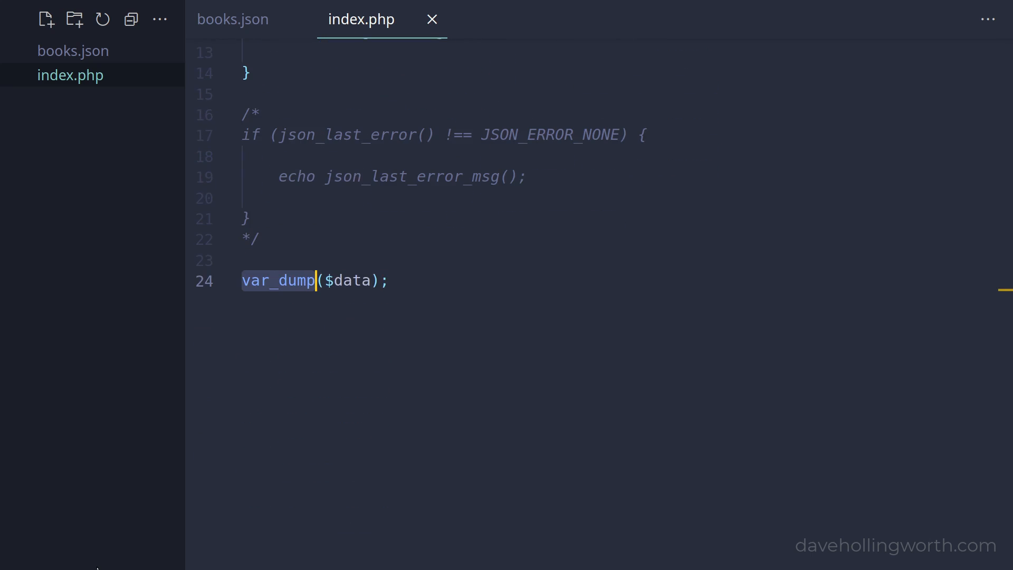
pyautogui.write('print_r')
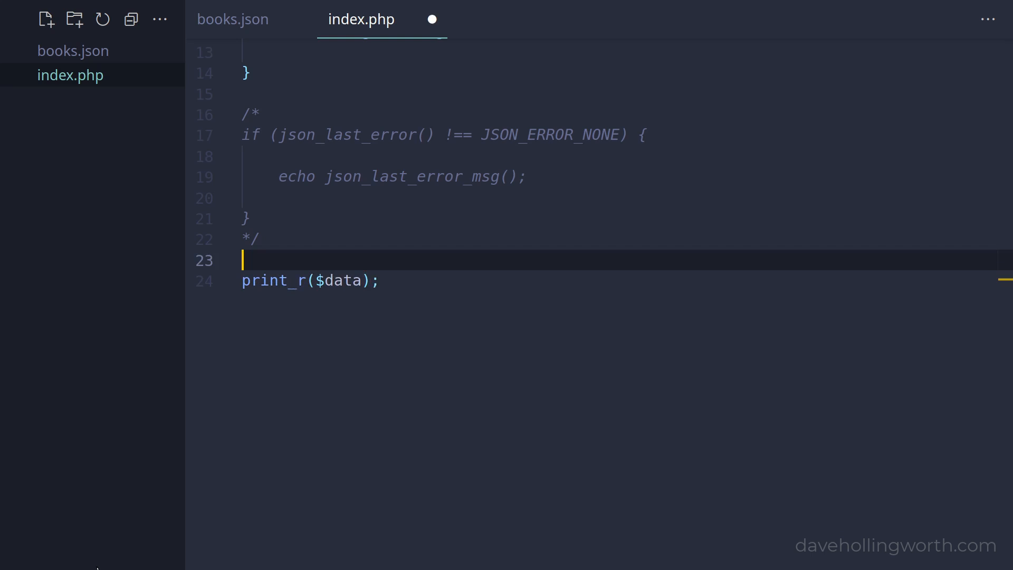
pyautogui.write("echo '<pre")
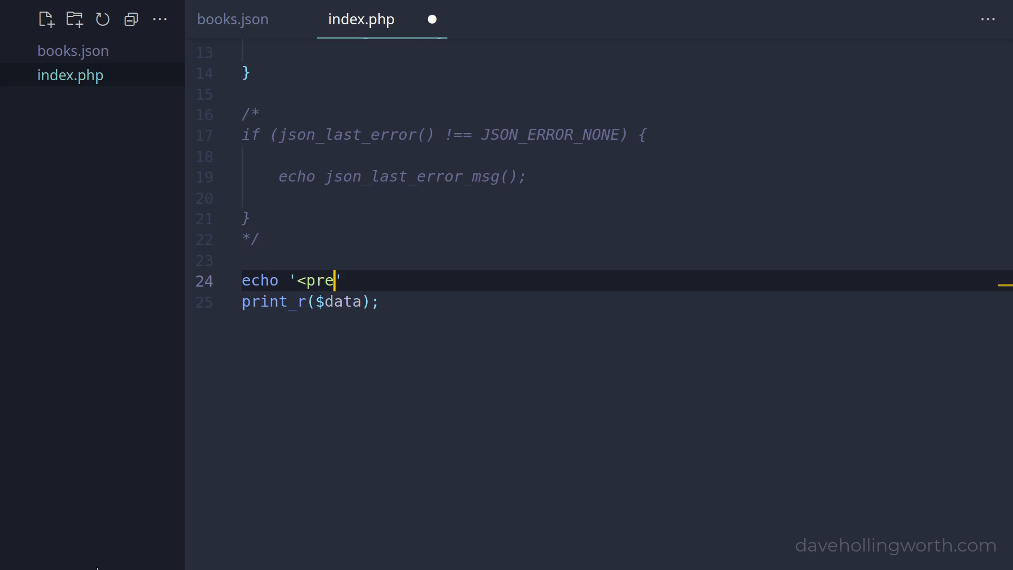
pyautogui.write(">';")
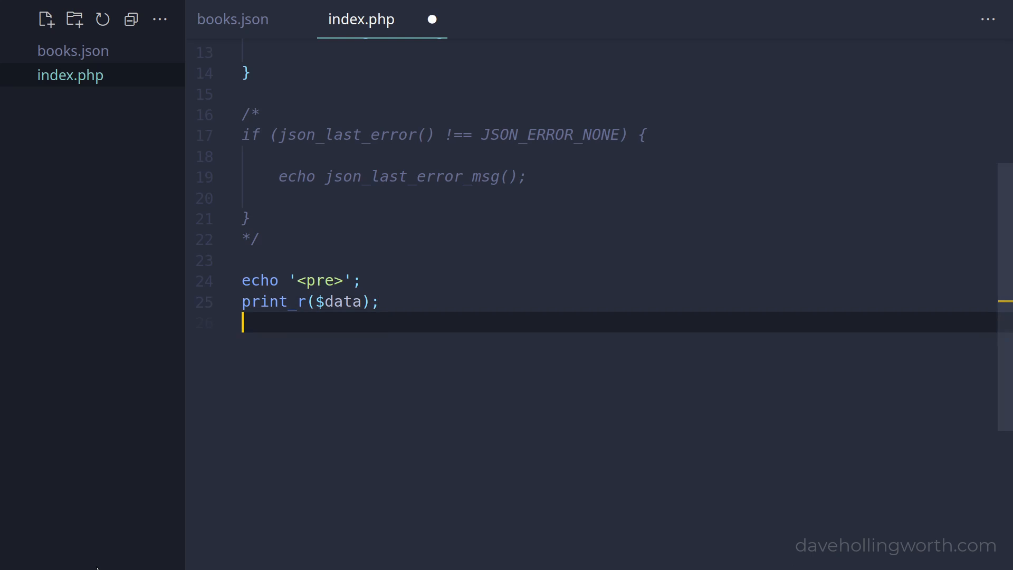
pyautogui.write("echo '</pre")
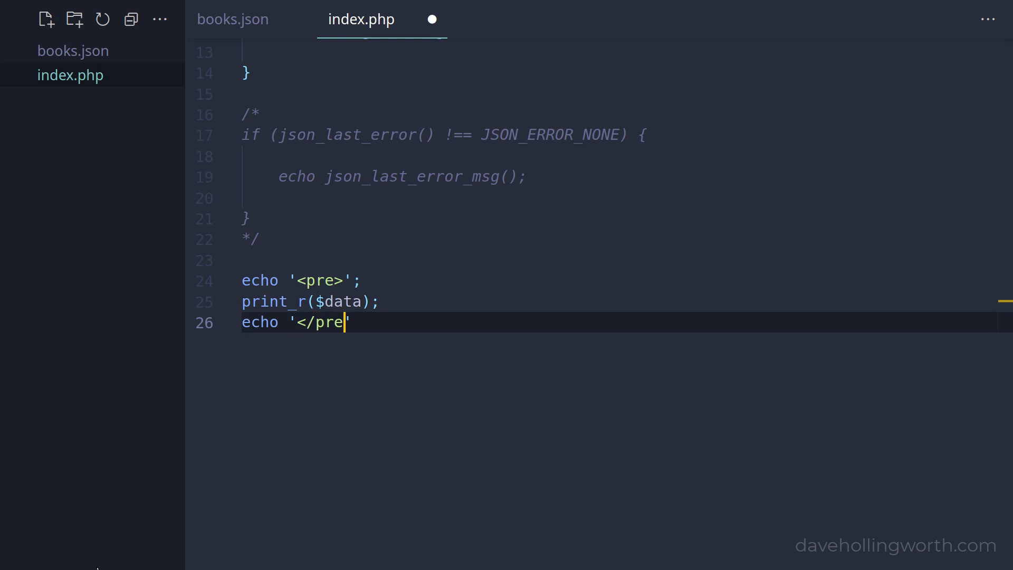
pyautogui.write(">';")
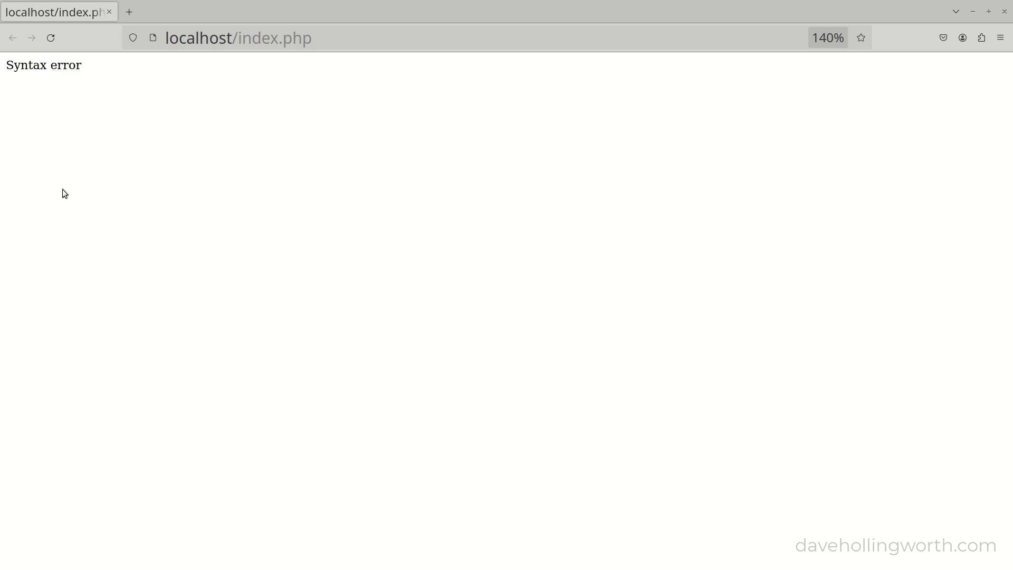
# - Reload localhost/index.php to view the indented print_r array of stdClass book objects
pyautogui.click(50, 37)
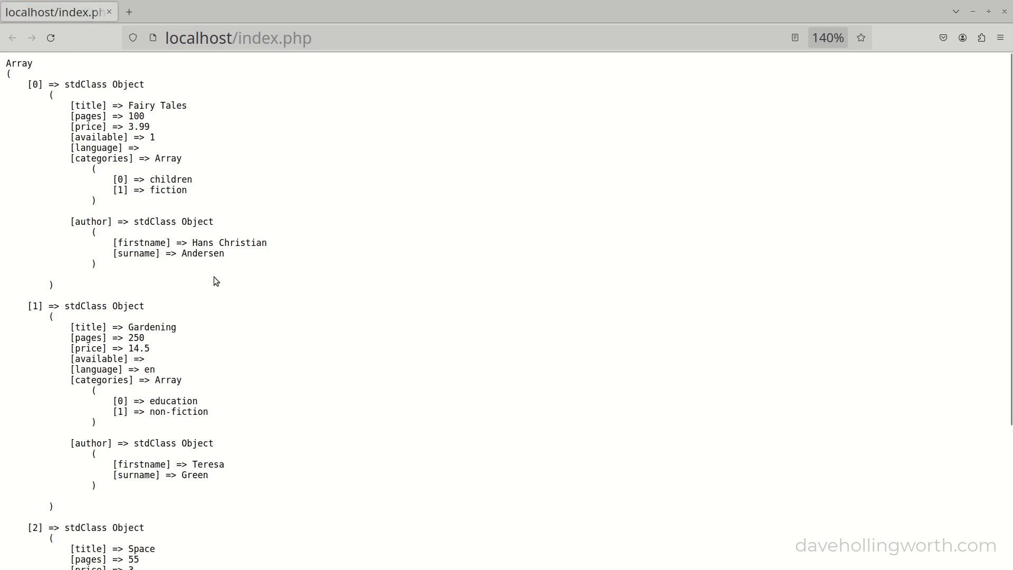
pyautogui.moveTo(296, 381)
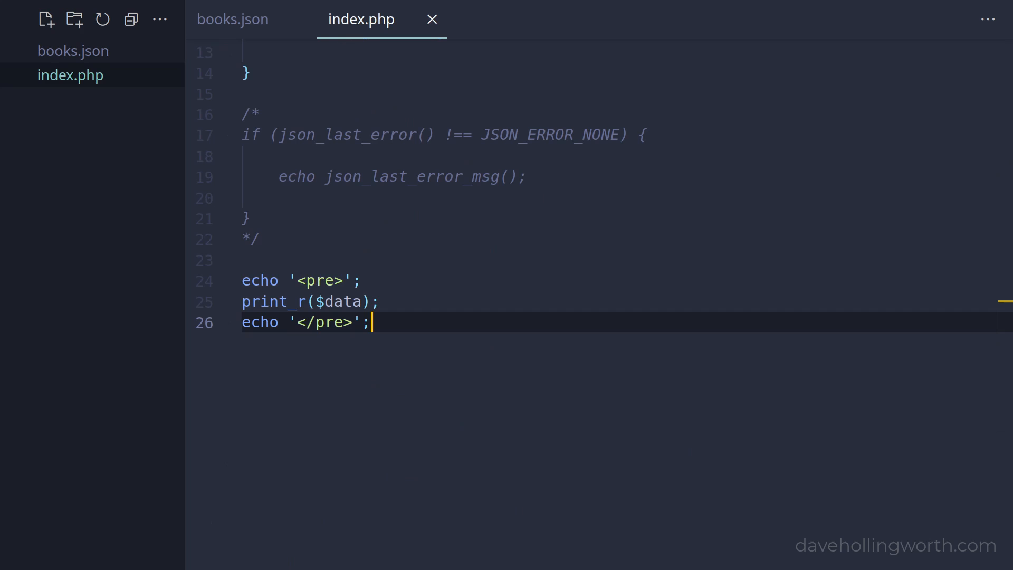
# - Add var_dump($data[0]->title) and var_dump($data[1]->pages) lines above the echo block
pyautogui.press('Enter')
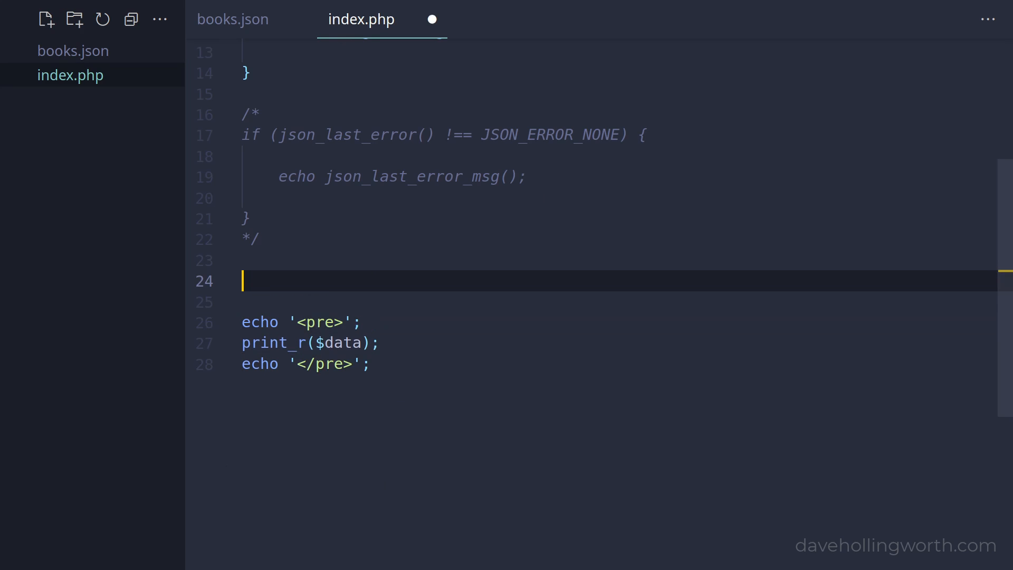
pyautogui.write('var_dump')
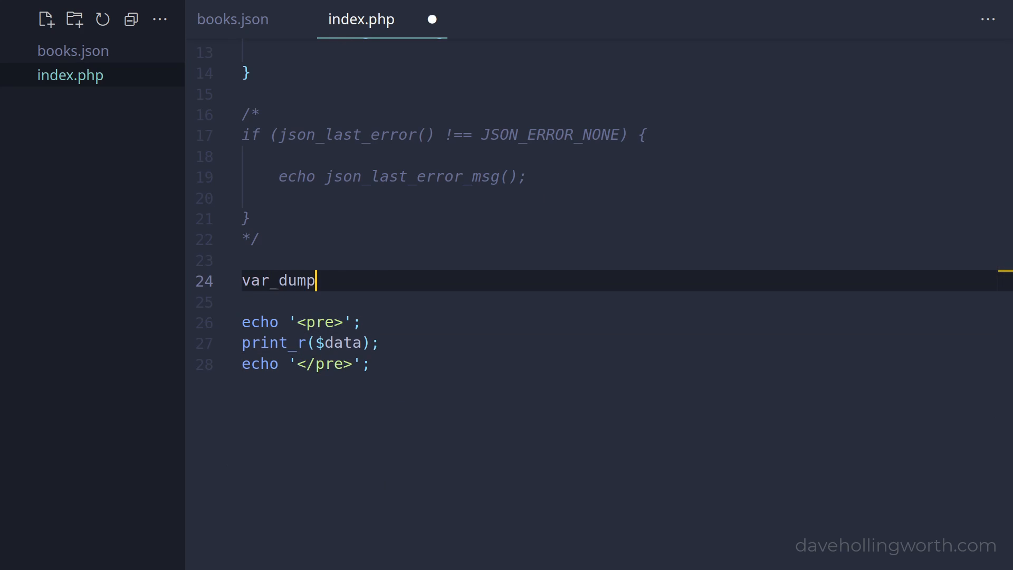
pyautogui.write('($data[0])')
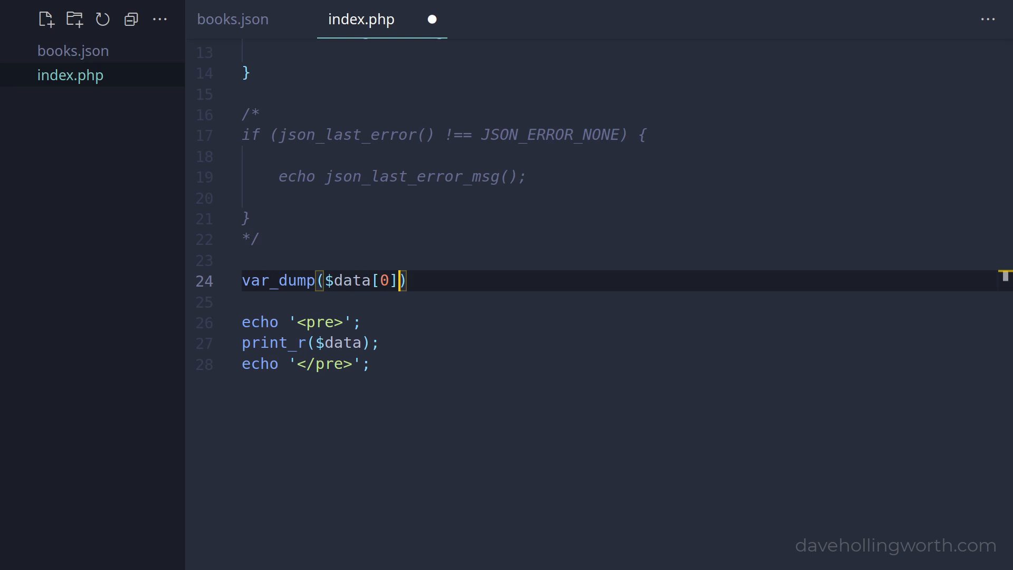
pyautogui.write('->title;')
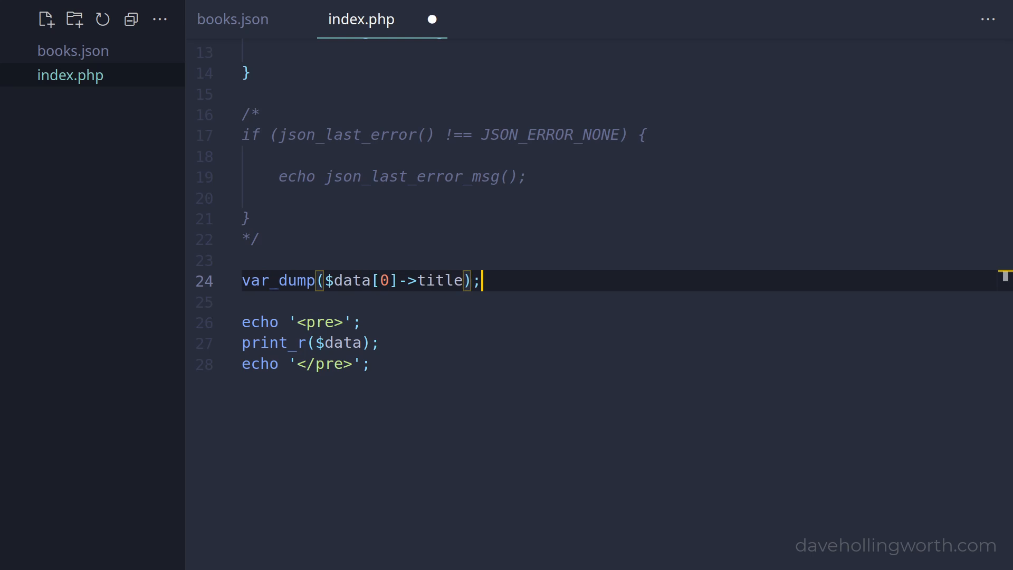
pyautogui.press('Enter')
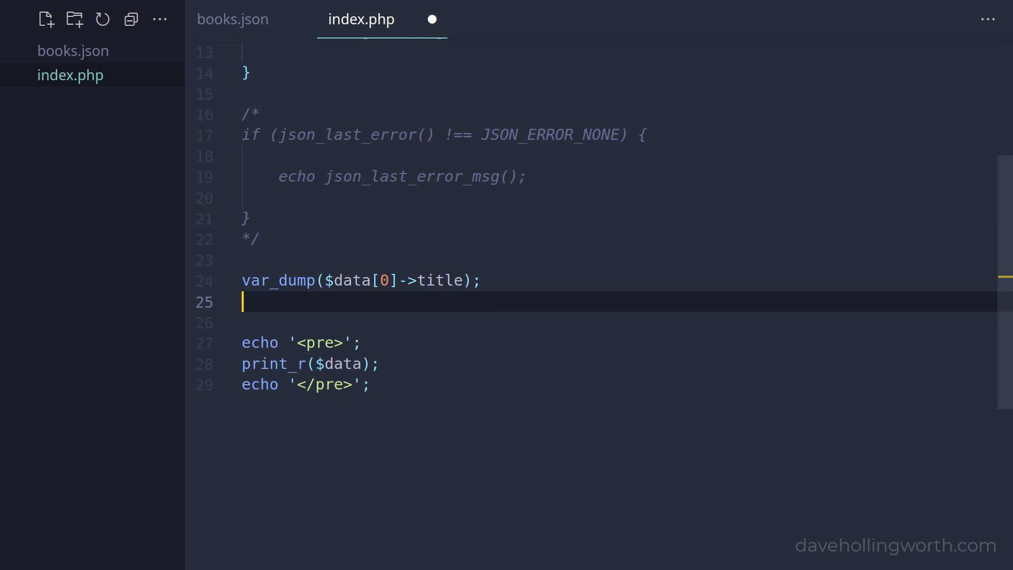
pyautogui.write('var_dump($data[])')
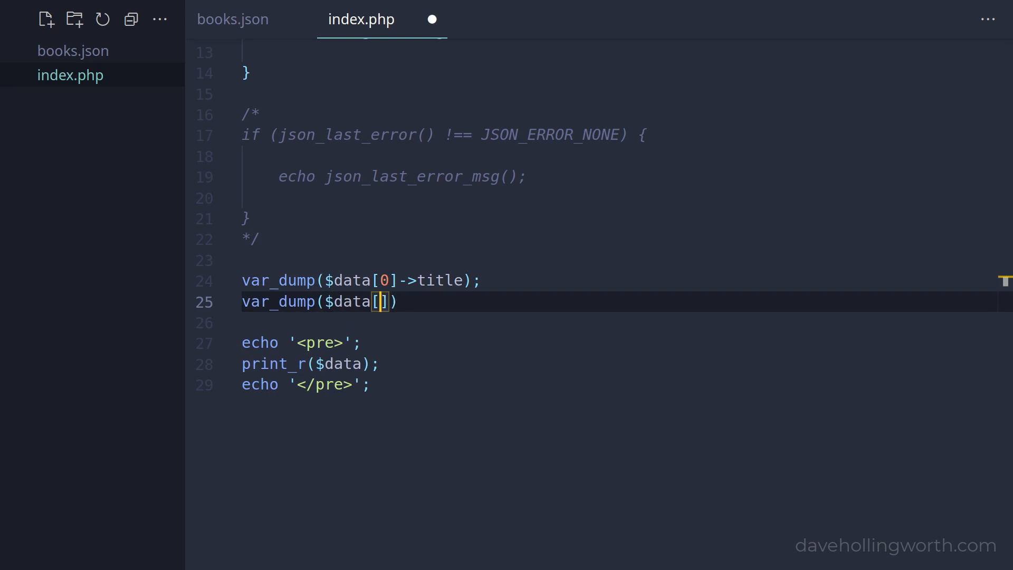
pyautogui.write('1]->pages);')
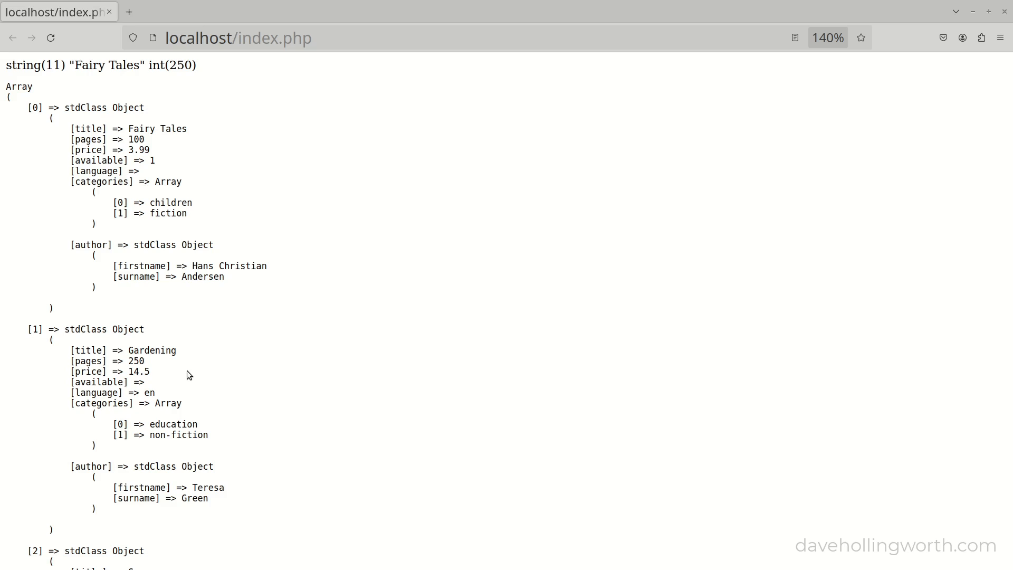
pyautogui.moveTo(153, 288)
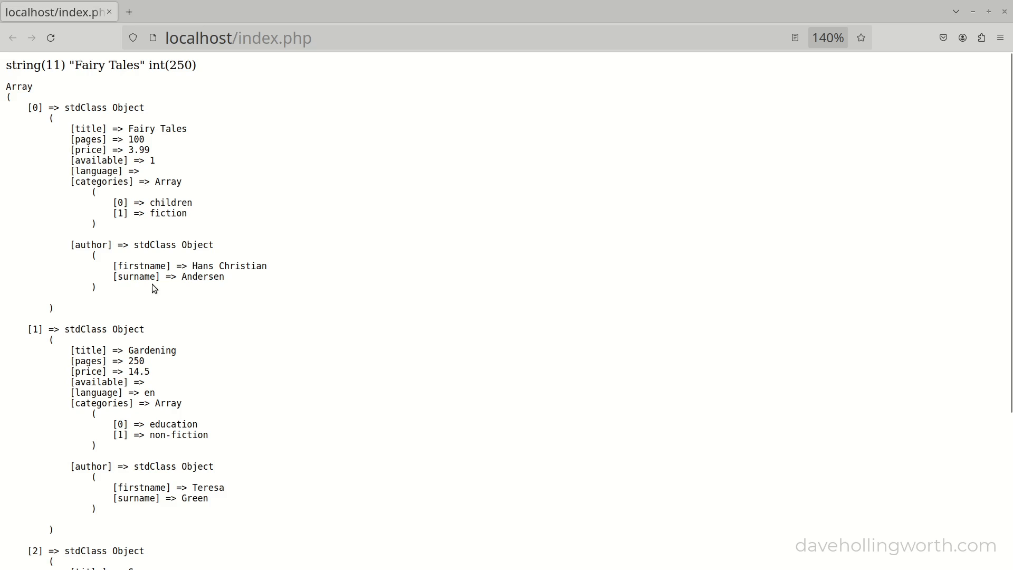
# - Highlight the first book's author details in Firefox's dumped output
pyautogui.doubleClick(90, 245)
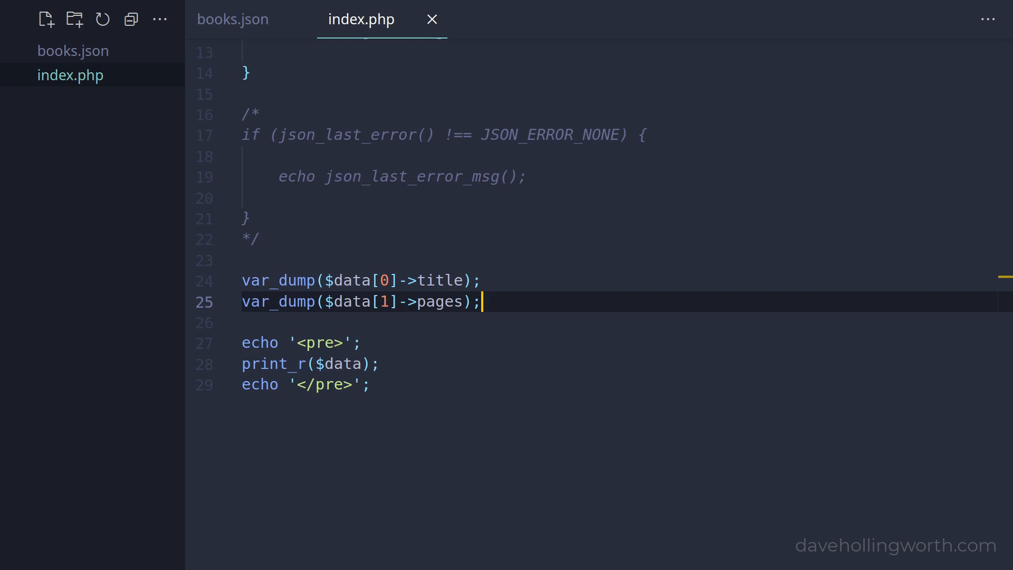
# - Add var_dump($data[0]->author->firstname); as a third dump line
pyautogui.write('var_dump(')
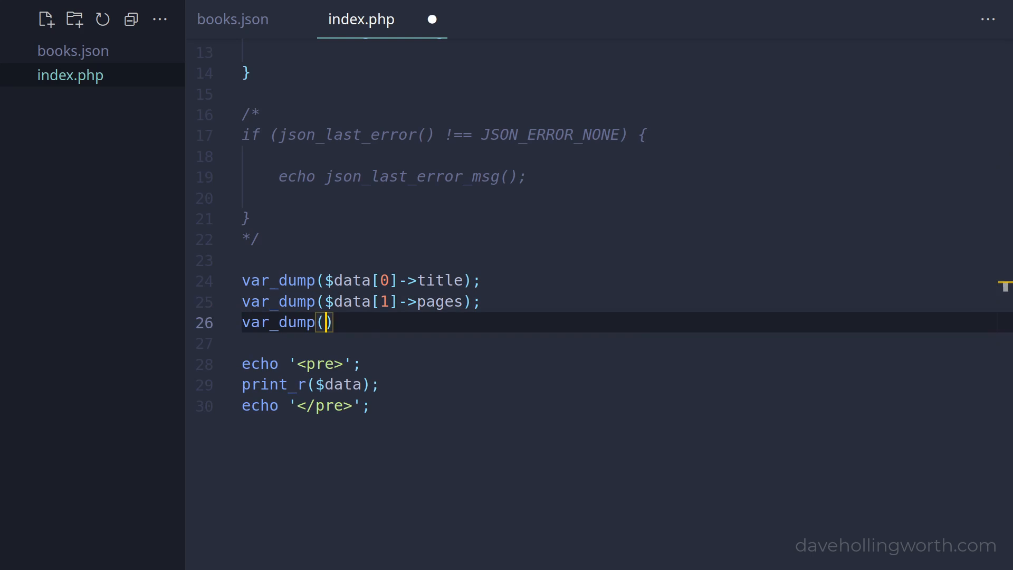
pyautogui.write('$data[0]')
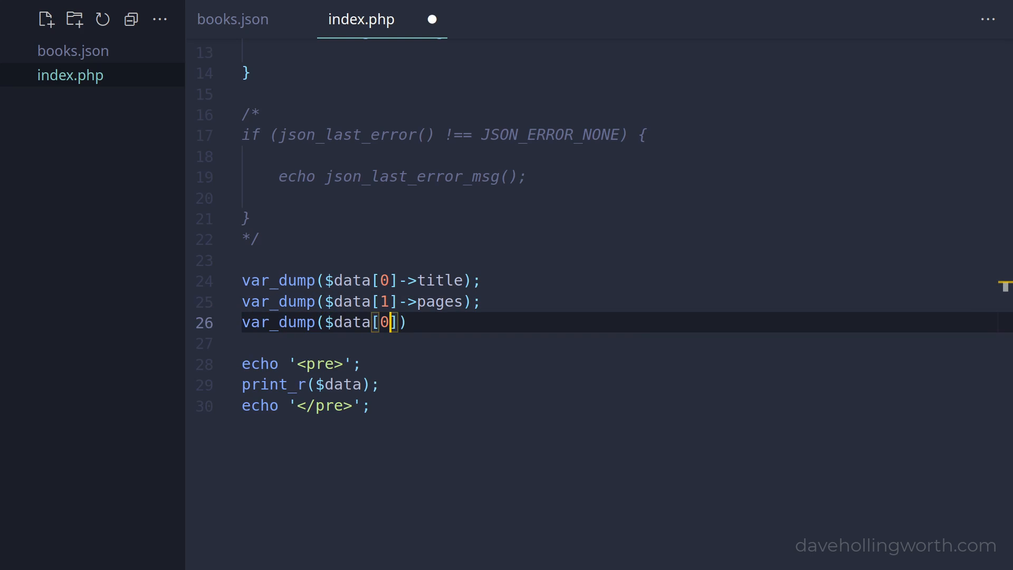
pyautogui.write(']->author->')
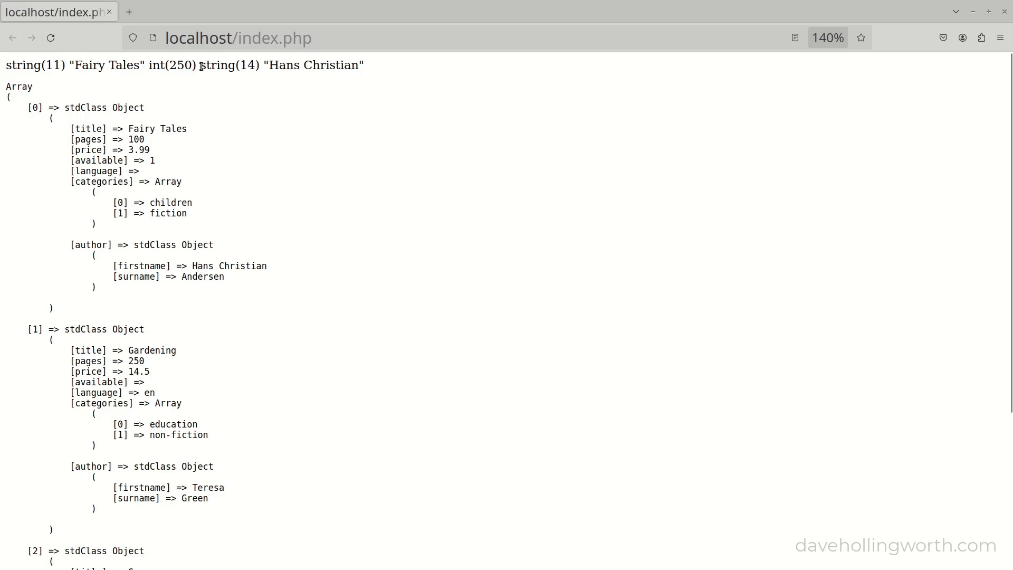
# - Highlight the dumped first name 'Hans Christian' and the stdClass author object
pyautogui.doubleClick(228, 265)
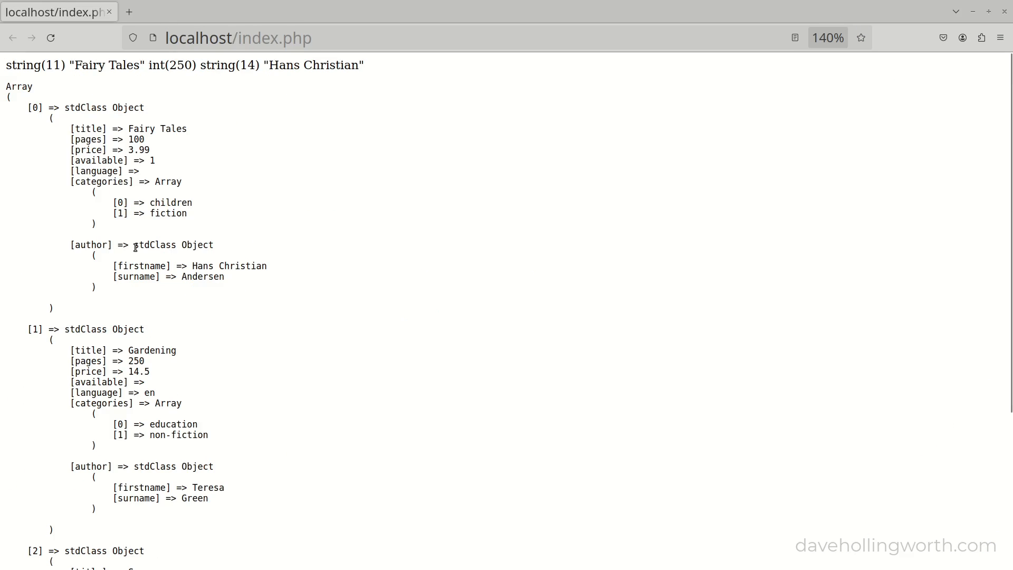
pyautogui.doubleClick(173, 245)
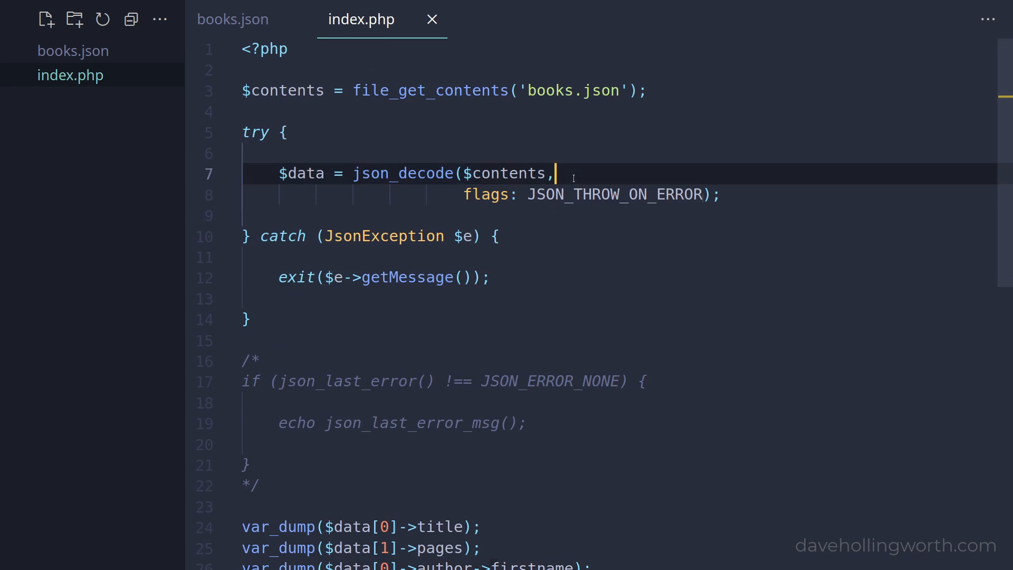
# - Pass associative: true to json_decode before the JSON_THROW_ON_ERROR flags argument
pyautogui.write('true,')
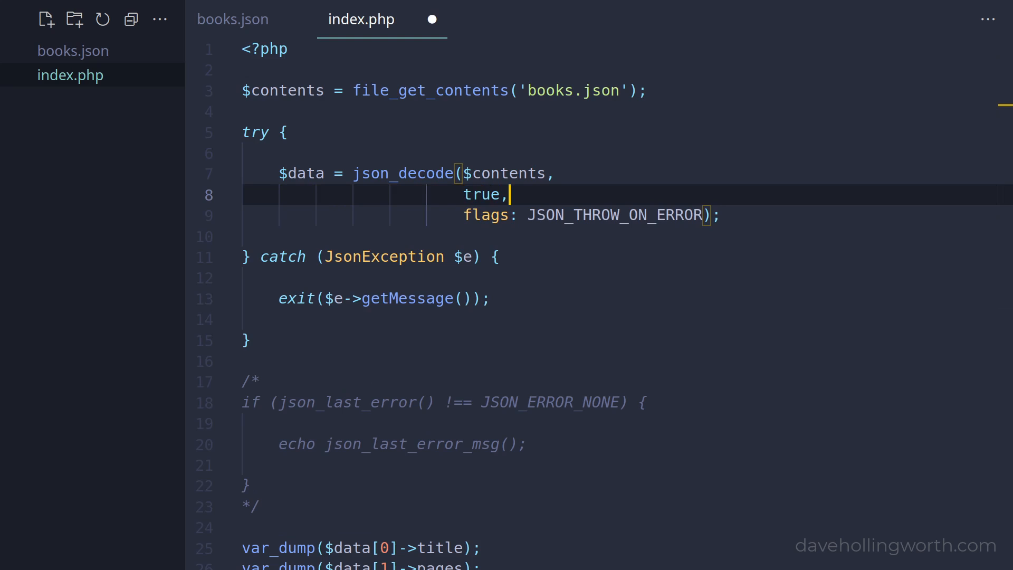
pyautogui.moveTo(432, 19)
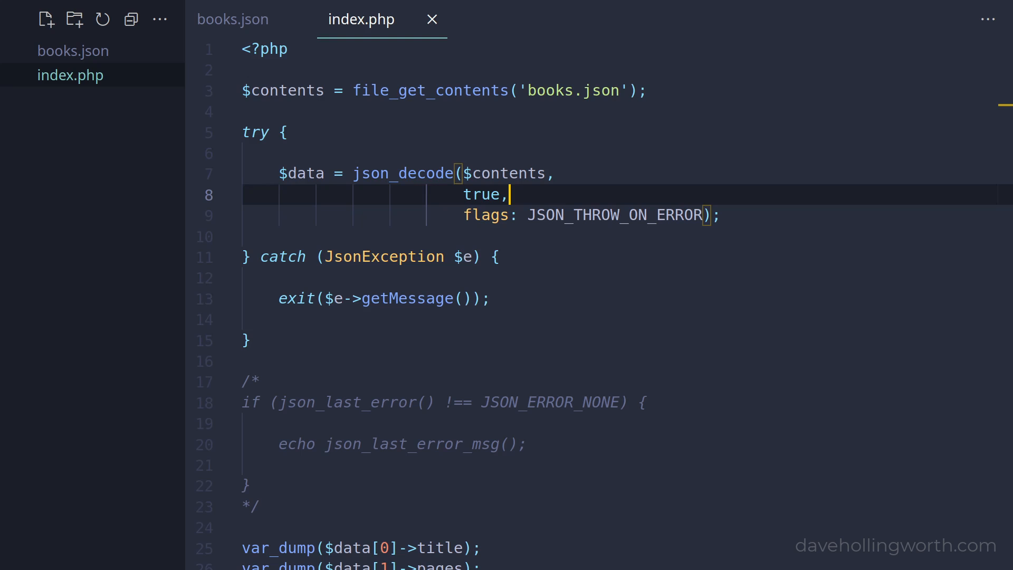
pyautogui.write('ass')
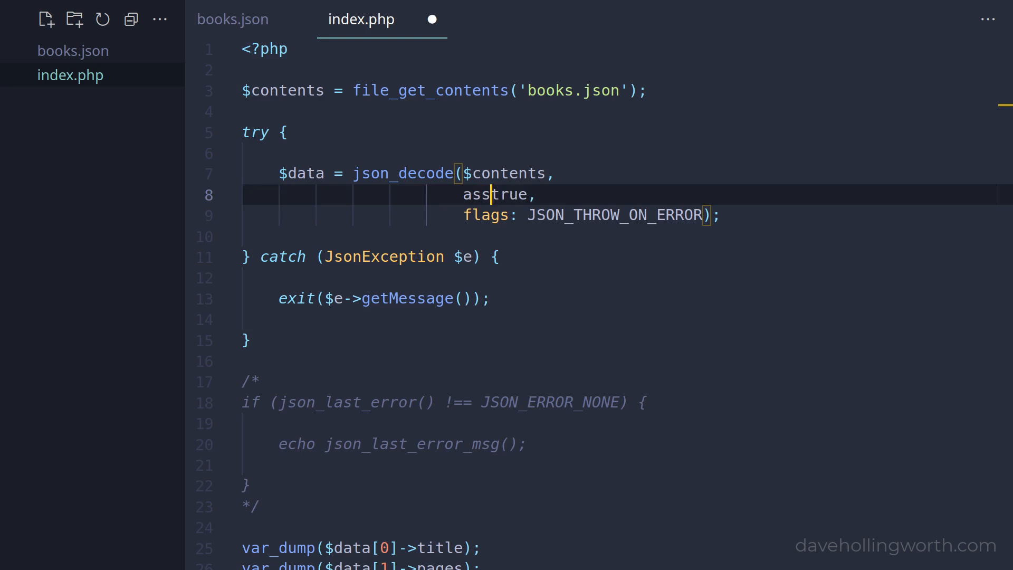
pyautogui.write('ociative:')
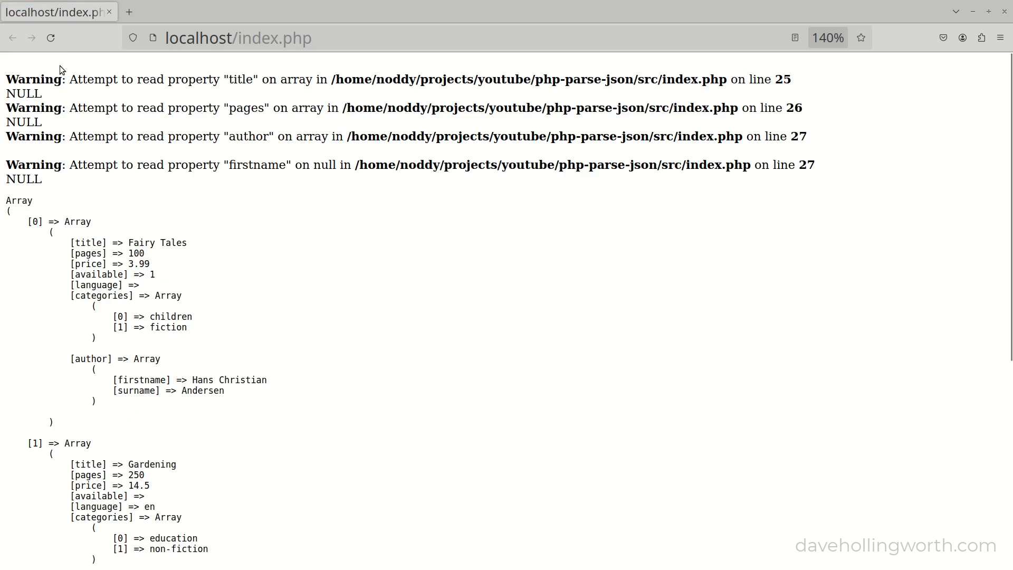
pyautogui.moveTo(131, 152)
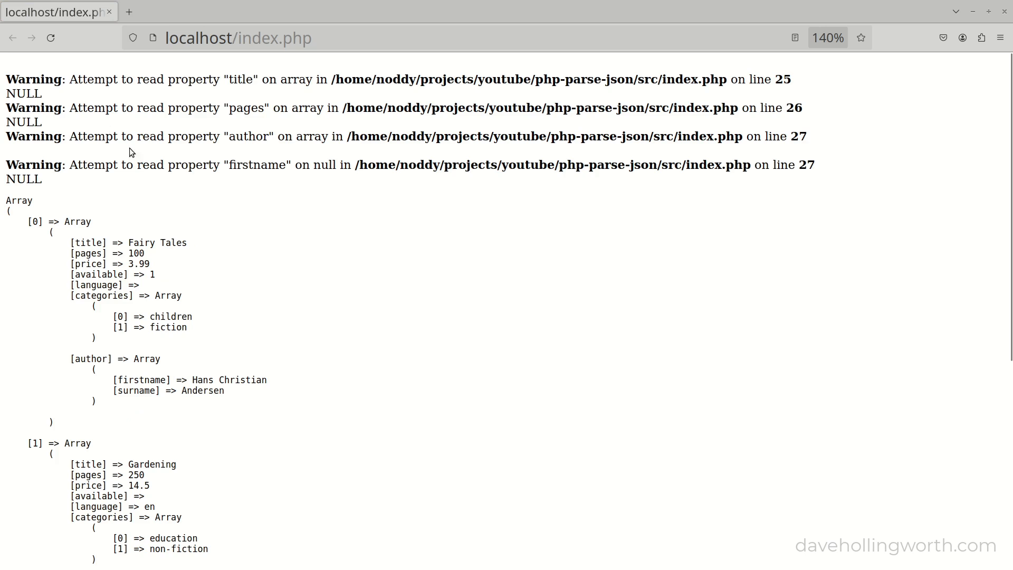
# - Scroll the output and highlight the second book and its author now shown as Array
pyautogui.scroll(-3)
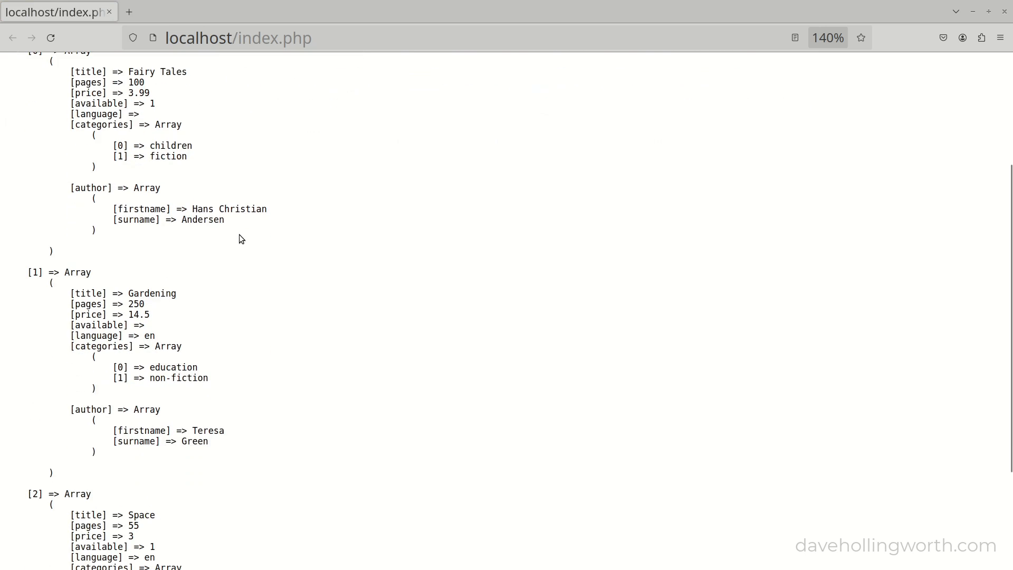
pyautogui.moveTo(86, 270)
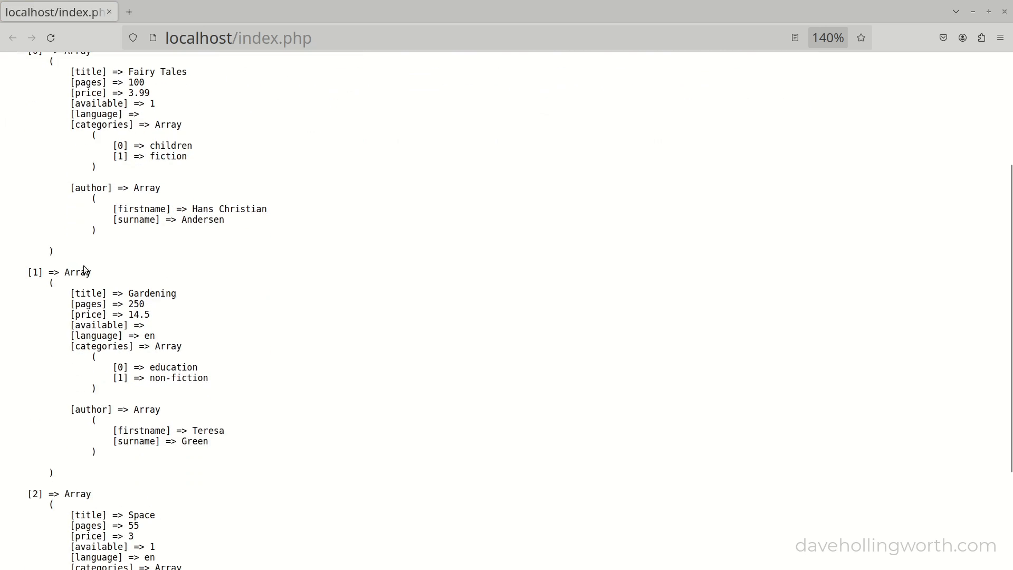
pyautogui.doubleClick(78, 272)
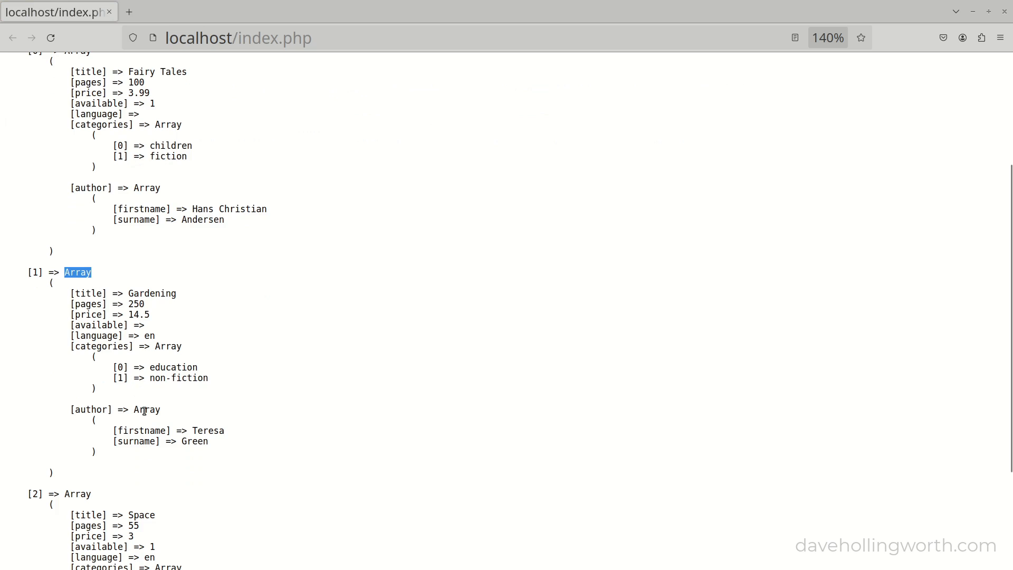
pyautogui.doubleClick(146, 409)
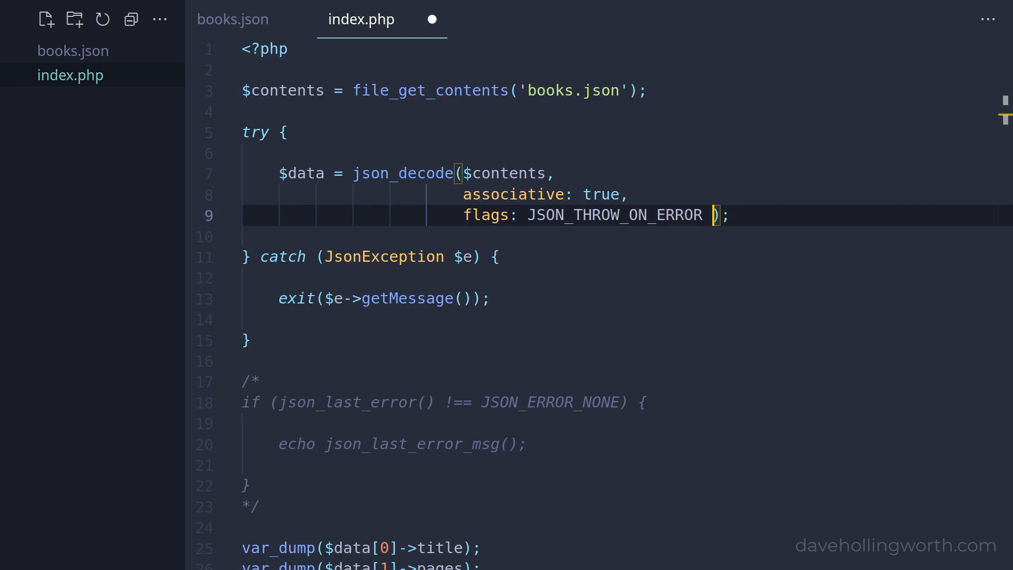
# - Add JSON_OBJECT_AS_ARRAY to json_decode's flags alongside JSON_THROW_ON_ERROR
pyautogui.write('| JSON')
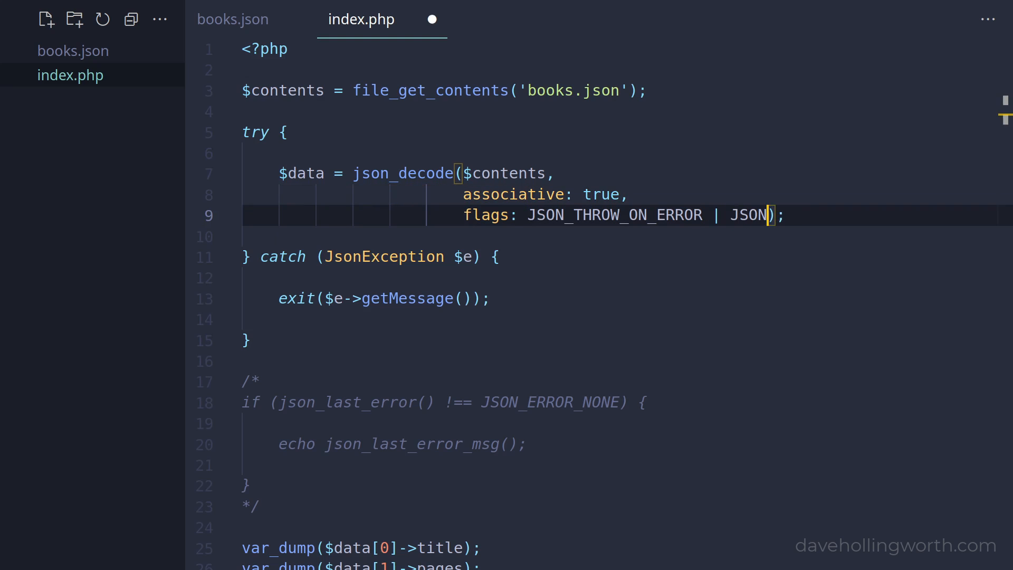
pyautogui.write('OBJECT_AS_')
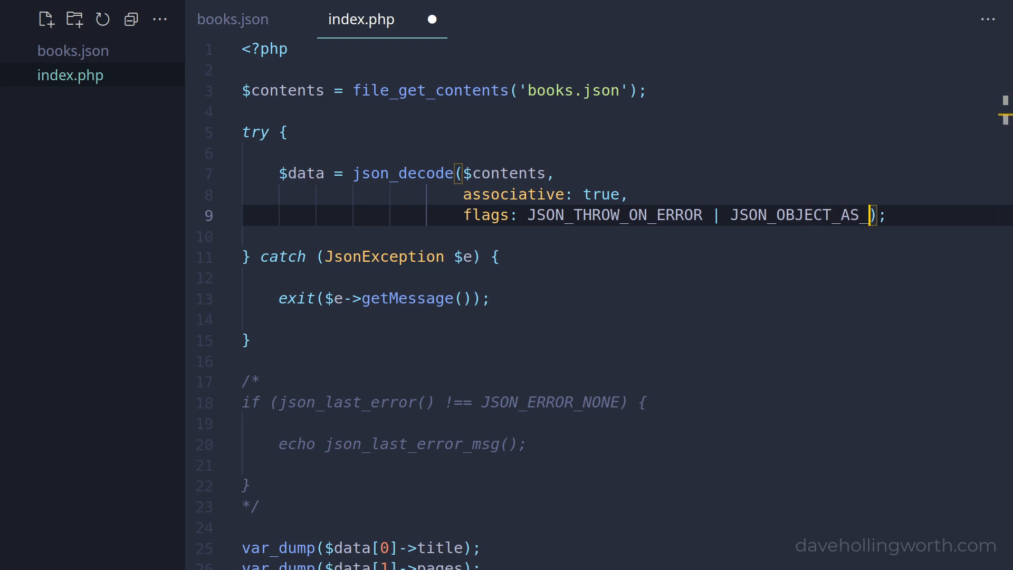
pyautogui.write('ARRAY')
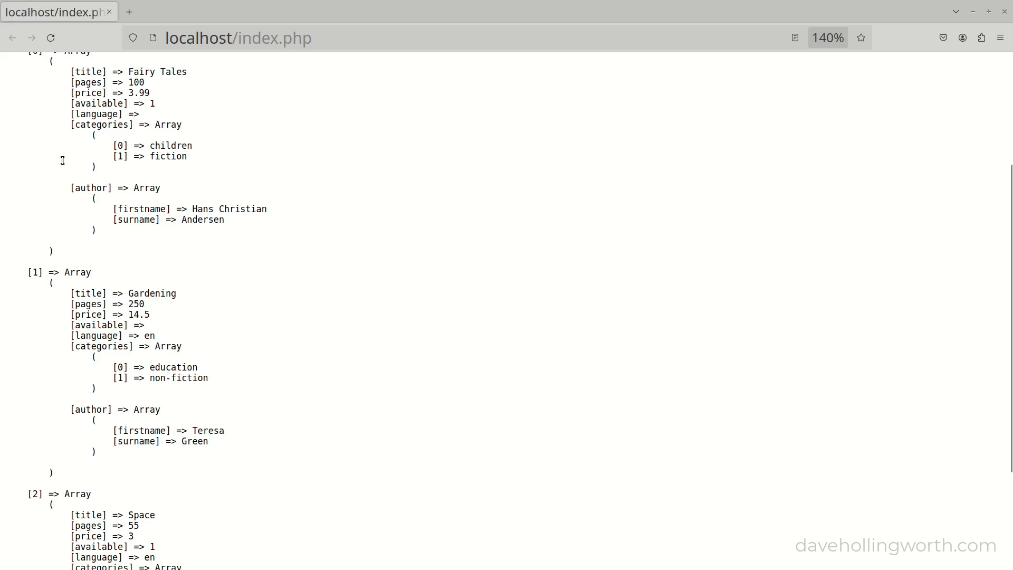
pyautogui.doubleClick(78, 272)
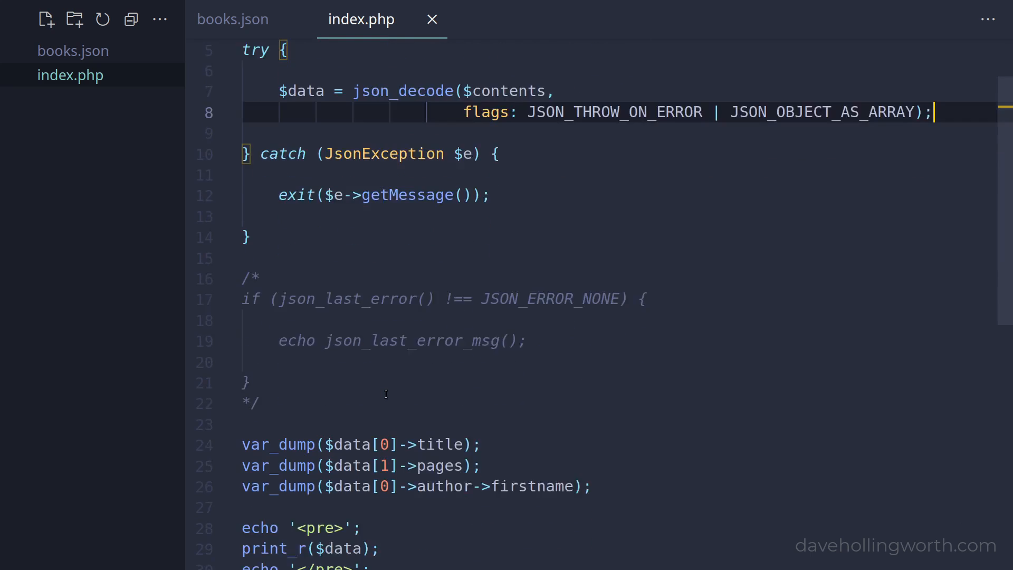
# - Change the dumps to ['title'], ['pages'] and ['author']['firstname'], then check books.json
pyautogui.scroll(-3)
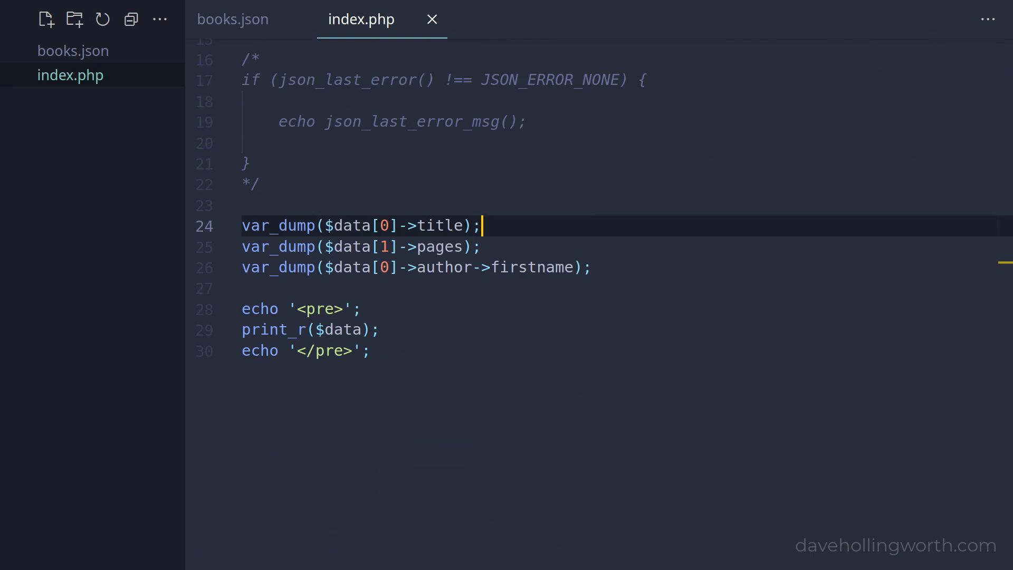
pyautogui.write("['title'")
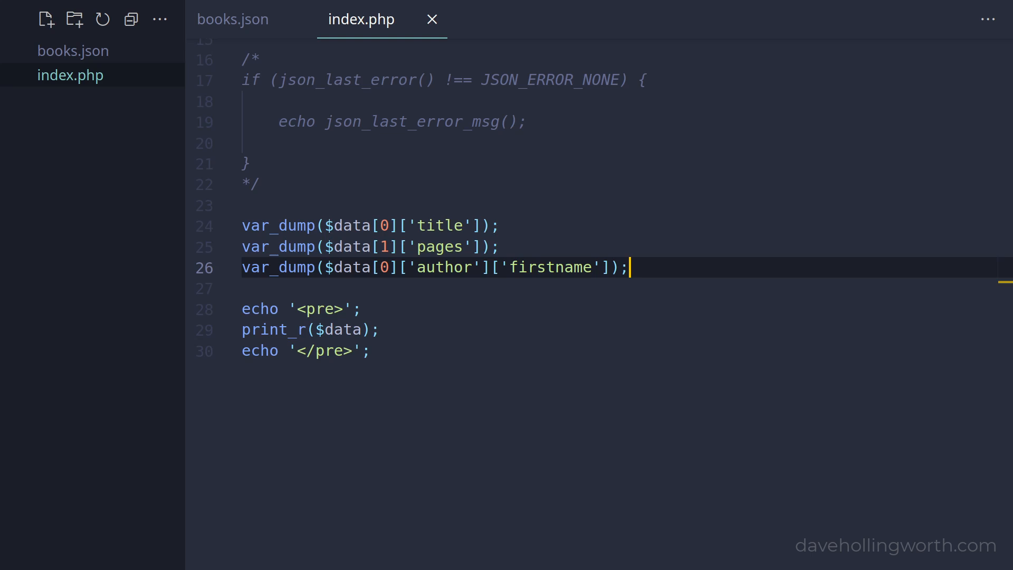
pyautogui.click(232, 20)
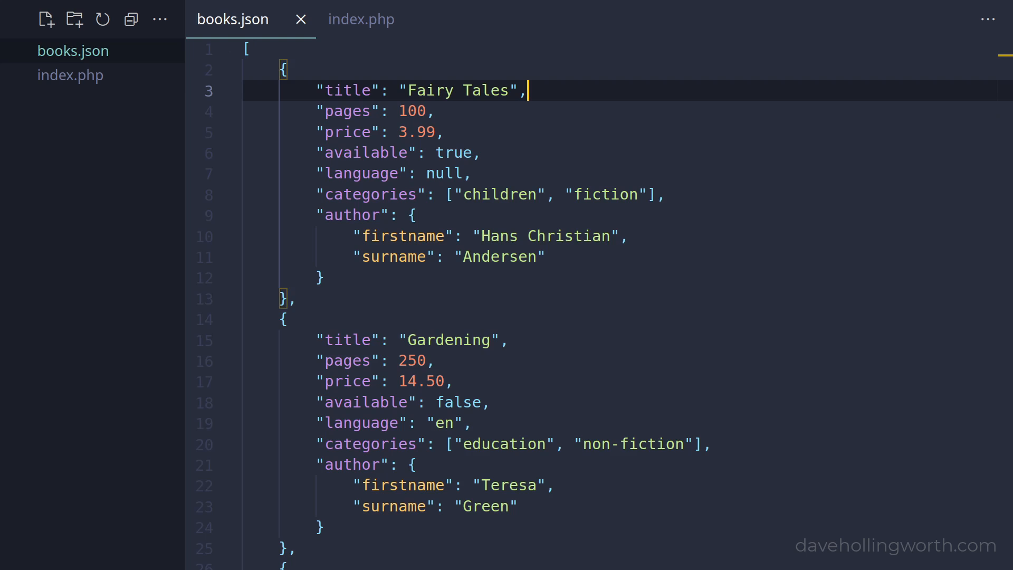
# - Back in index.php, add ?> and an <h1>Books</h1> heading at the file's end
pyautogui.click(360, 19)
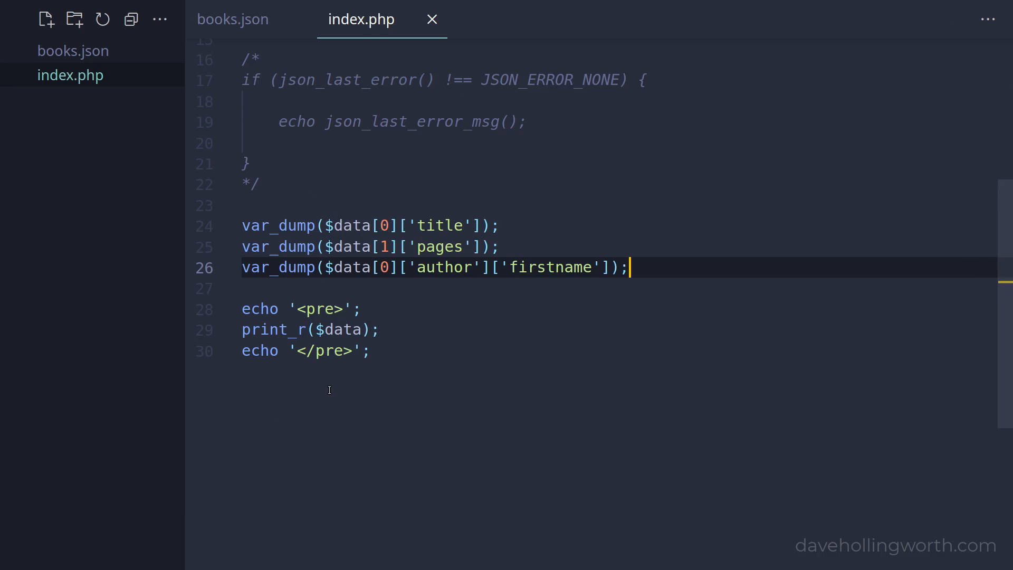
pyautogui.scroll(-3)
pyautogui.write('<h1>Books</h1>')
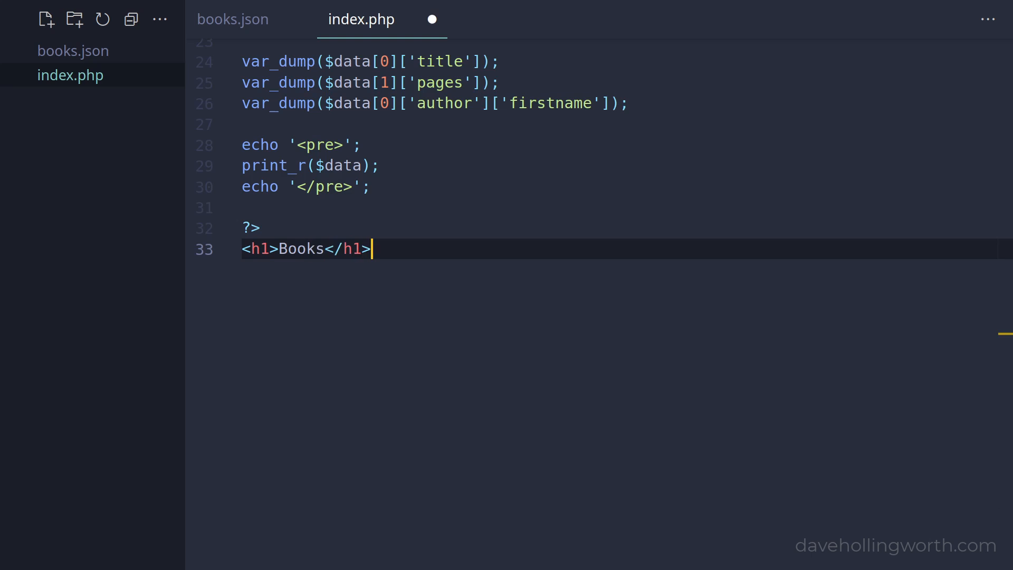
# - Write foreach ($data as $book) printing an h2 title, 'by' author names and imploded categories
pyautogui.write('<?php foreach ($d')
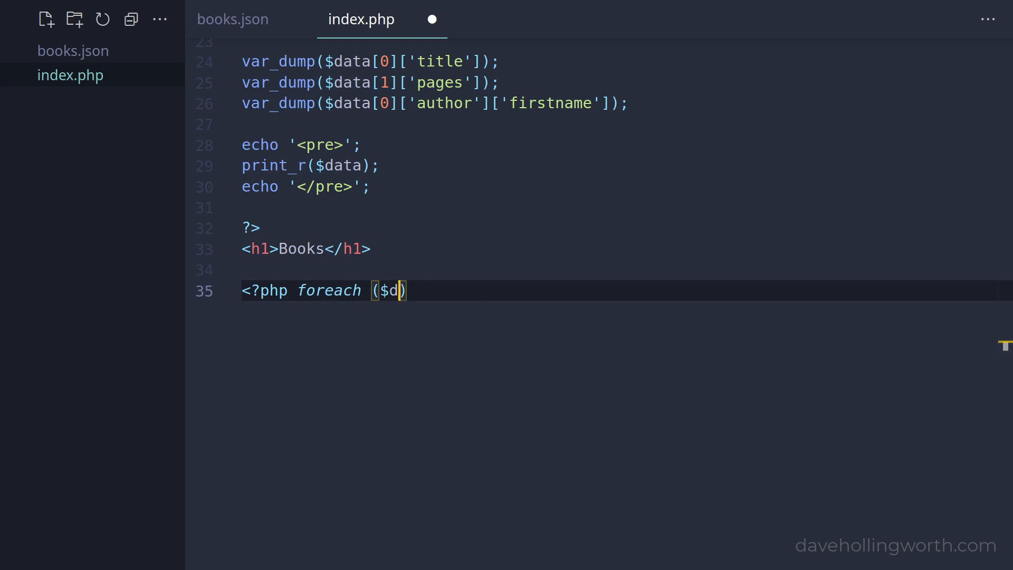
pyautogui.write('ata as $book): ?>')
pyautogui.write("<?= $book['au")
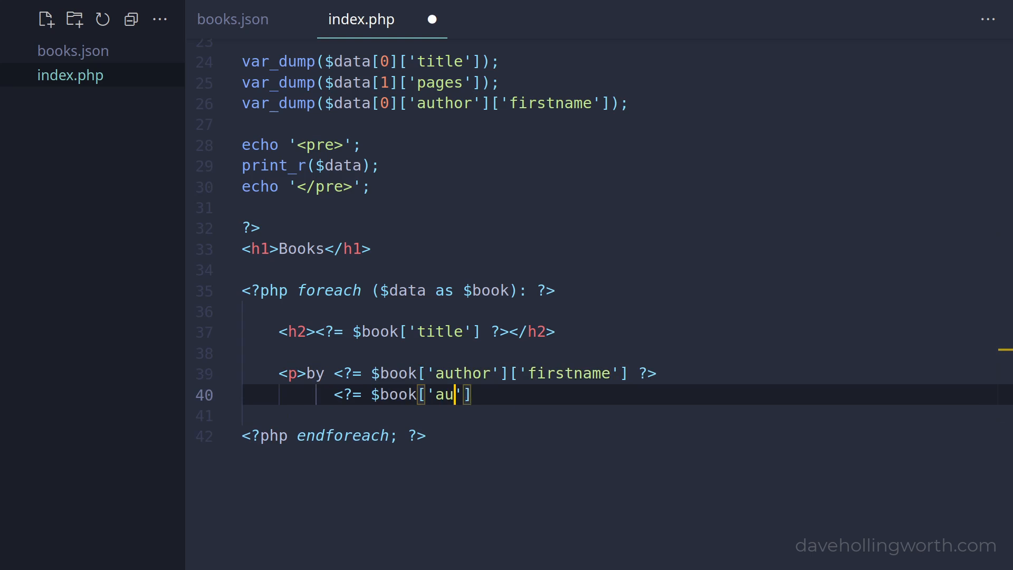
pyautogui.write("thor']['surname'] ?></p>")
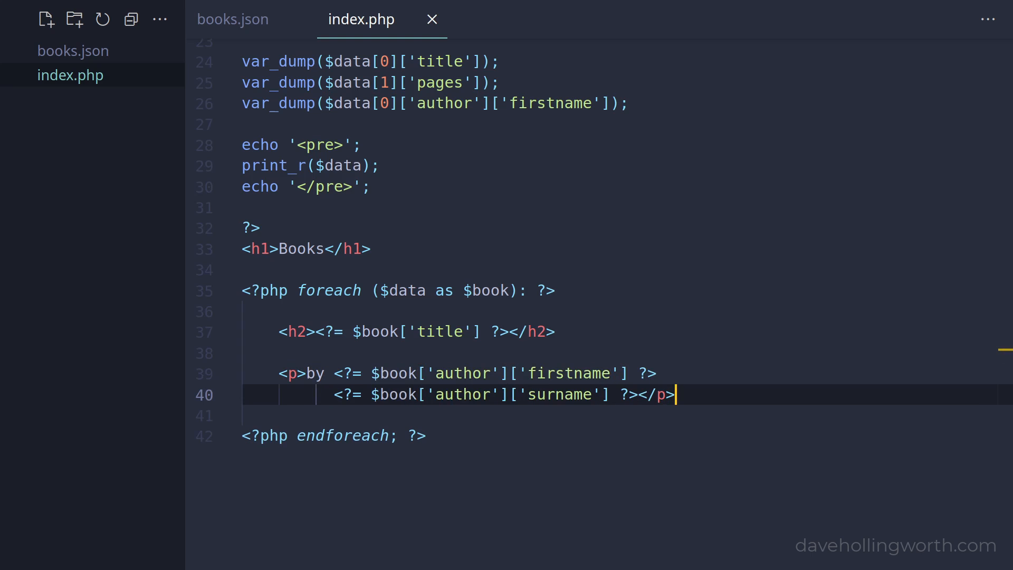
pyautogui.scroll(-3)
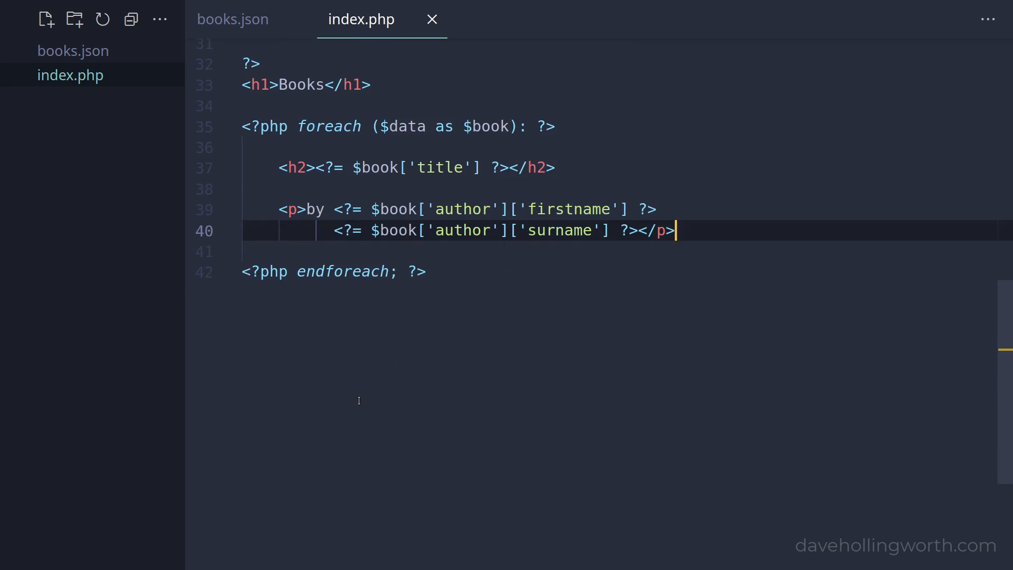
pyautogui.write('<p><?= implode')
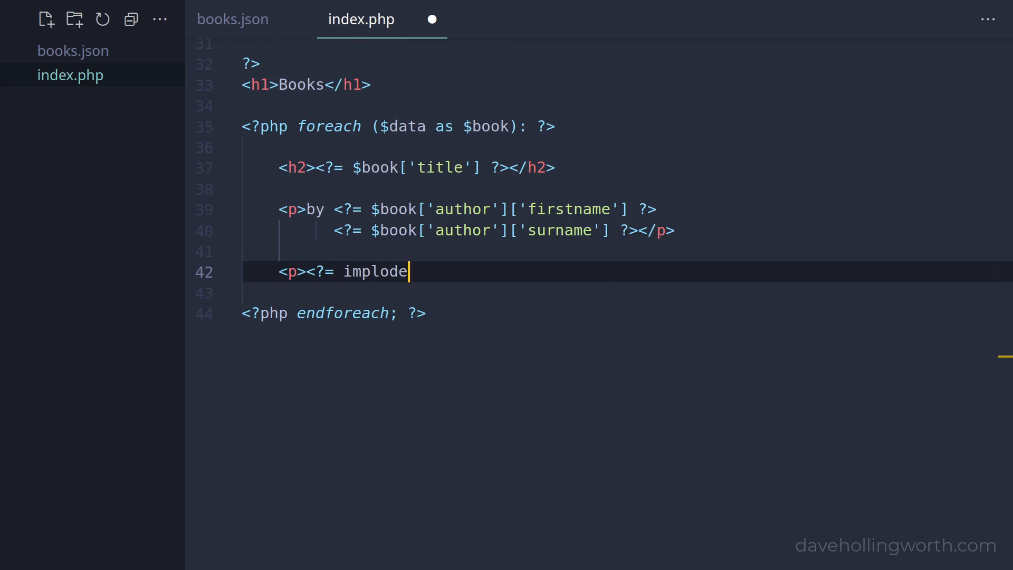
pyautogui.write("(', ', $book")
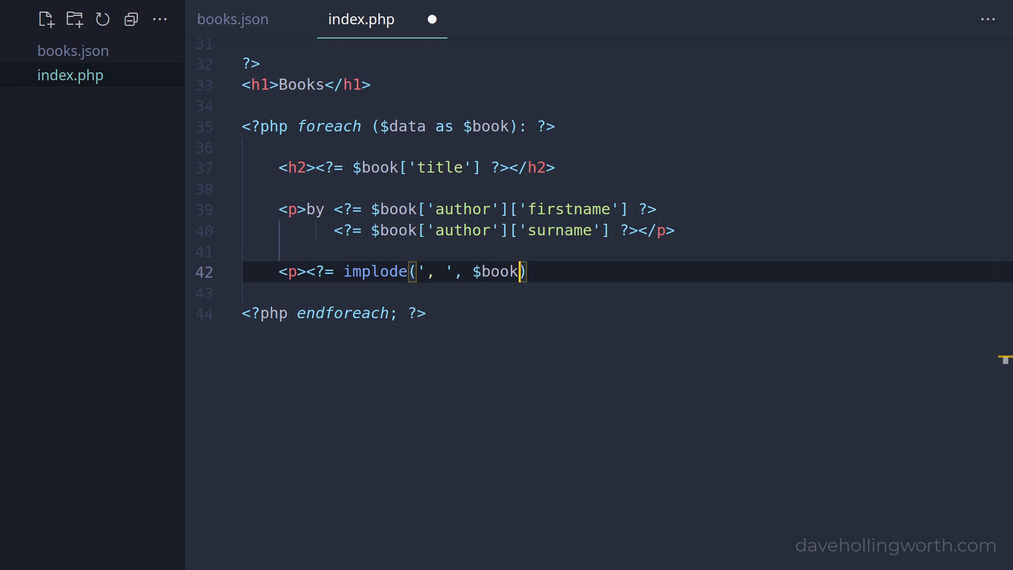
pyautogui.write("['categories']) ?></p>")
pyautogui.write('<th>Pa')
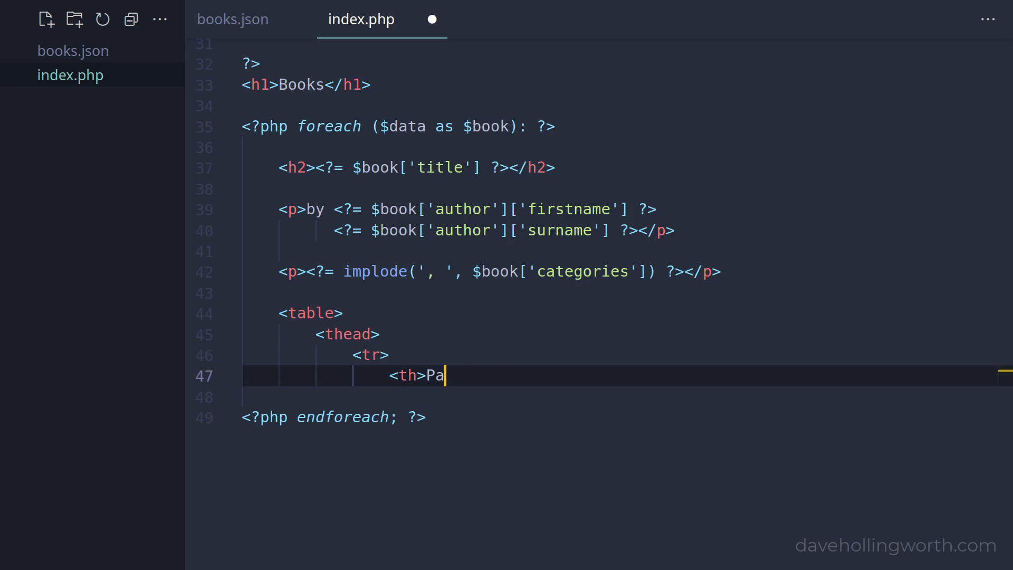
# - Add table headers for pages and availability and a price cell using number_format to 2 decimals
pyautogui.write('ges</th>')
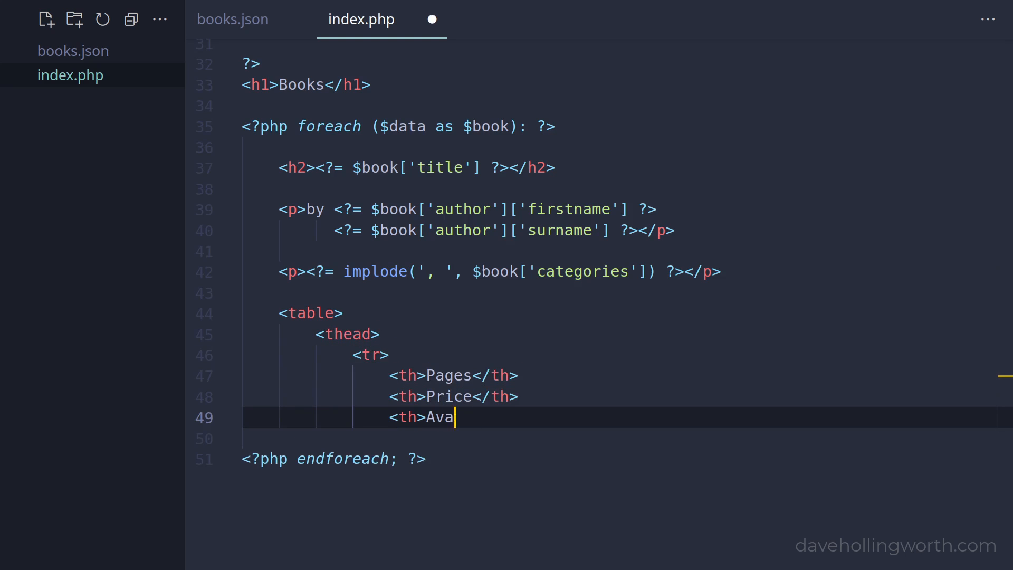
pyautogui.write('ilable</th>')
pyautogui.write('<td>£<?= number')
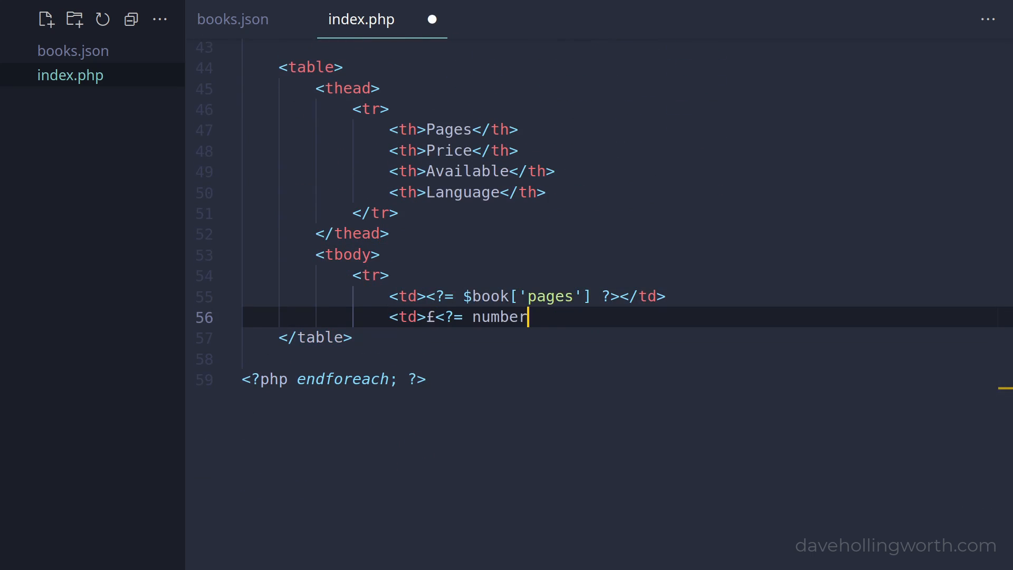
pyautogui.write("_format($book['price']")
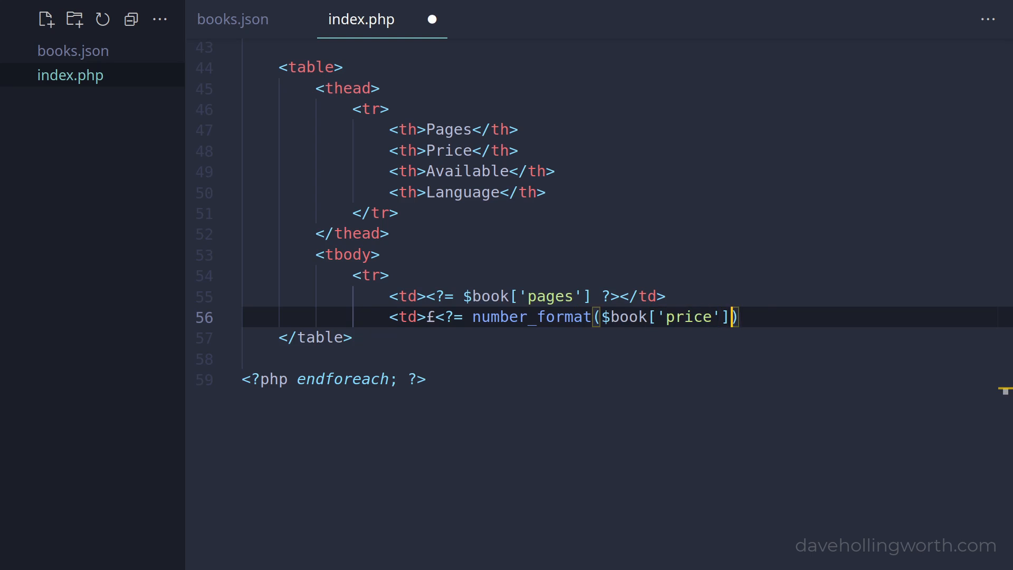
pyautogui.write(', 2) ?></td>')
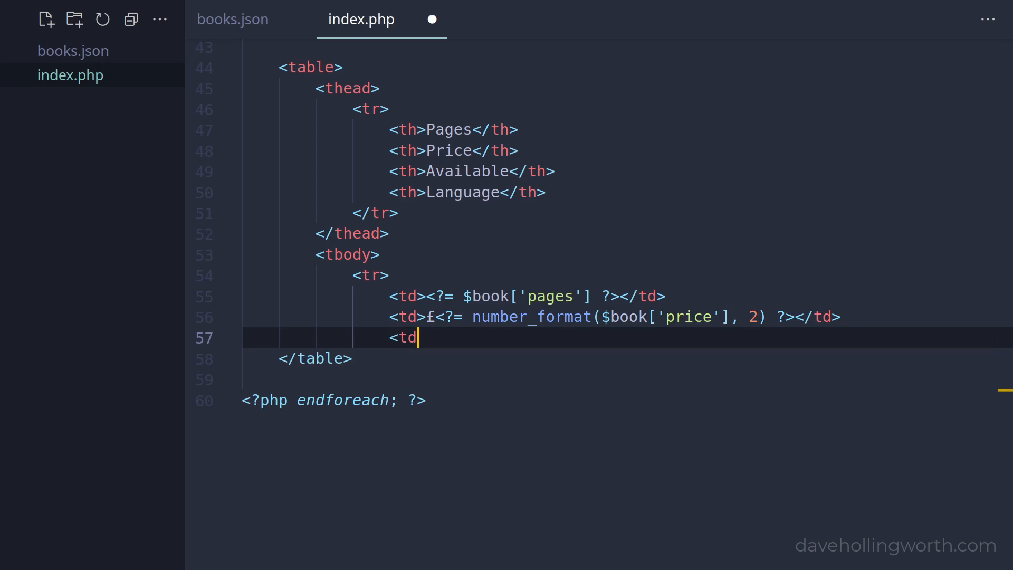
# - Add a yes/no availability cell, language cell defaulting to 'unknown', and an <hr>
pyautogui.write('><?=')
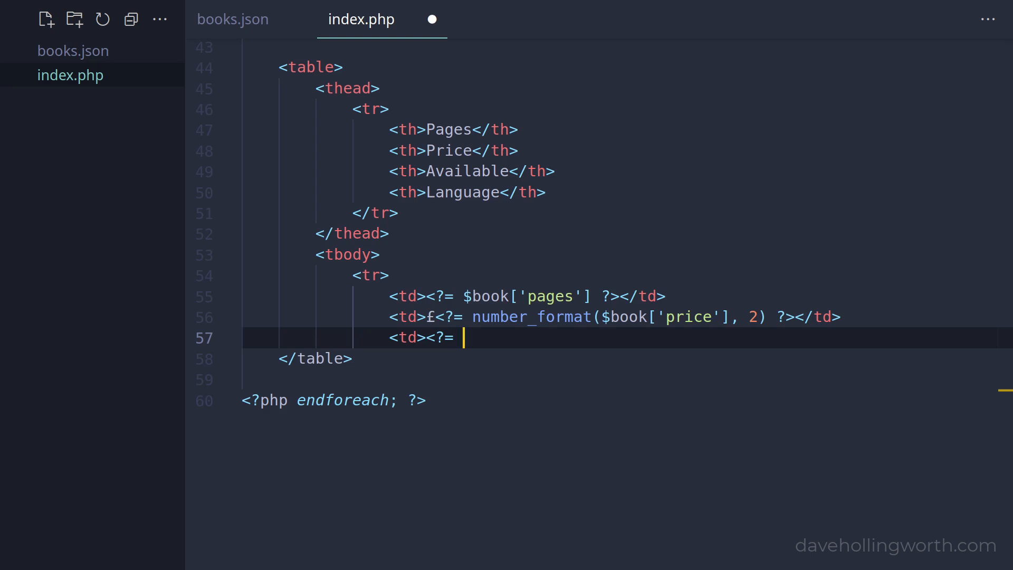
pyautogui.write("$book['available']")
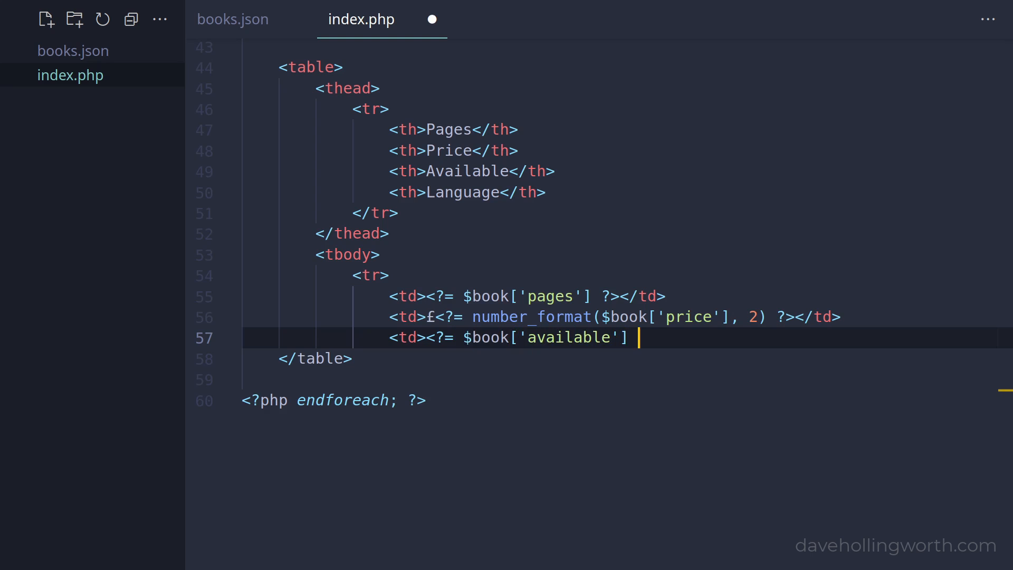
pyautogui.write("? 'yes' : 'no' ?></td>")
pyautogui.write('<td><?= $')
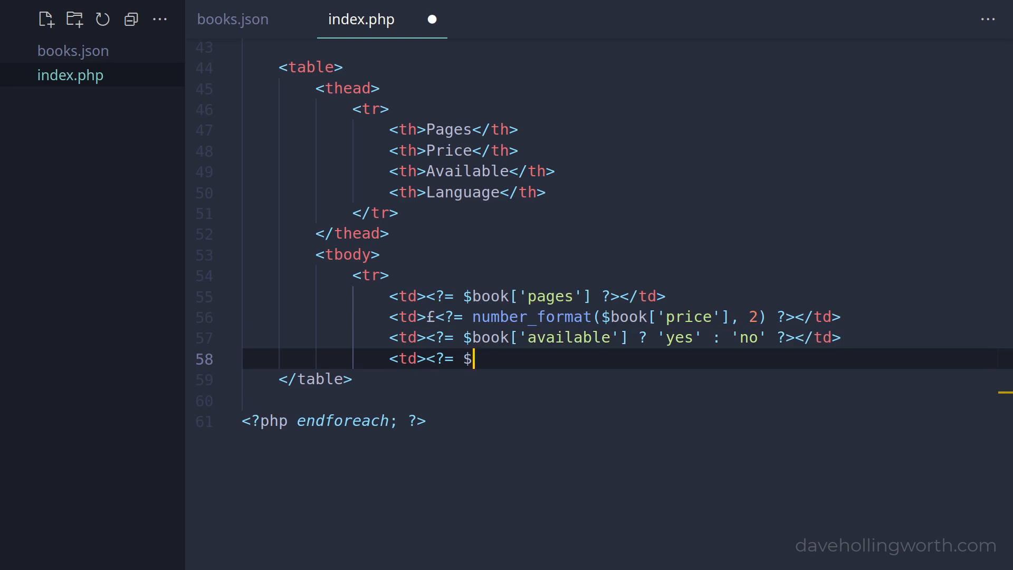
pyautogui.write("book['language'] ??")
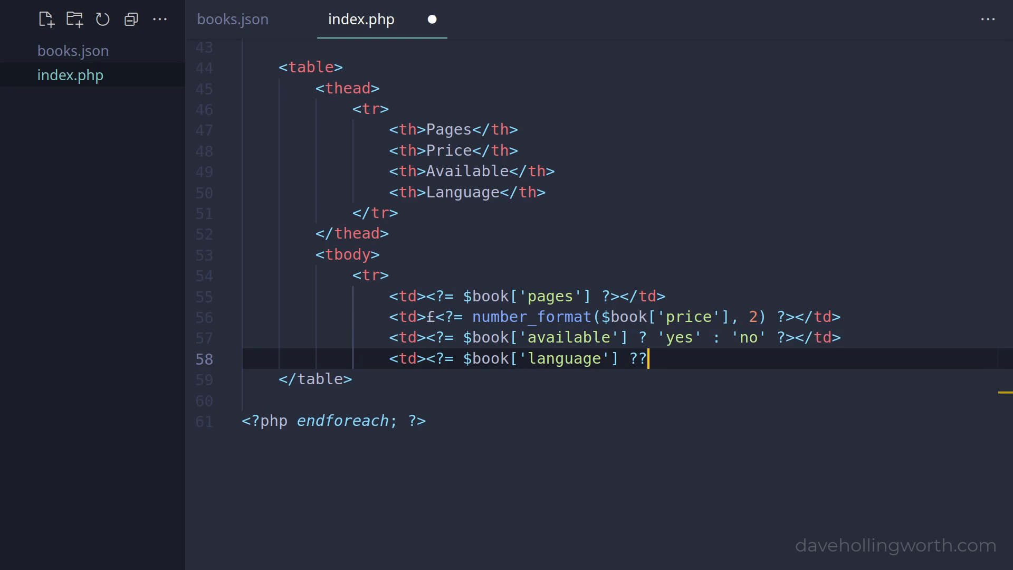
pyautogui.write("'unknown' ?></td>")
pyautogui.write('</tbody>')
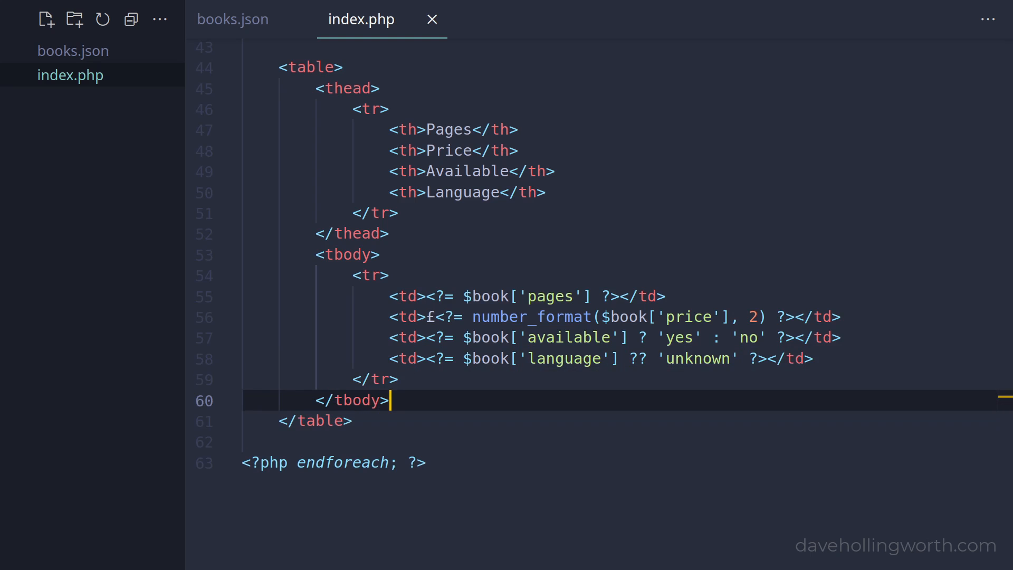
pyautogui.write('<hr>')
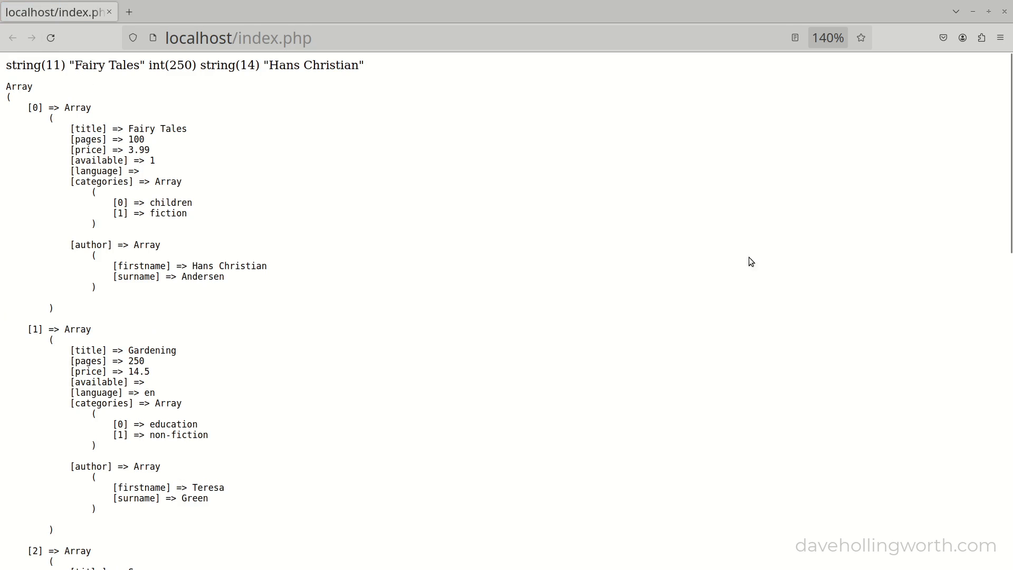
# - Scroll down the Firefox page to view each book's title, author, categories and details table
pyautogui.scroll(-3)
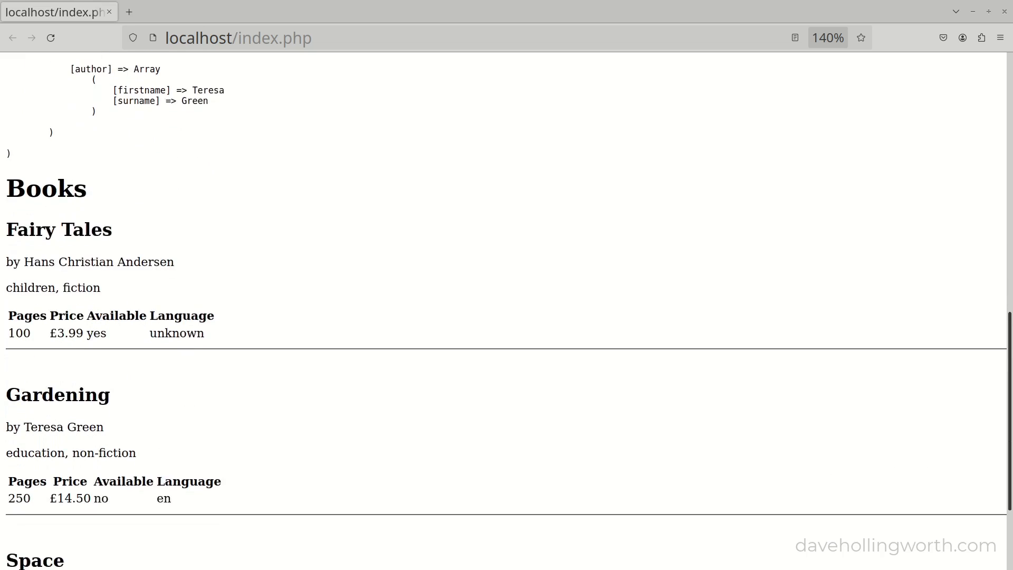
pyautogui.scroll(-3)
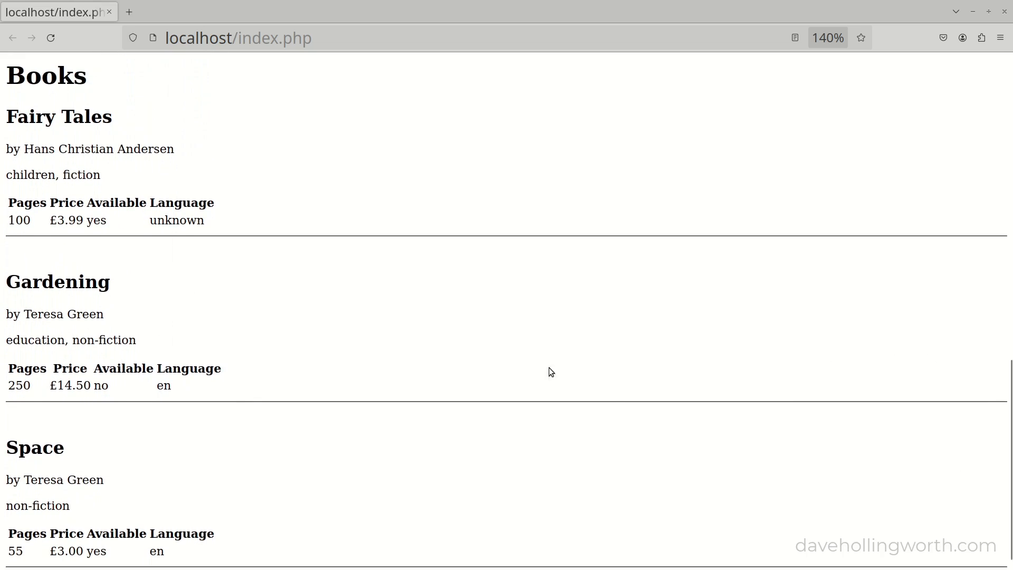